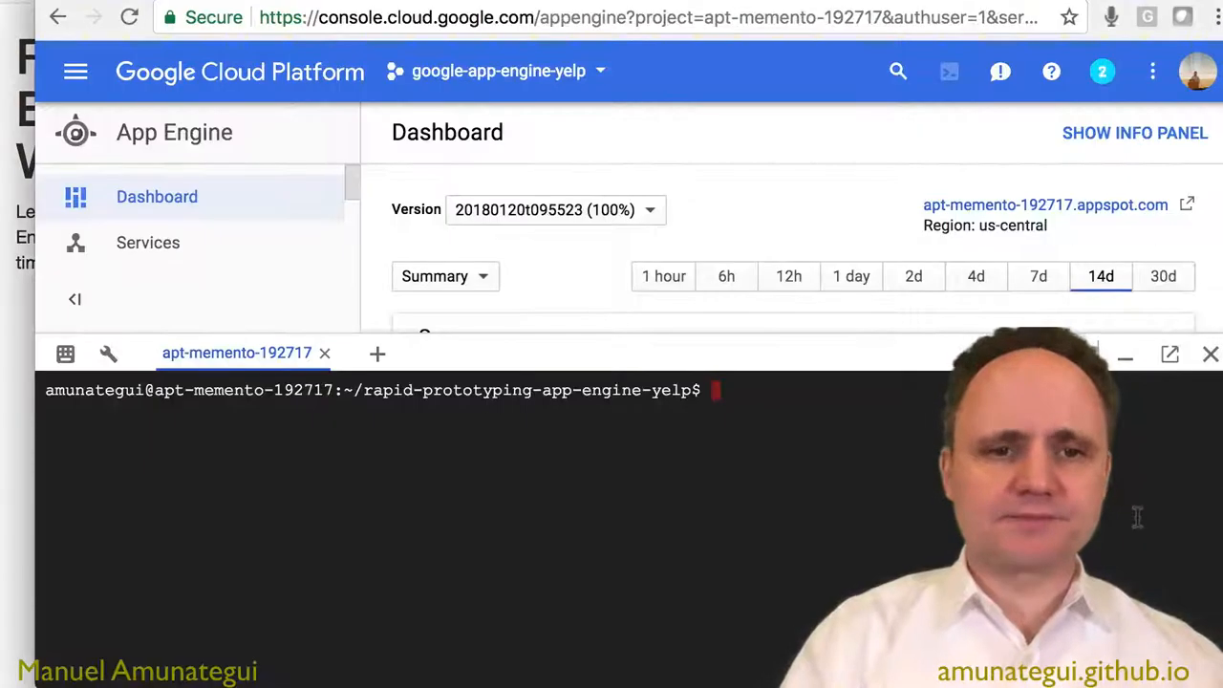
Run 'gcloud app browse' to print the deployed app's appspot URL.
{"action": "type", "text": "gcloud app browse"}
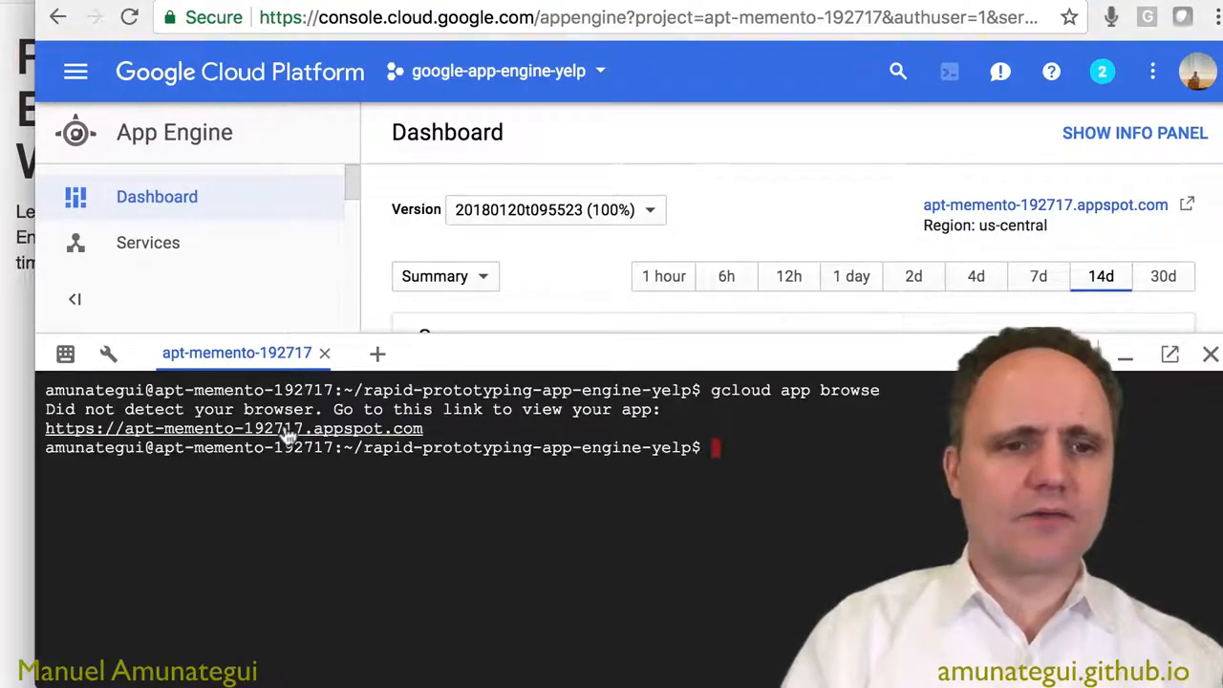
Launch the trip app from the link and enter Portland, OR to Boise, ID.
{"action": "left_click", "coordinate": [234, 428]}
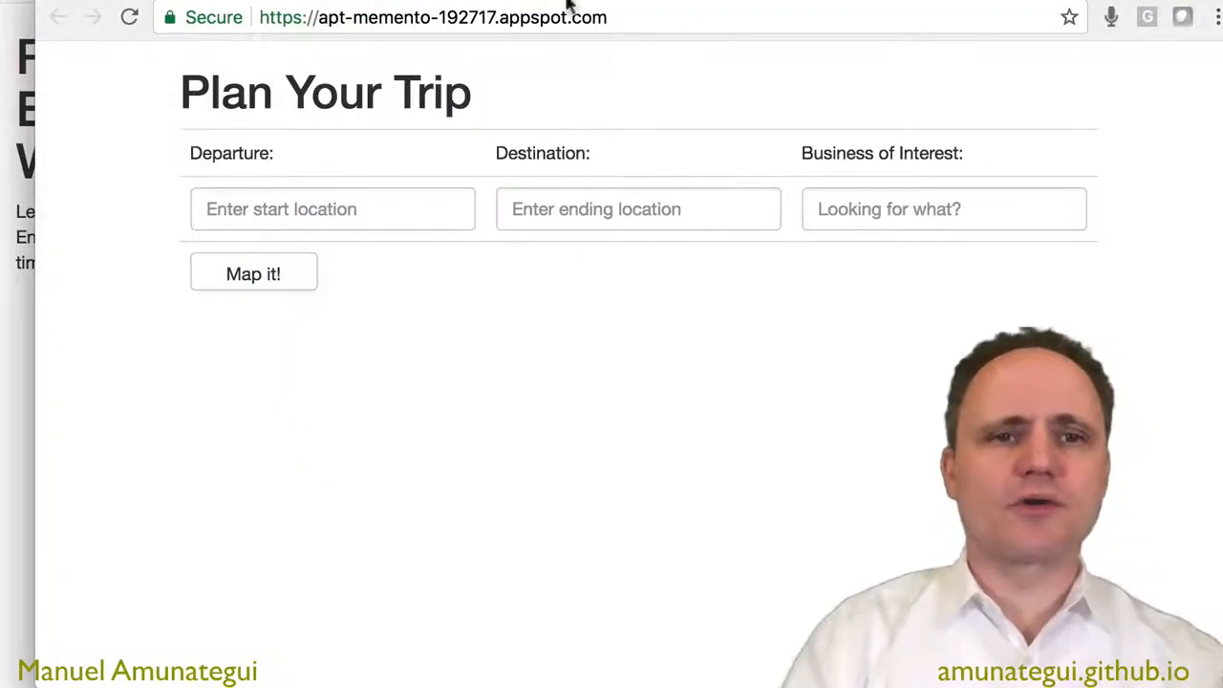
{"action": "mouse_move", "coordinate": [430, 9]}
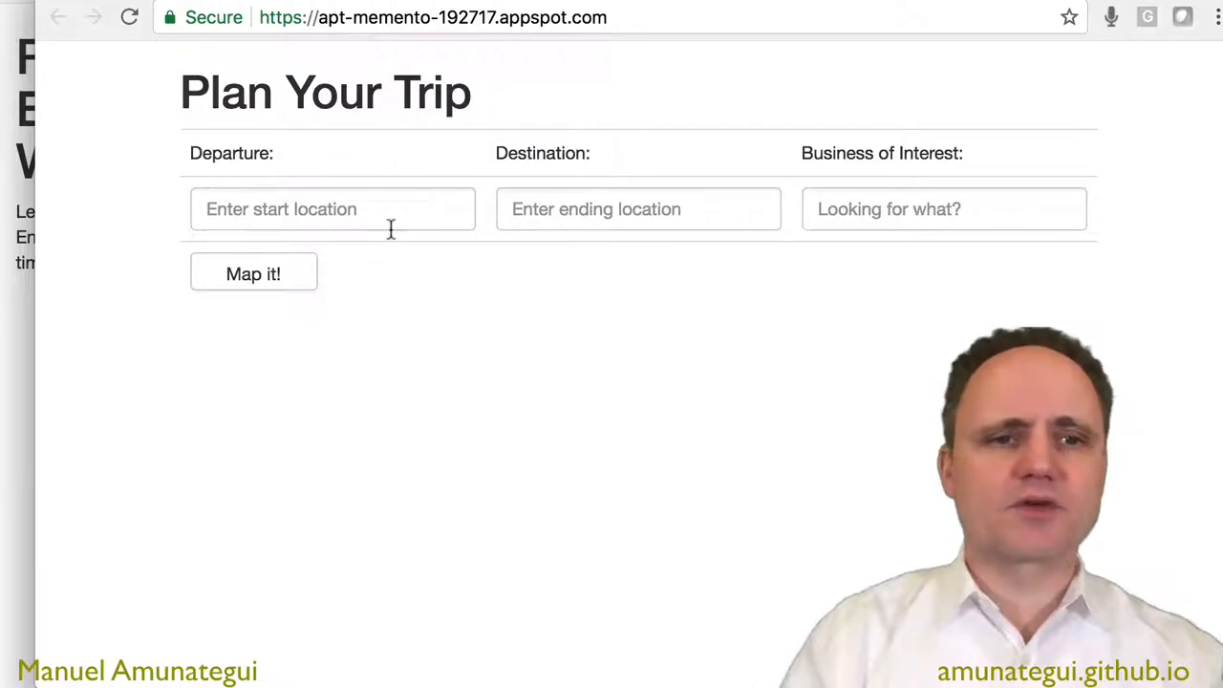
{"action": "type", "text": "Portland, OR"}
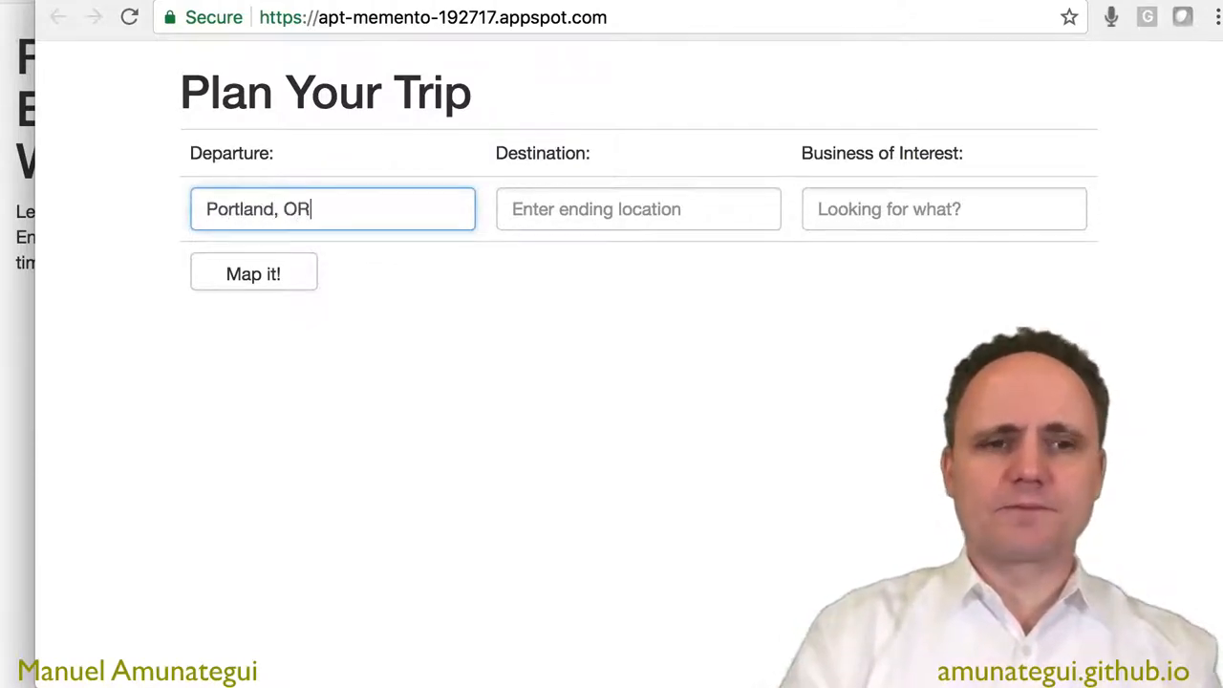
{"action": "type", "text": "Bois"}
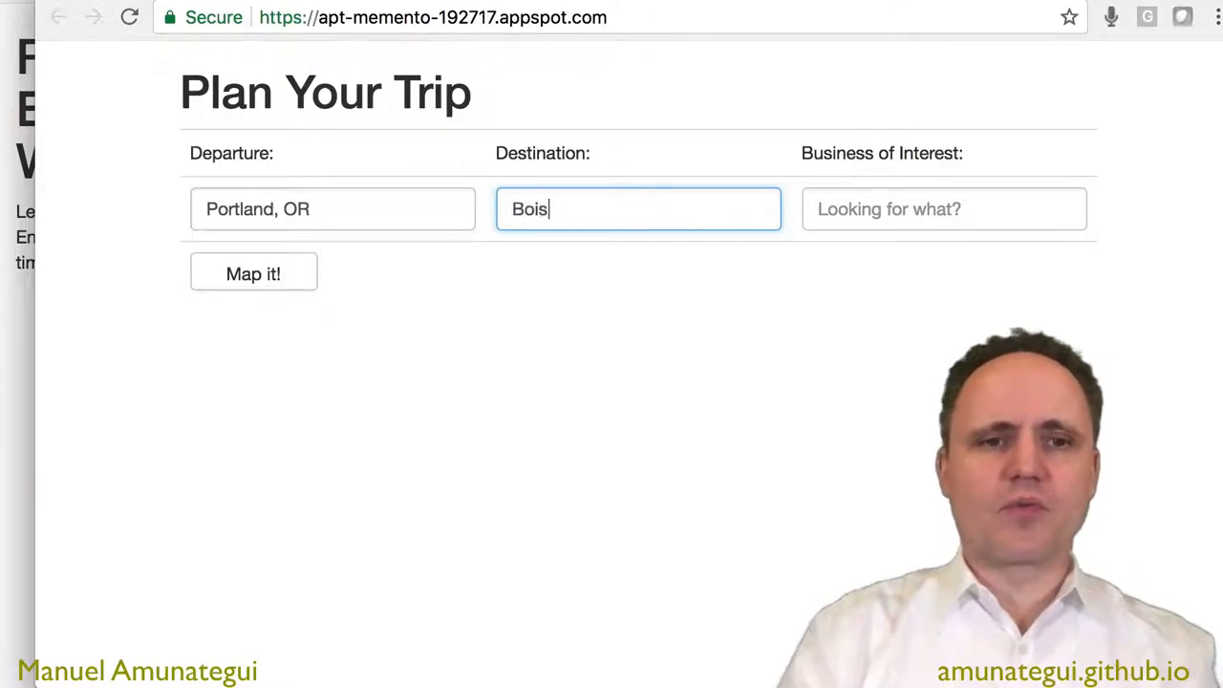
Enter Florist as the business of interest and map the trip.
{"action": "left_click", "coordinate": [944, 208]}
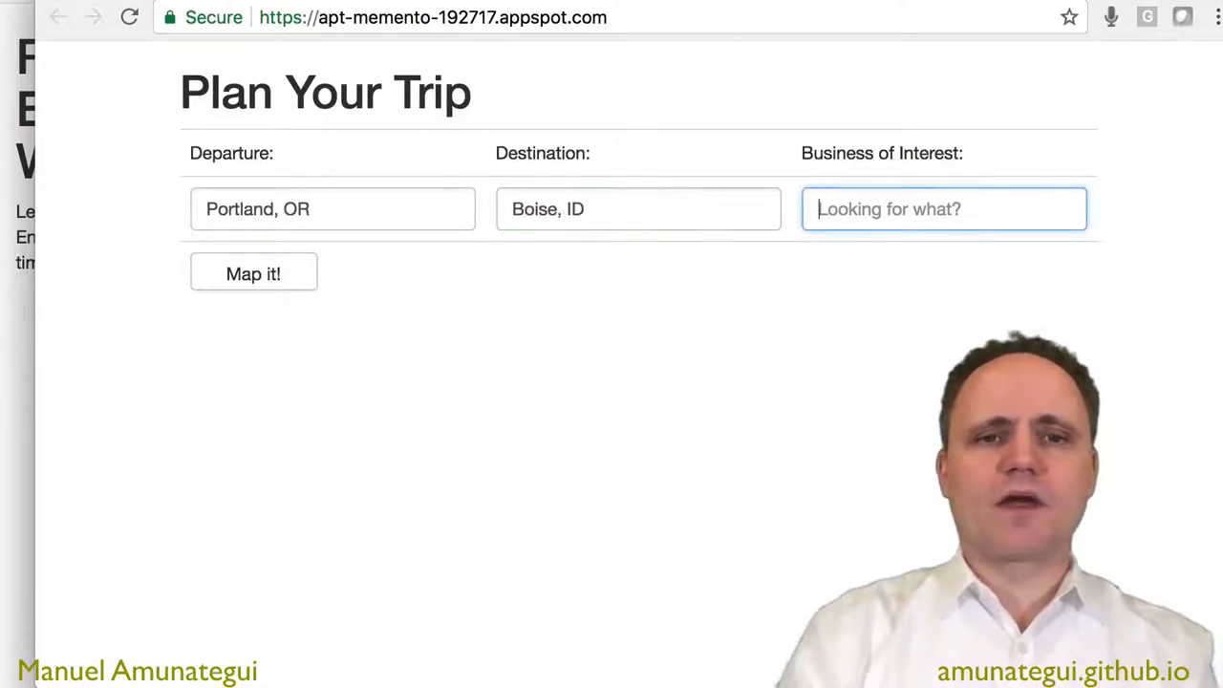
{"action": "type", "text": "F"}
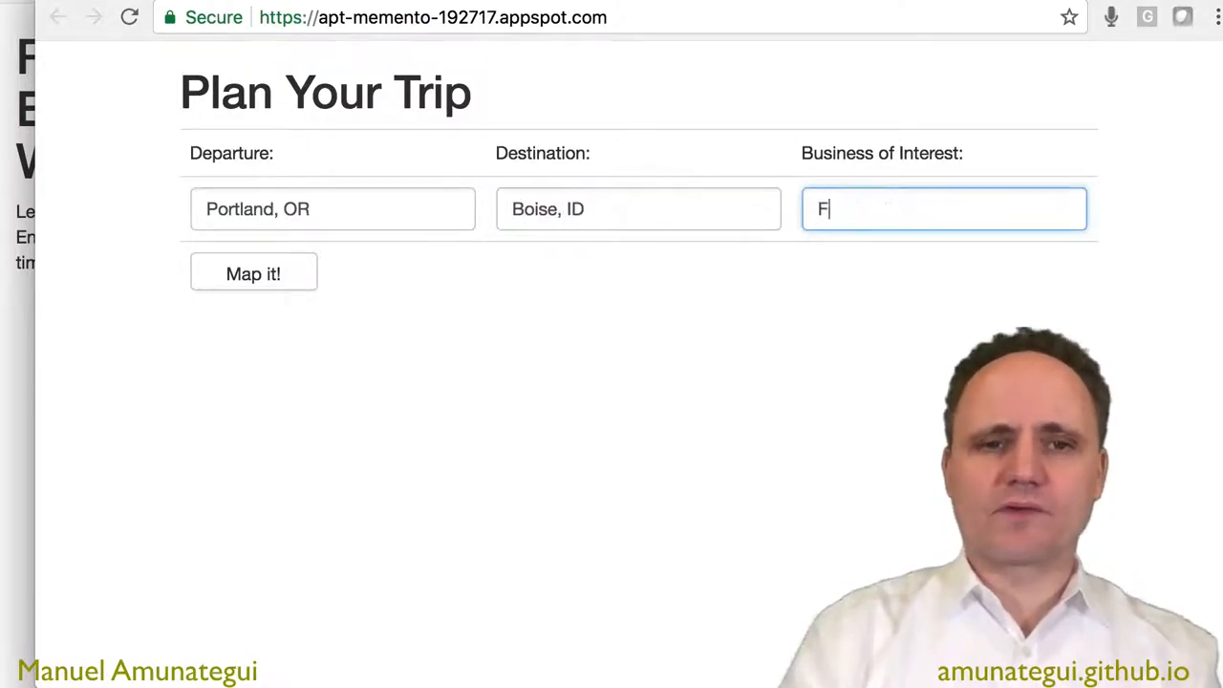
{"action": "type", "text": "lorist"}
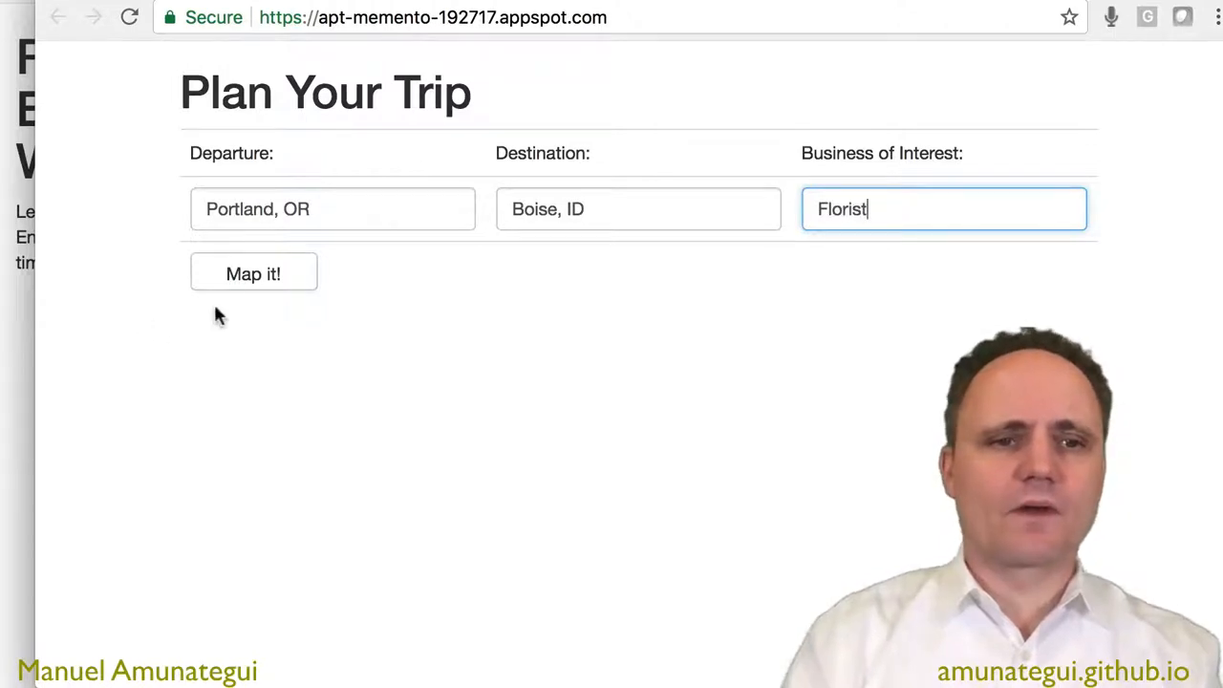
{"action": "left_click", "coordinate": [252, 273]}
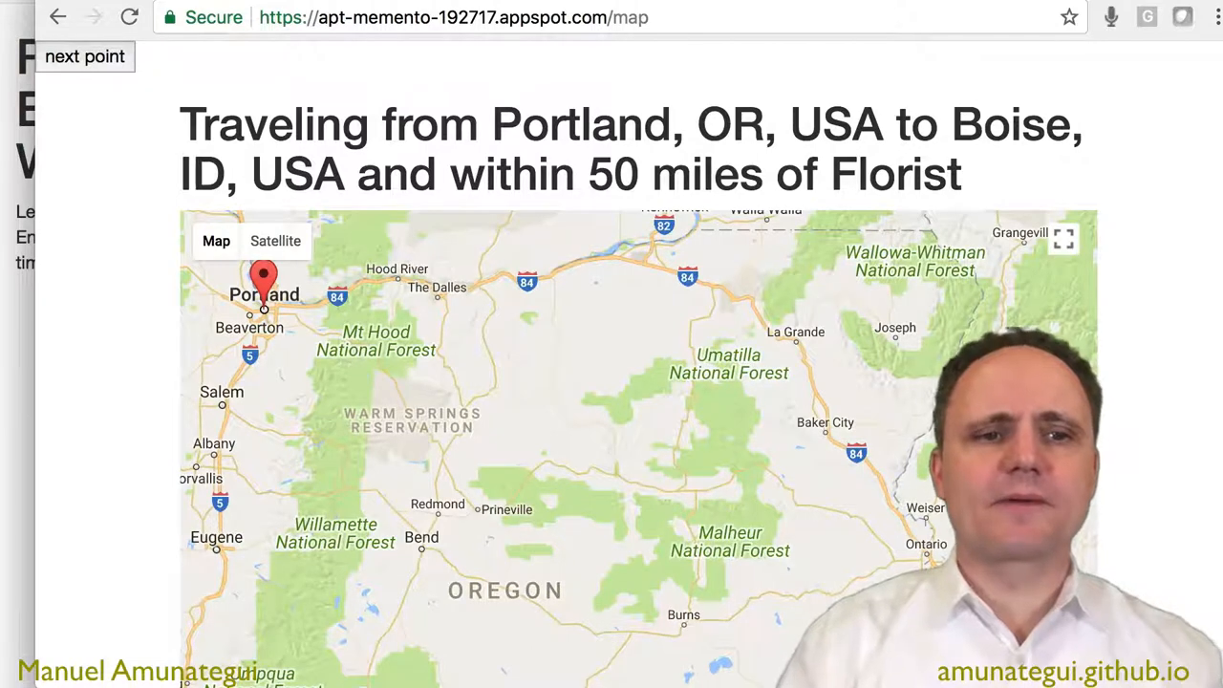
Add route stops with 'next point', show the John Day florist's info window and review the stop list.
{"action": "left_click", "coordinate": [84, 57]}
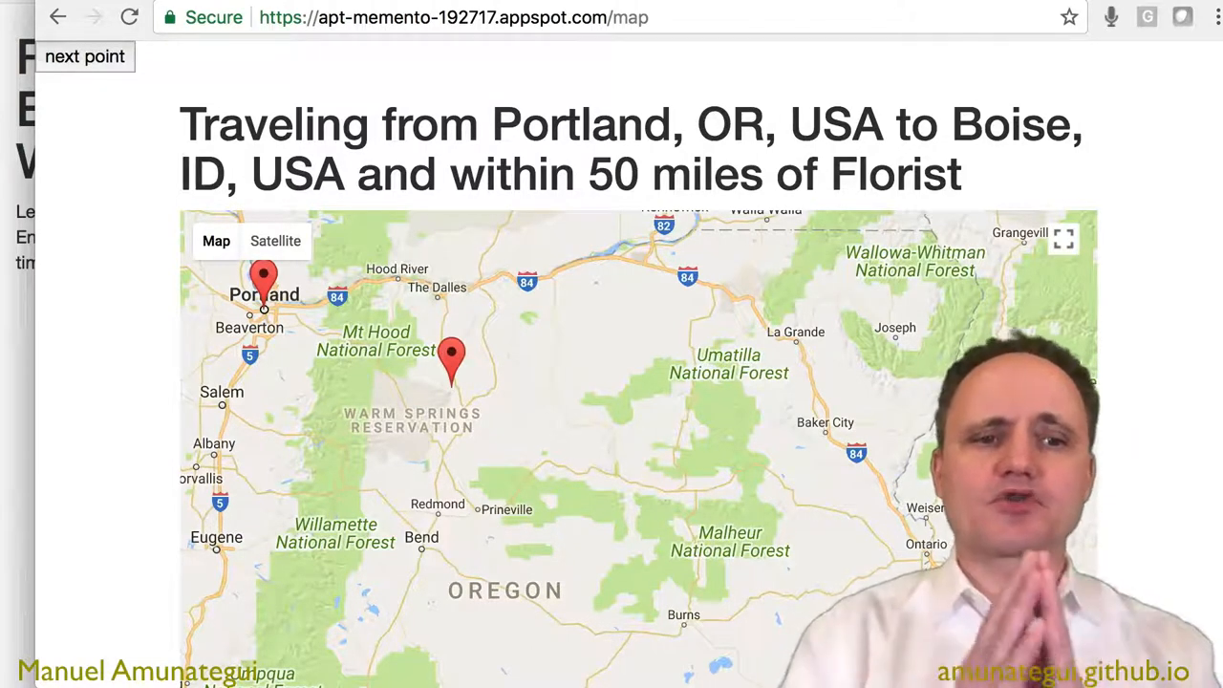
{"action": "left_click", "coordinate": [84, 57]}
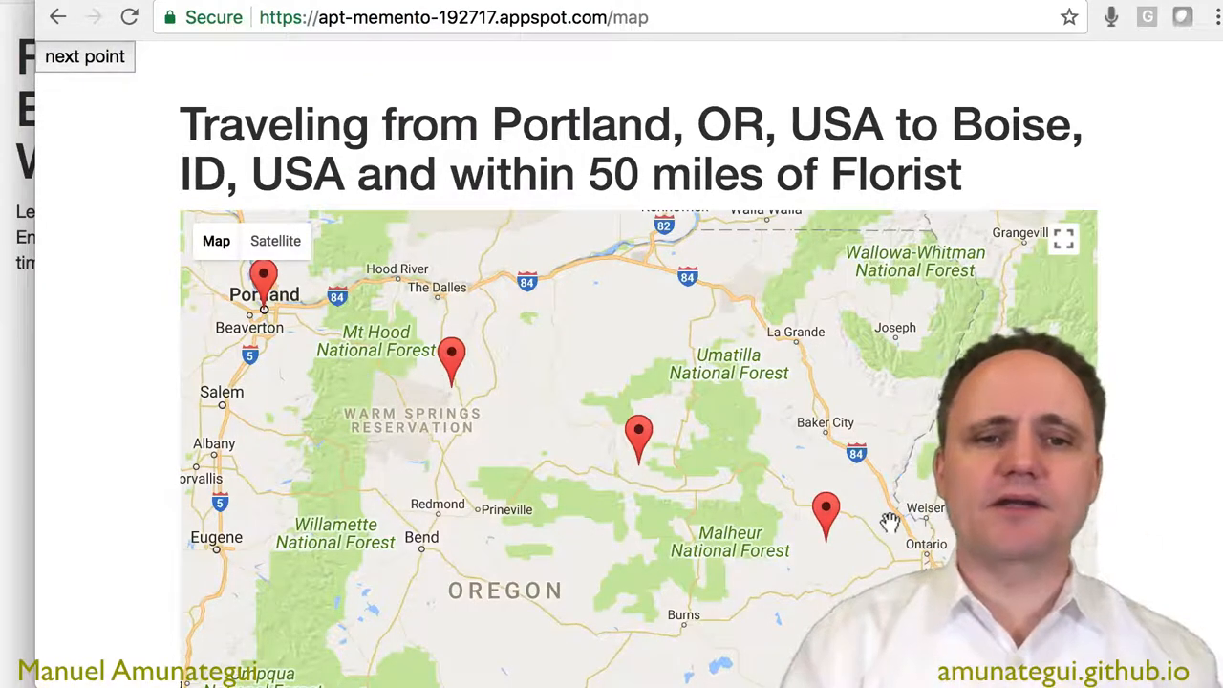
{"action": "scroll", "scroll_direction": "down", "scroll_amount": 3}
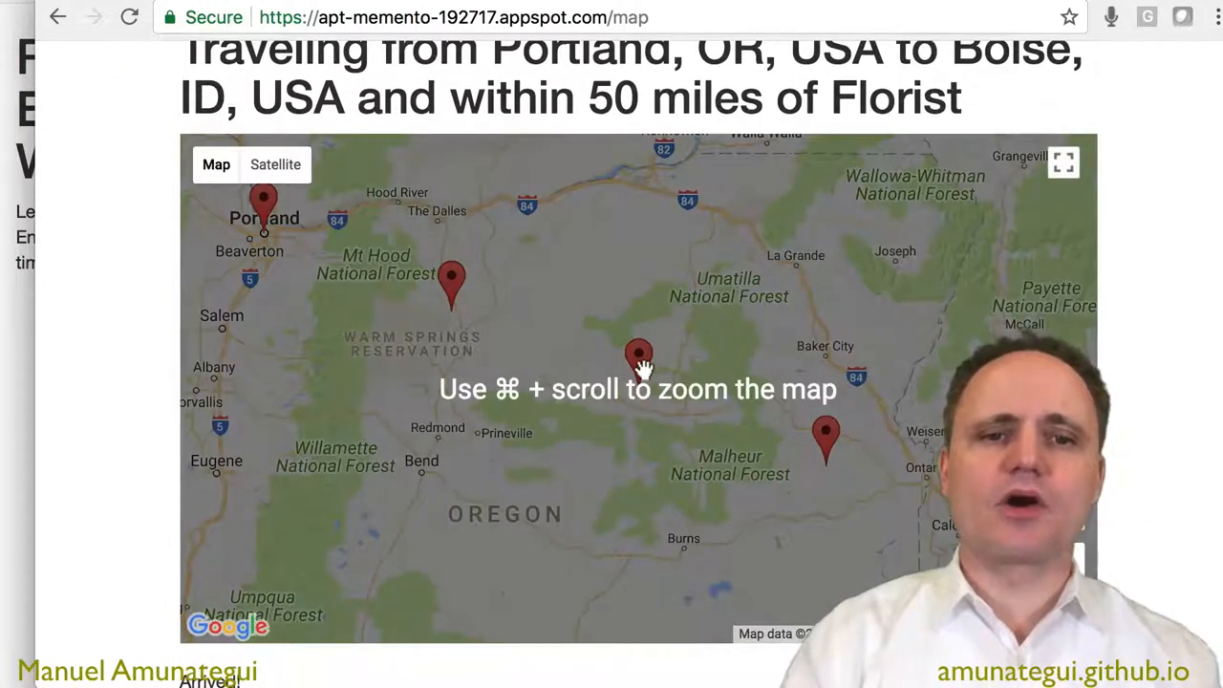
{"action": "left_click", "coordinate": [637, 361]}
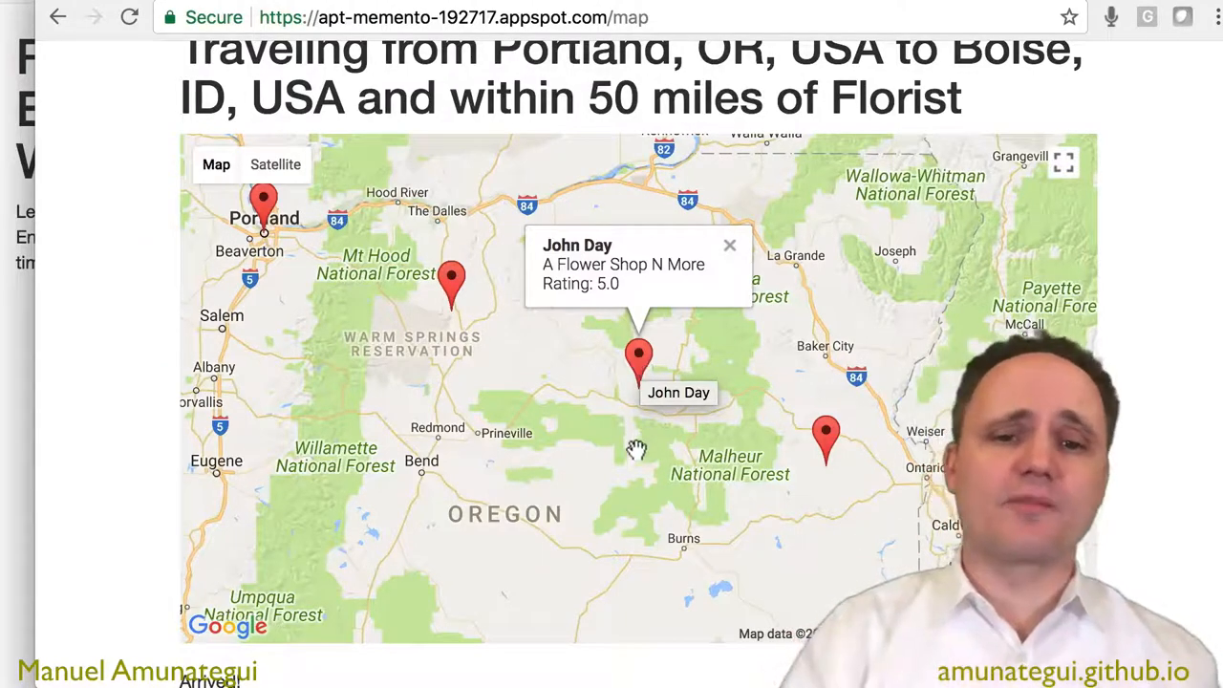
{"action": "scroll", "scroll_direction": "down", "scroll_amount": 3}
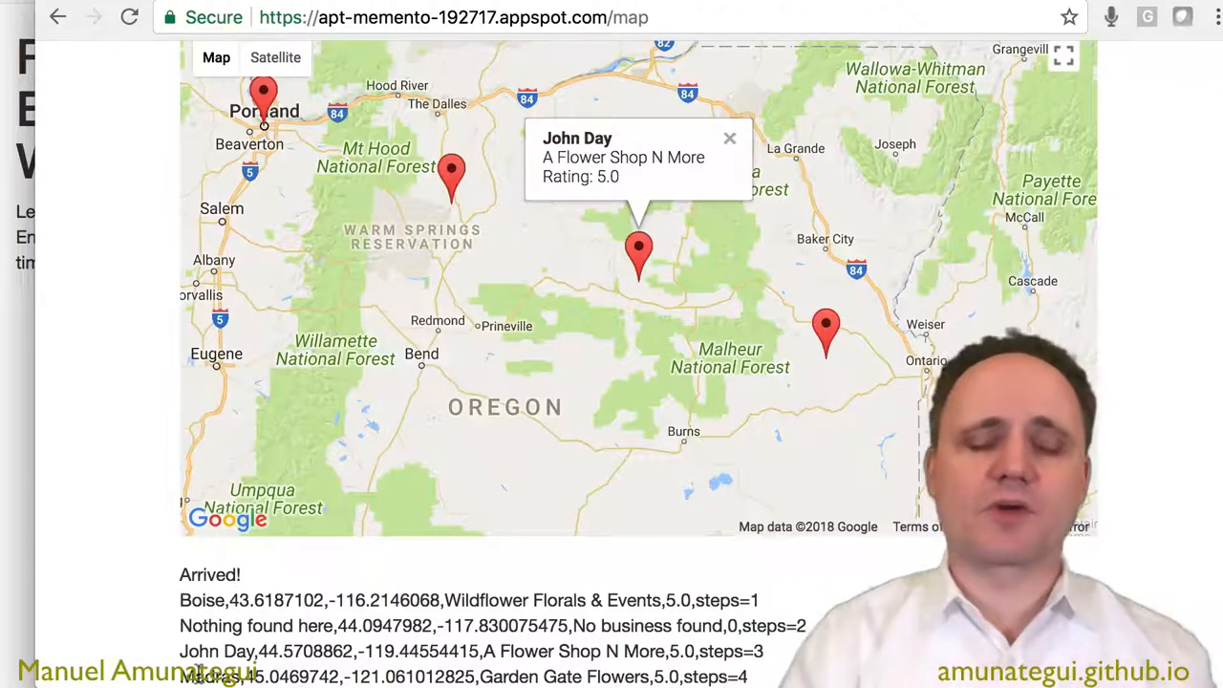
{"action": "mouse_move", "coordinate": [325, 504]}
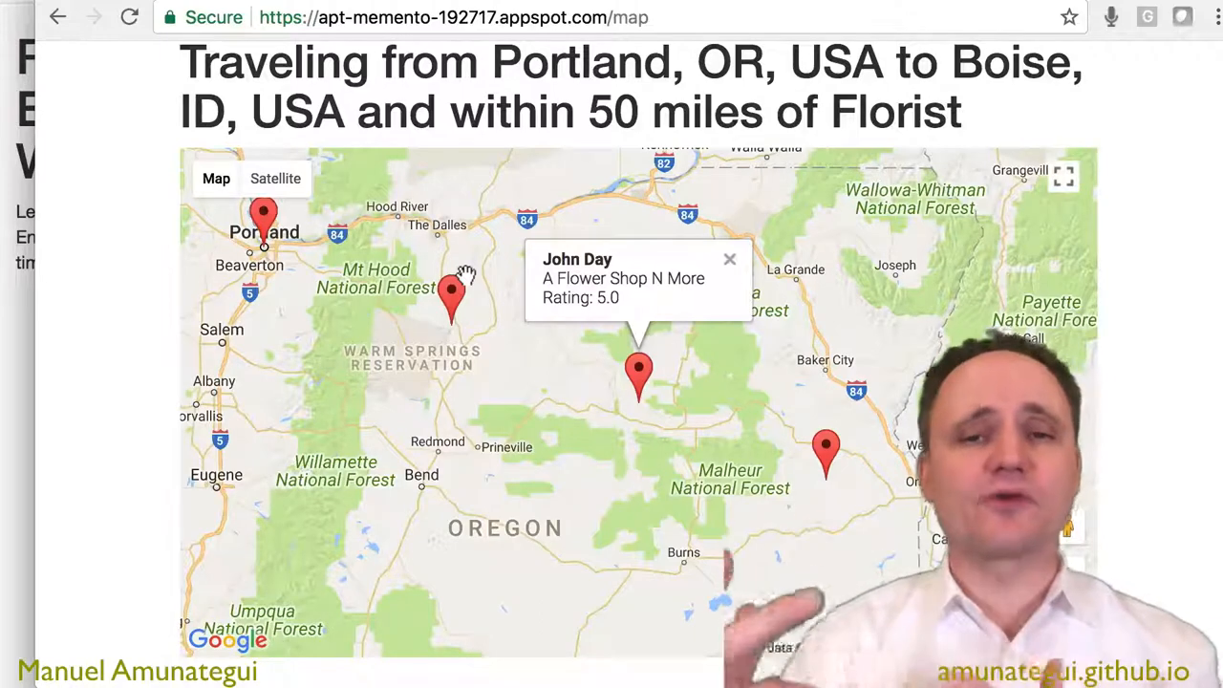
{"action": "mouse_move", "coordinate": [691, 346]}
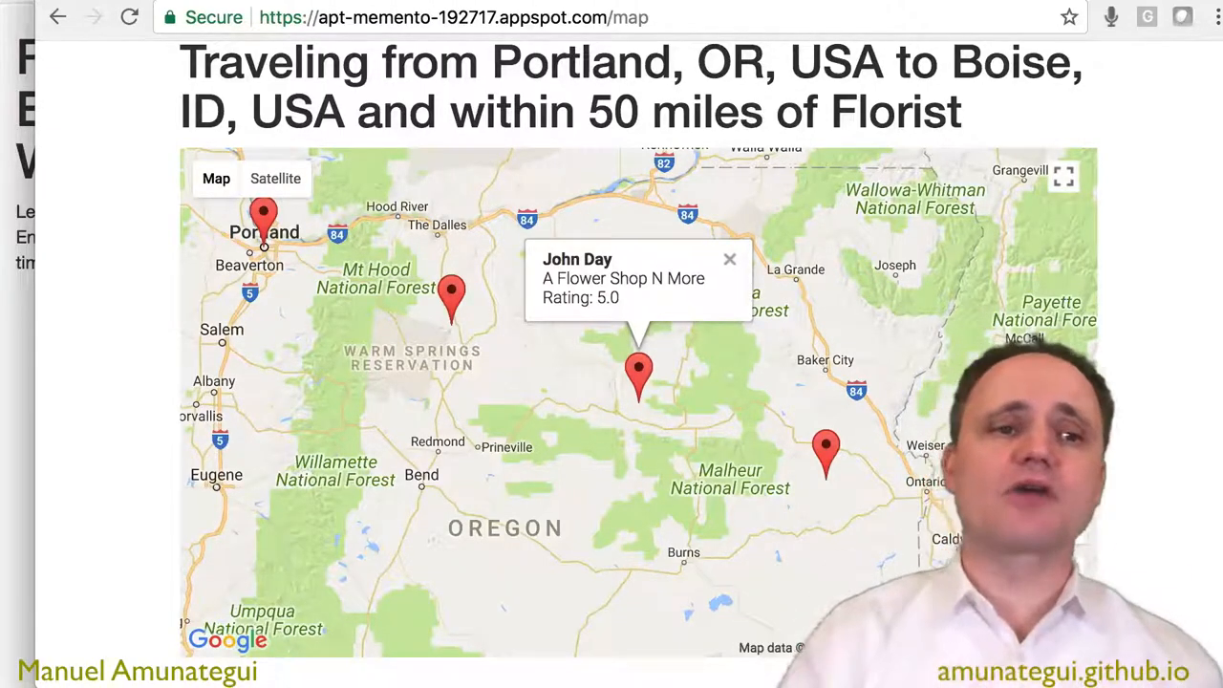
Go back to the trip form still filled with Portland, OR, Boise, ID and Florist.
{"action": "left_click", "coordinate": [63, 19]}
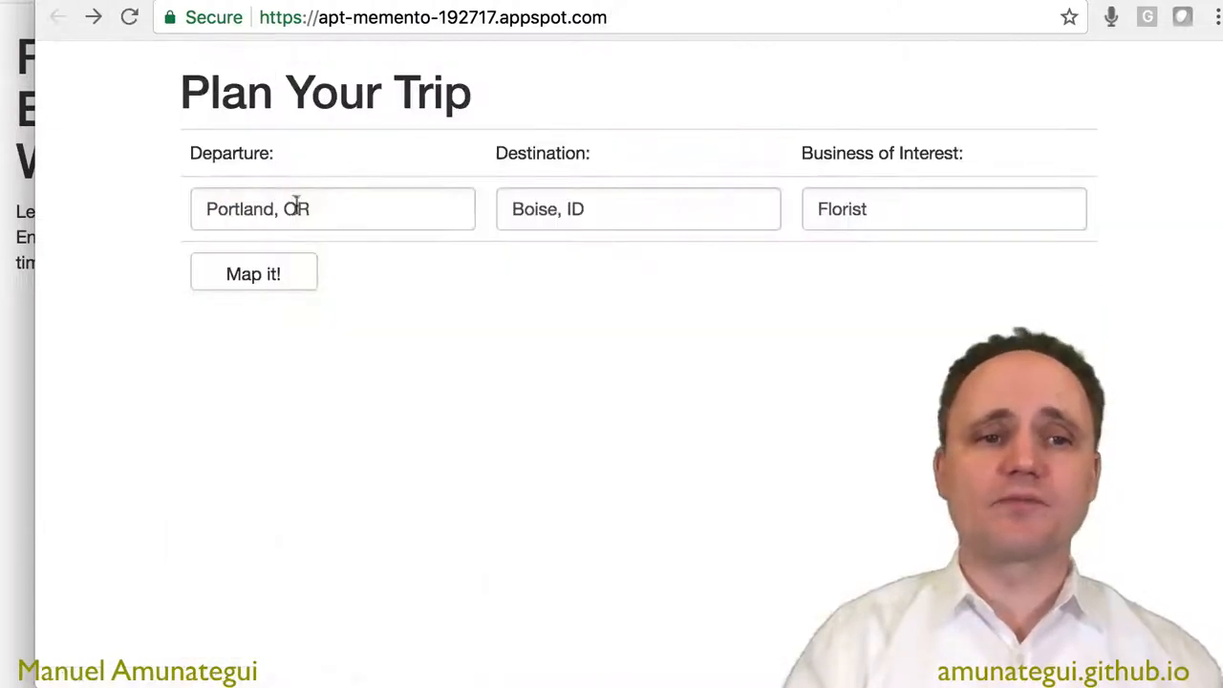
{"action": "mouse_move", "coordinate": [852, 267]}
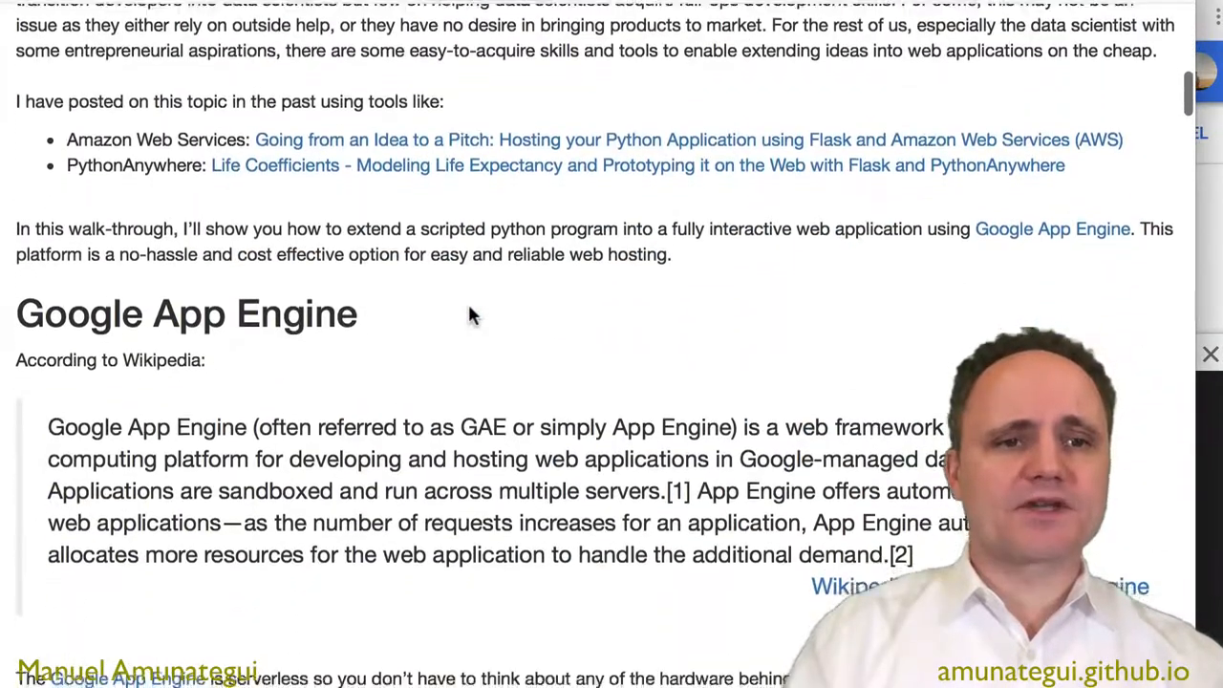
Scroll the blog post down to the Let's Code section and its prerequisites list.
{"action": "scroll", "scroll_direction": "down", "scroll_amount": 3}
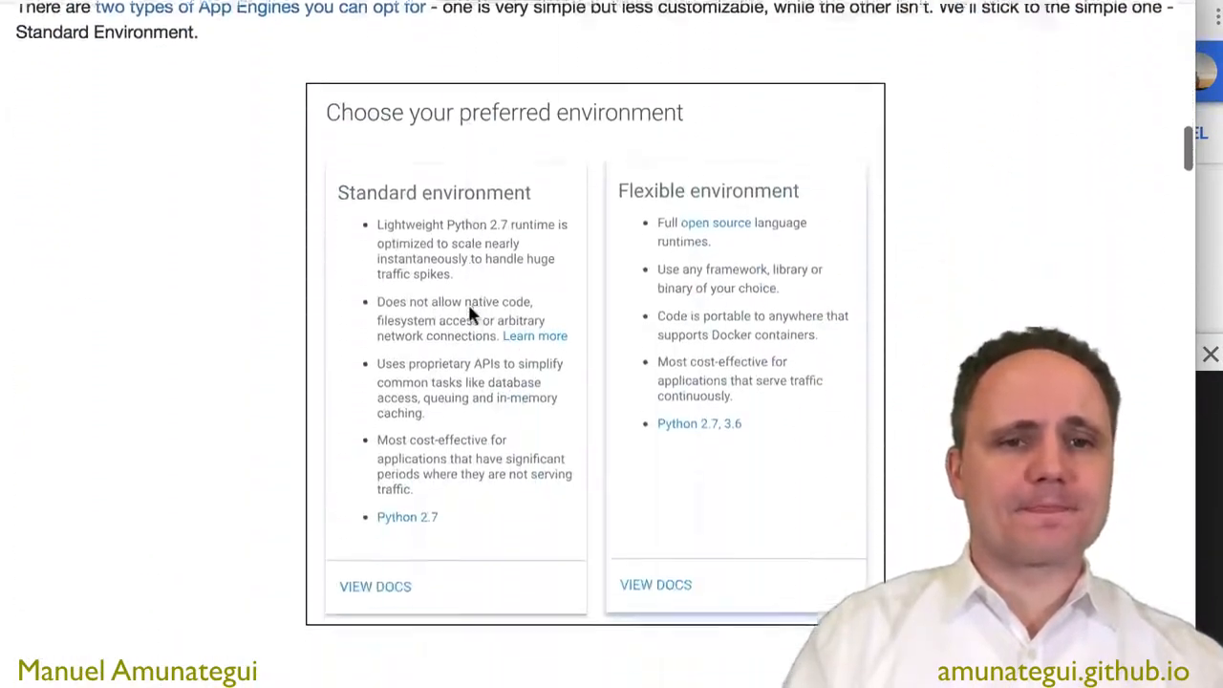
{"action": "scroll", "scroll_direction": "down", "scroll_amount": 3}
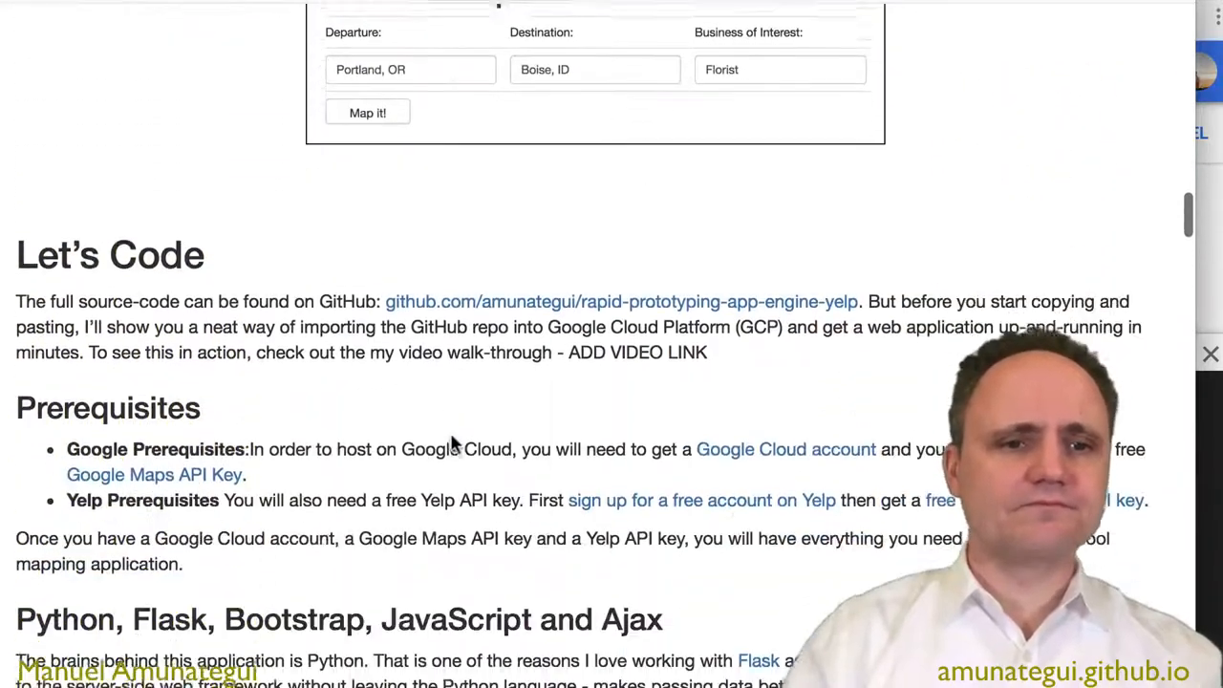
Scroll on to the 'Python, Flask, Bootstrap, JavaScript and Ajax' heading and Bootstrap quote.
{"action": "scroll", "scroll_direction": "down", "scroll_amount": 3}
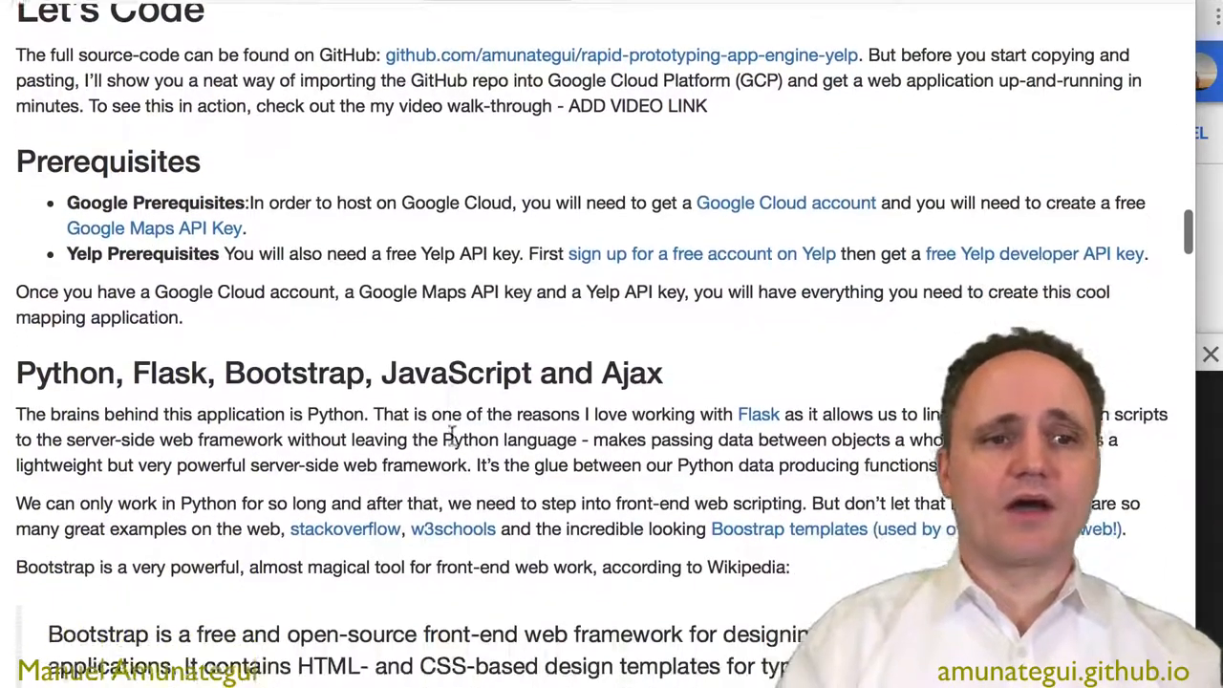
{"action": "scroll", "scroll_direction": "down", "scroll_amount": 3}
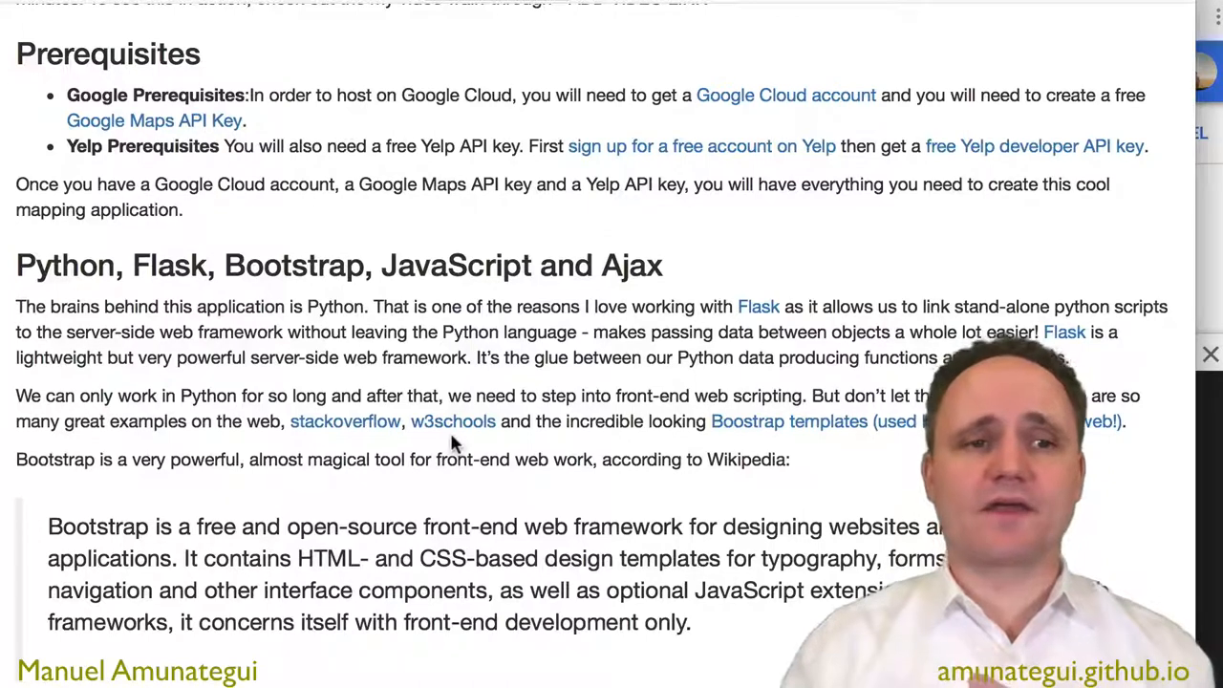
{"action": "mouse_move", "coordinate": [260, 164]}
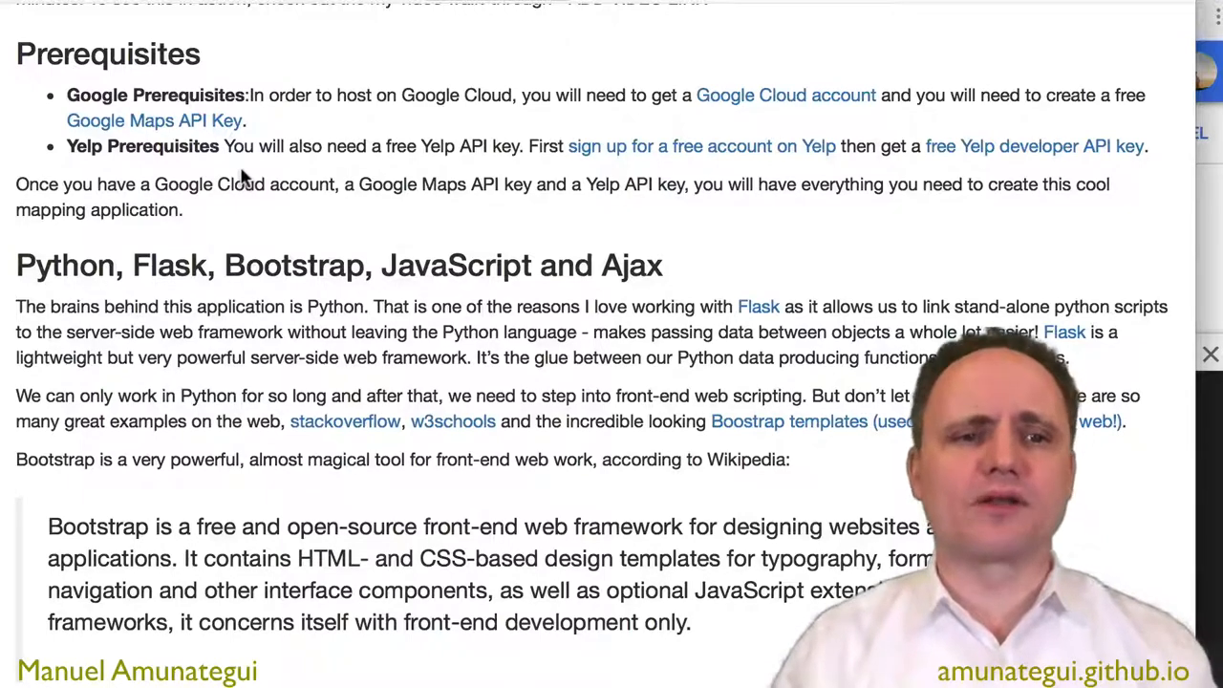
{"action": "scroll", "scroll_direction": "down", "scroll_amount": 3}
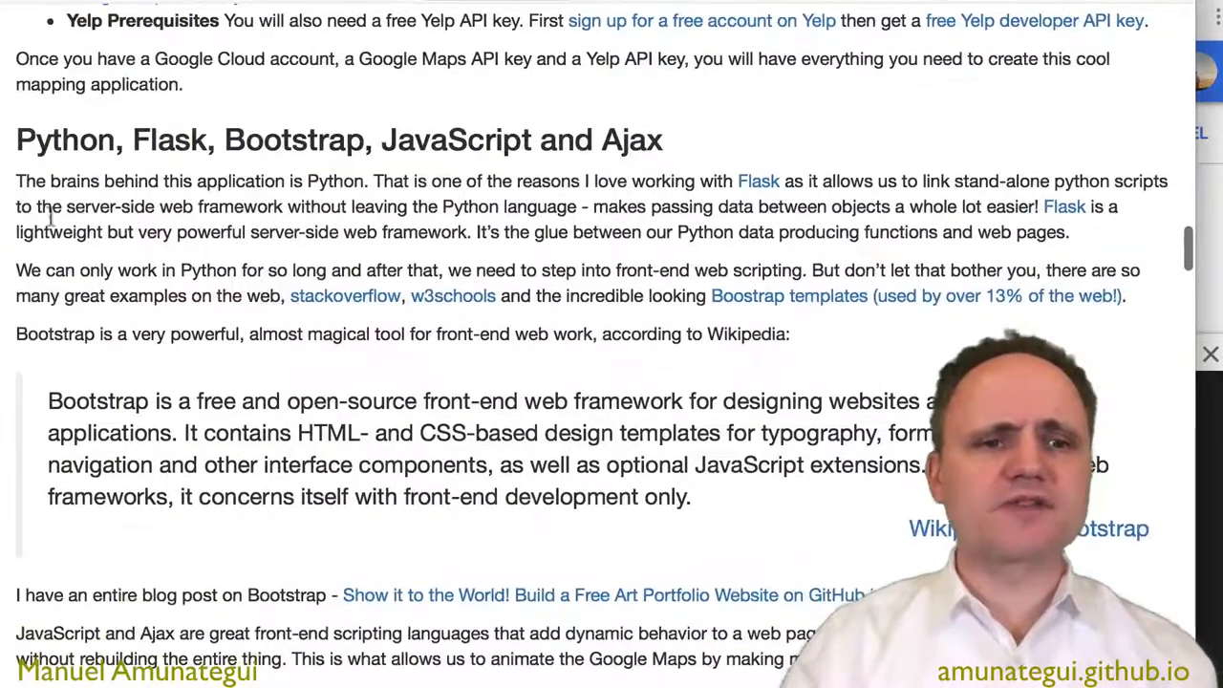
{"action": "mouse_move", "coordinate": [178, 182]}
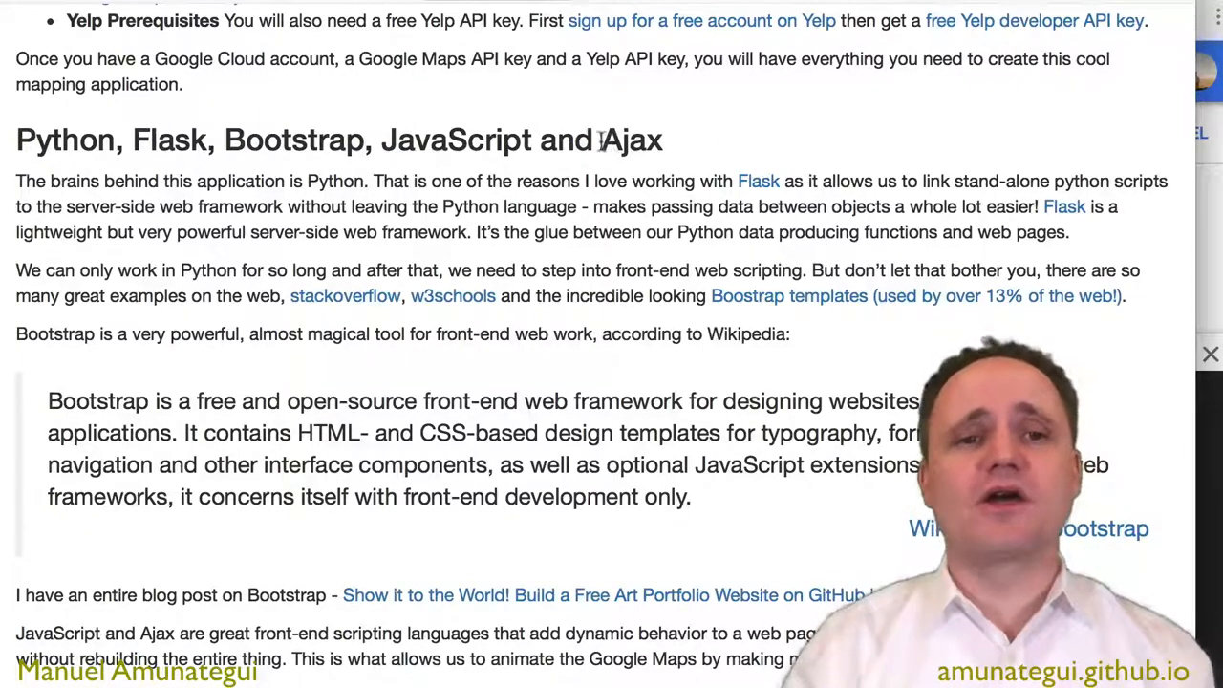
Select 'Ajax' in the heading, then scroll to the Anatomy of a Web Application folder diagram.
{"action": "double_click", "coordinate": [632, 140]}
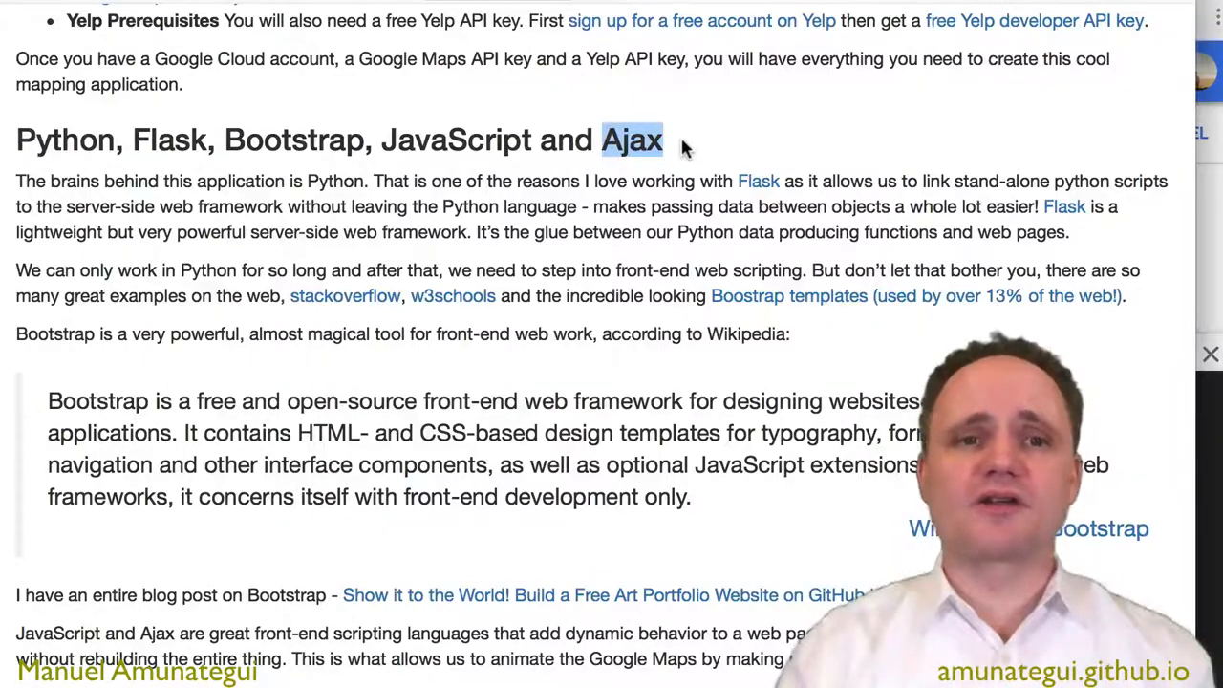
{"action": "scroll", "scroll_direction": "down", "scroll_amount": 3}
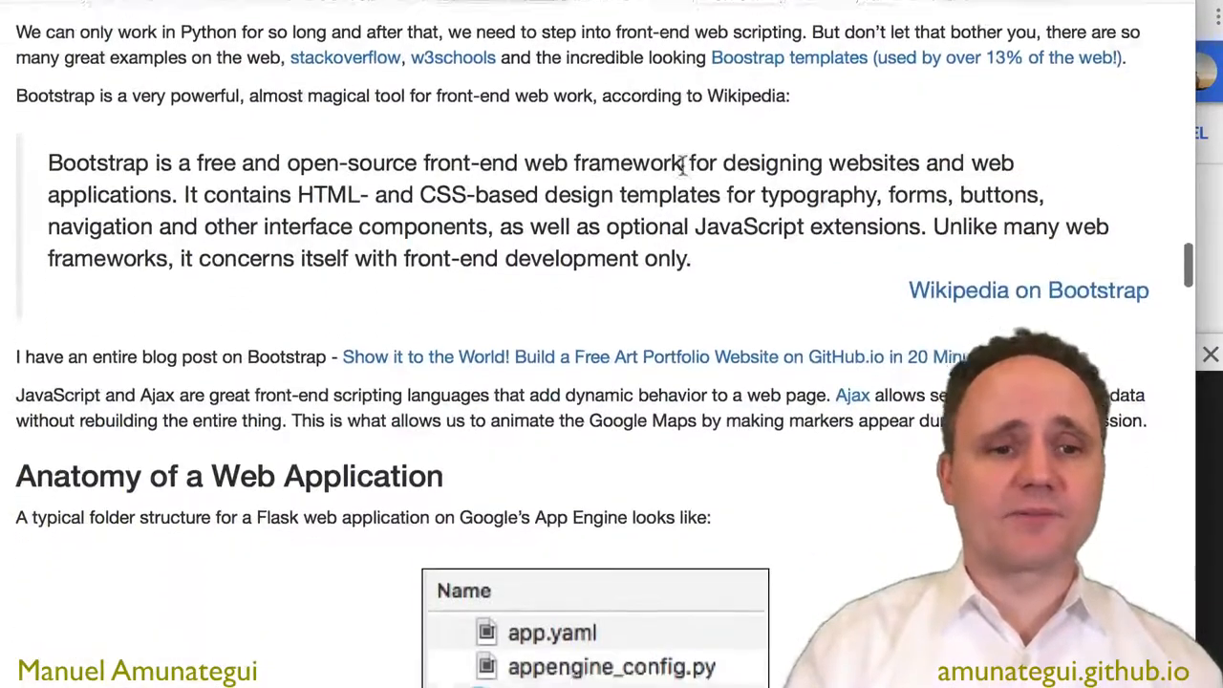
{"action": "scroll", "scroll_direction": "down", "scroll_amount": 3}
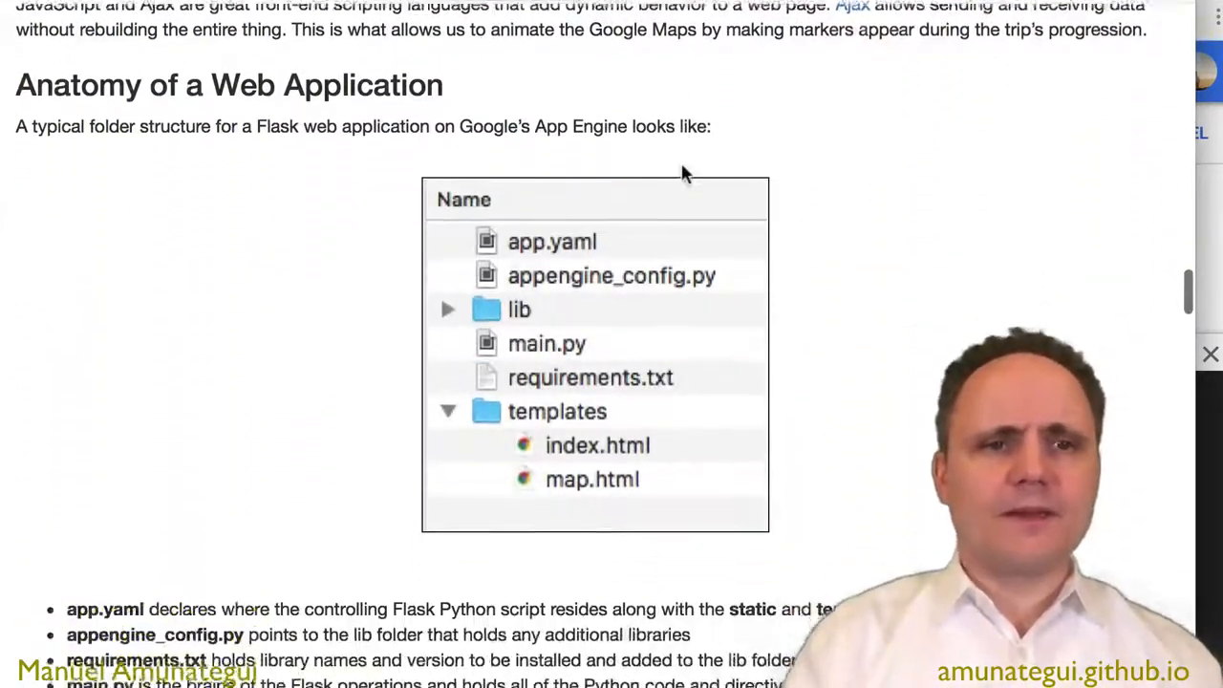
Scroll through the folder-structure explanation down to Deploying on Google App Engine and the GitHub repo link.
{"action": "scroll", "scroll_direction": "down", "scroll_amount": 3}
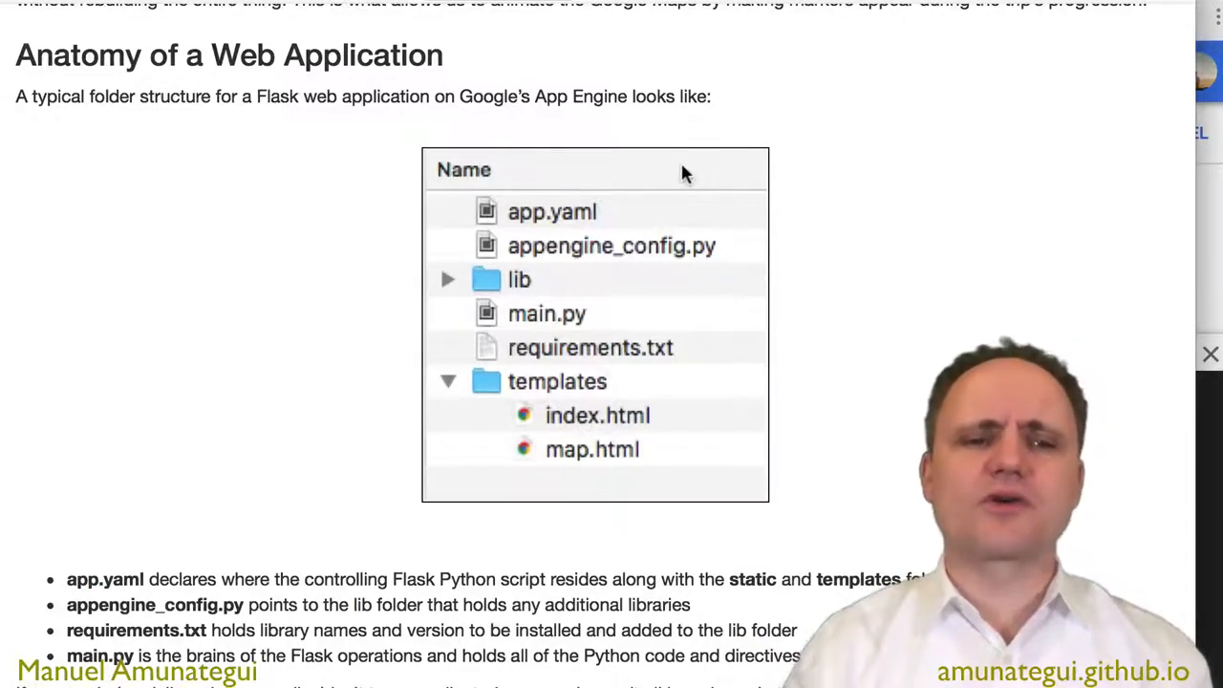
{"action": "mouse_move", "coordinate": [638, 340]}
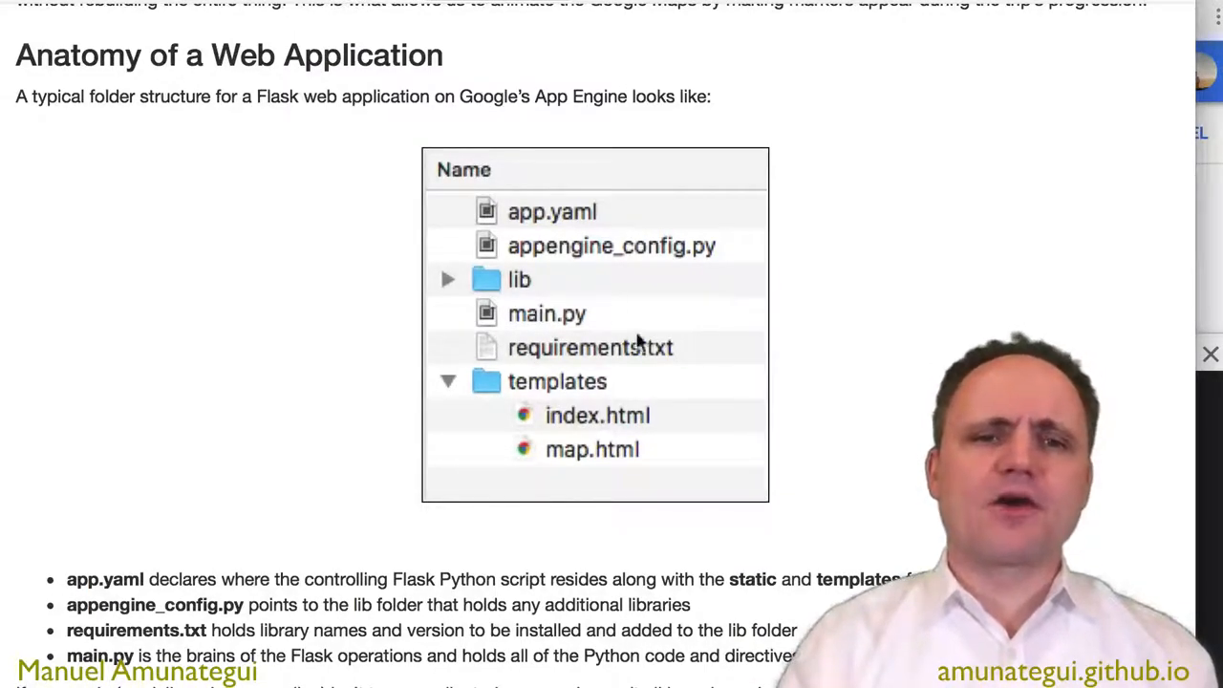
{"action": "scroll", "scroll_direction": "down", "scroll_amount": 3}
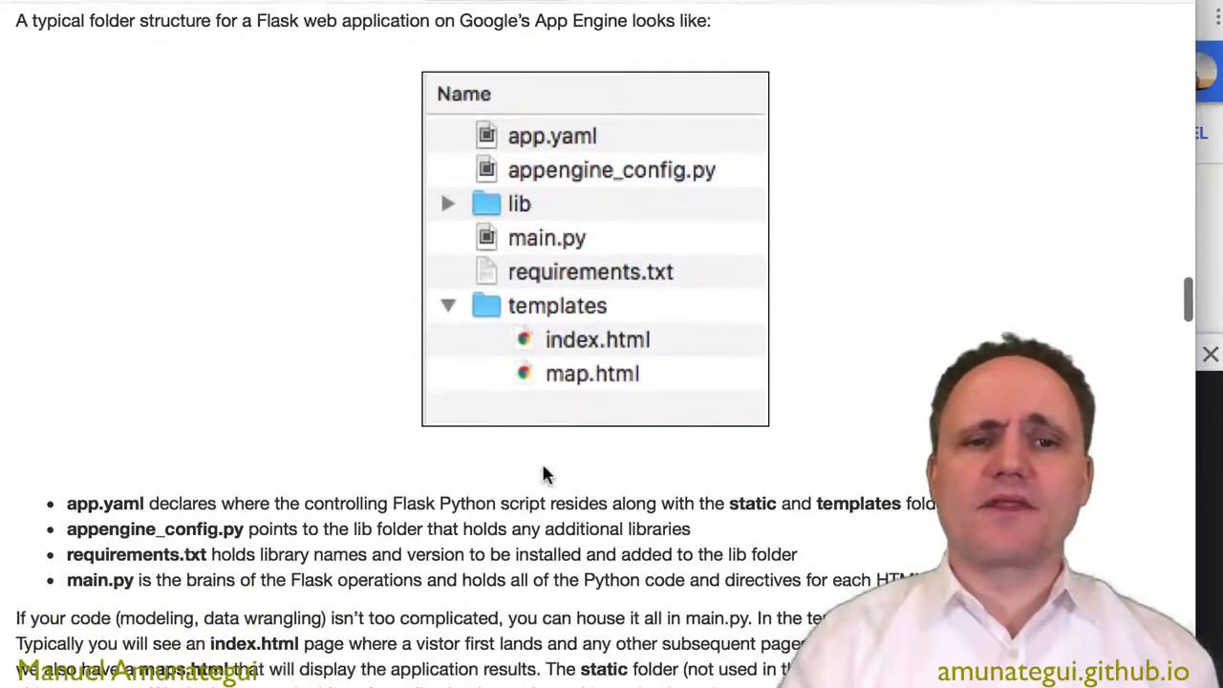
{"action": "mouse_move", "coordinate": [573, 161]}
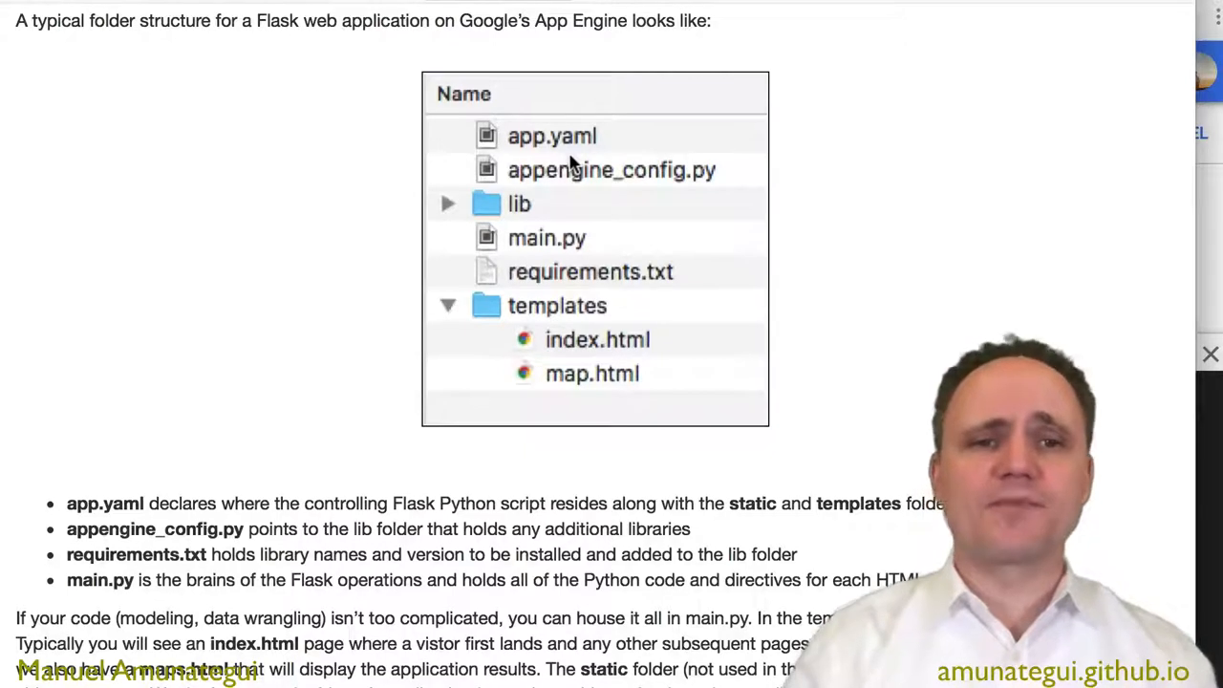
{"action": "mouse_move", "coordinate": [669, 188]}
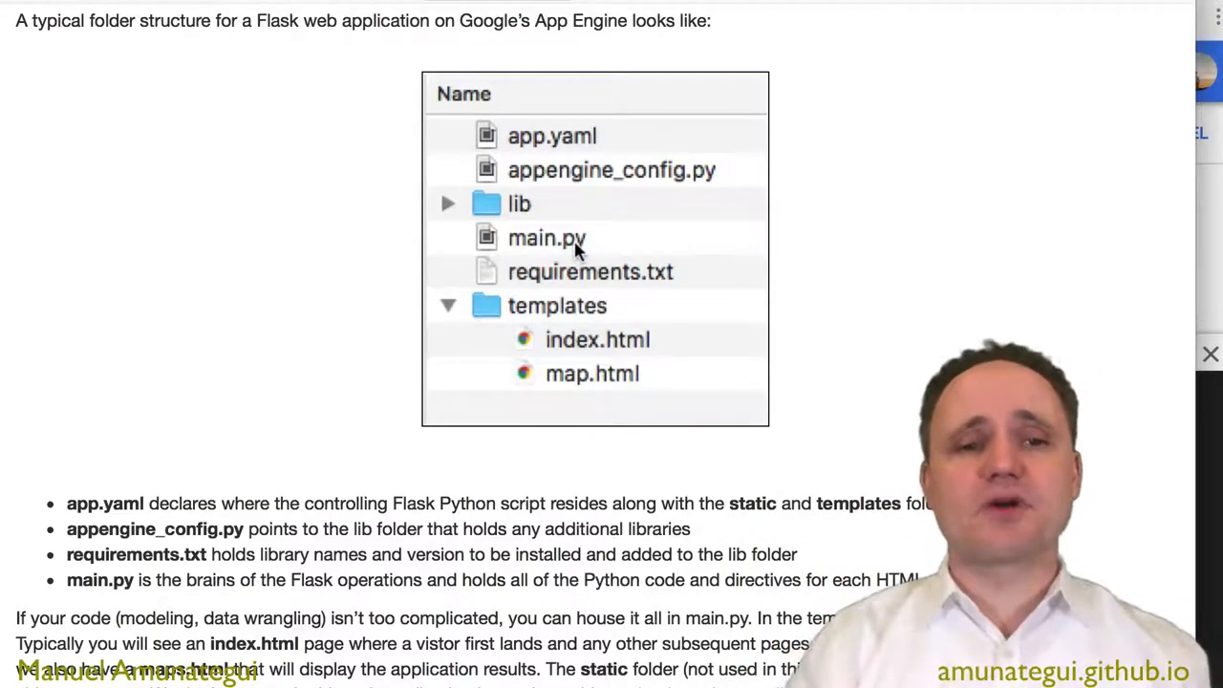
{"action": "mouse_move", "coordinate": [654, 310]}
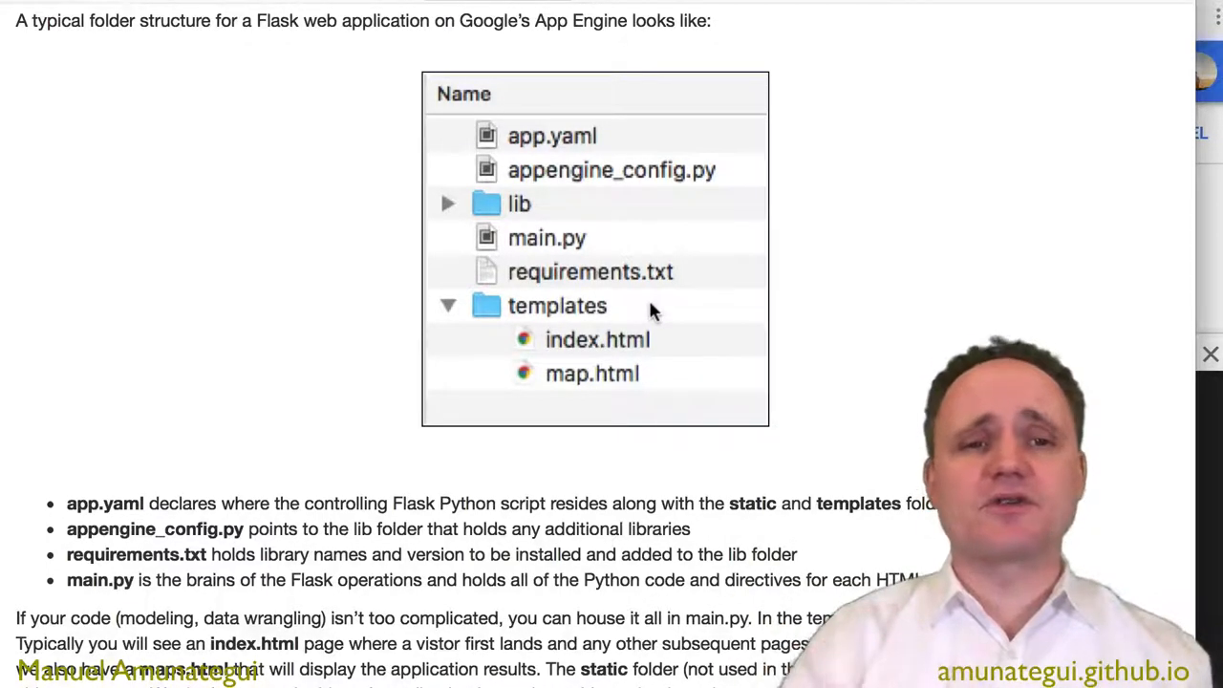
{"action": "mouse_move", "coordinate": [493, 281]}
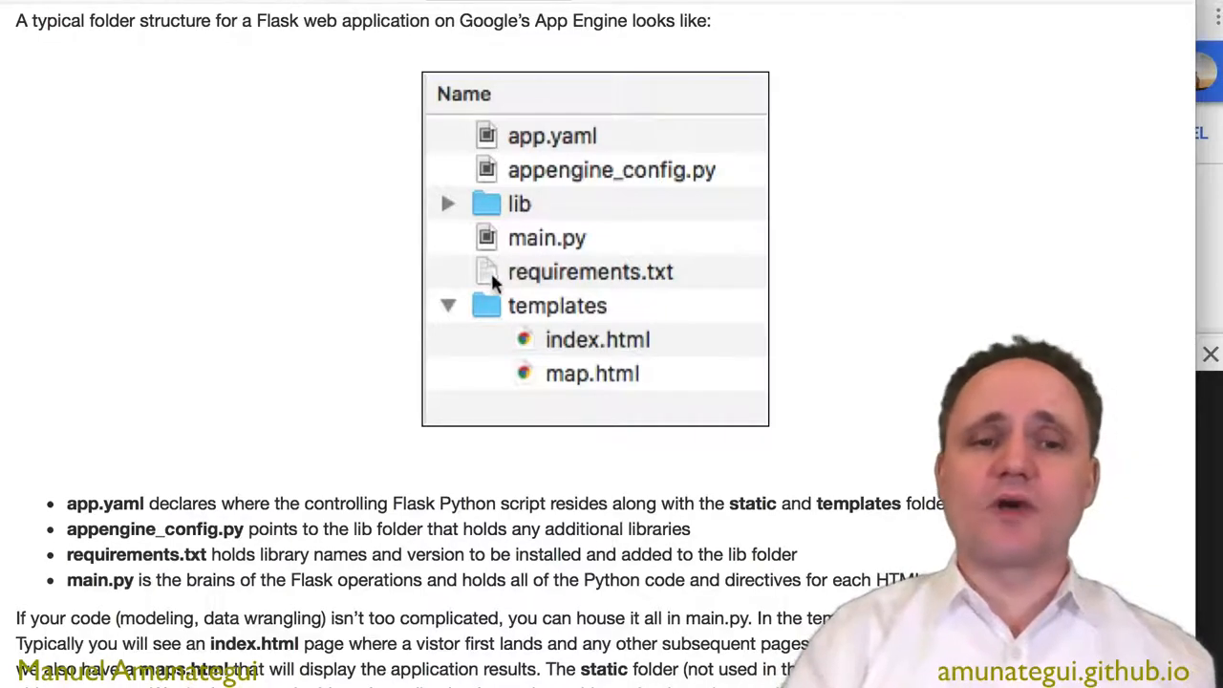
{"action": "mouse_move", "coordinate": [499, 218]}
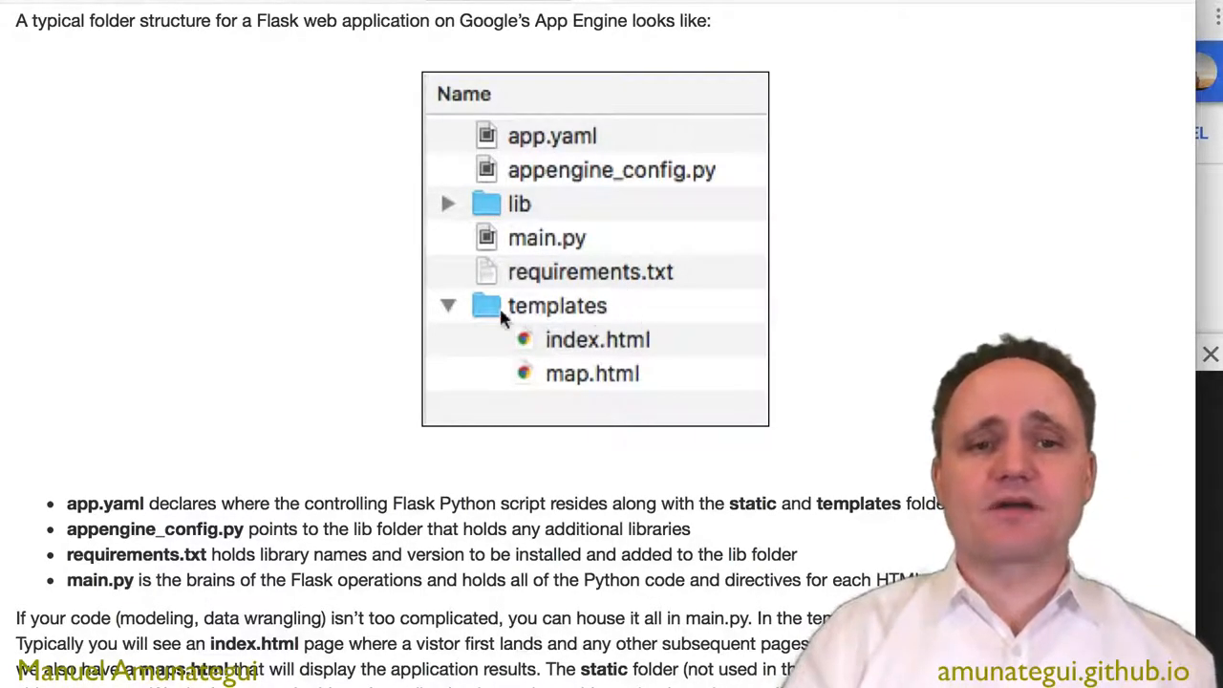
{"action": "mouse_move", "coordinate": [642, 374]}
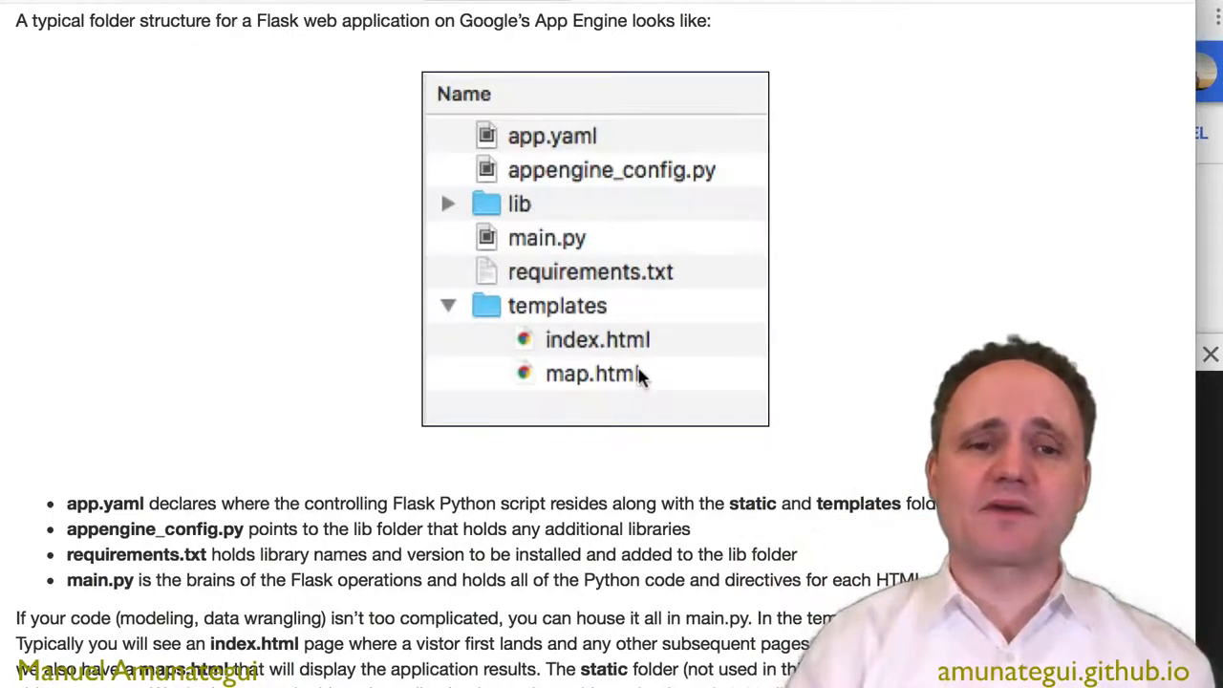
{"action": "mouse_move", "coordinate": [520, 412]}
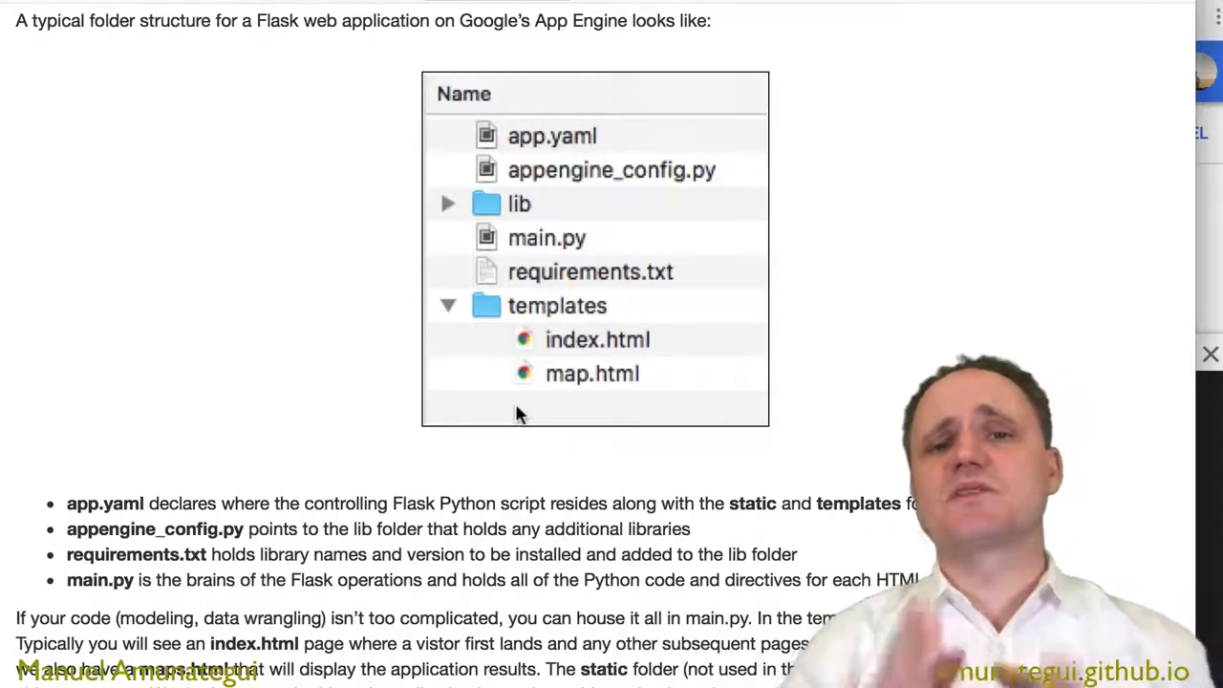
{"action": "scroll", "scroll_direction": "down", "scroll_amount": 3}
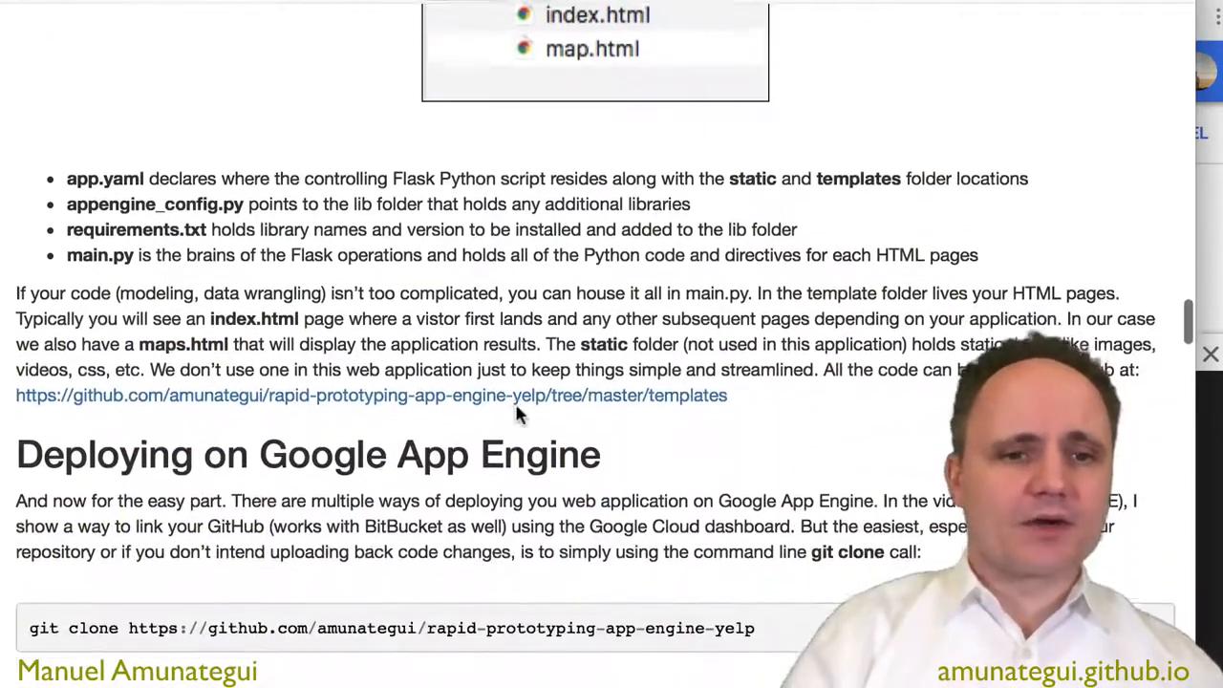
{"action": "scroll", "scroll_direction": "down", "scroll_amount": 3}
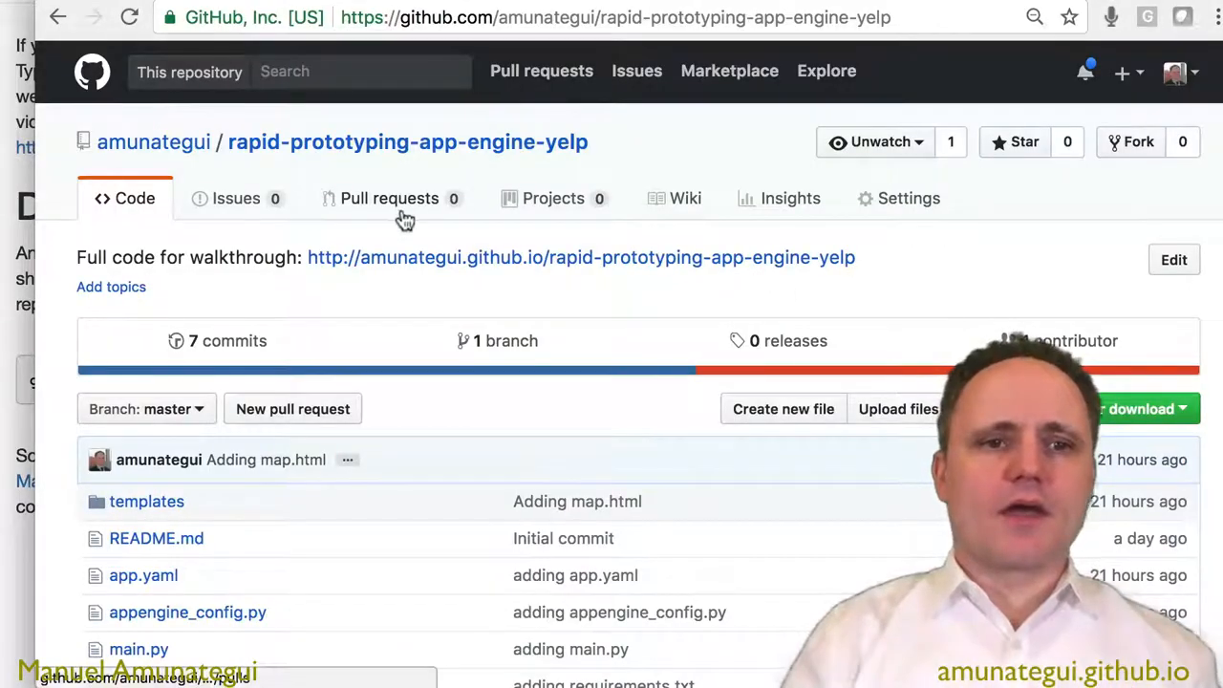
{"action": "mouse_move", "coordinate": [457, 181]}
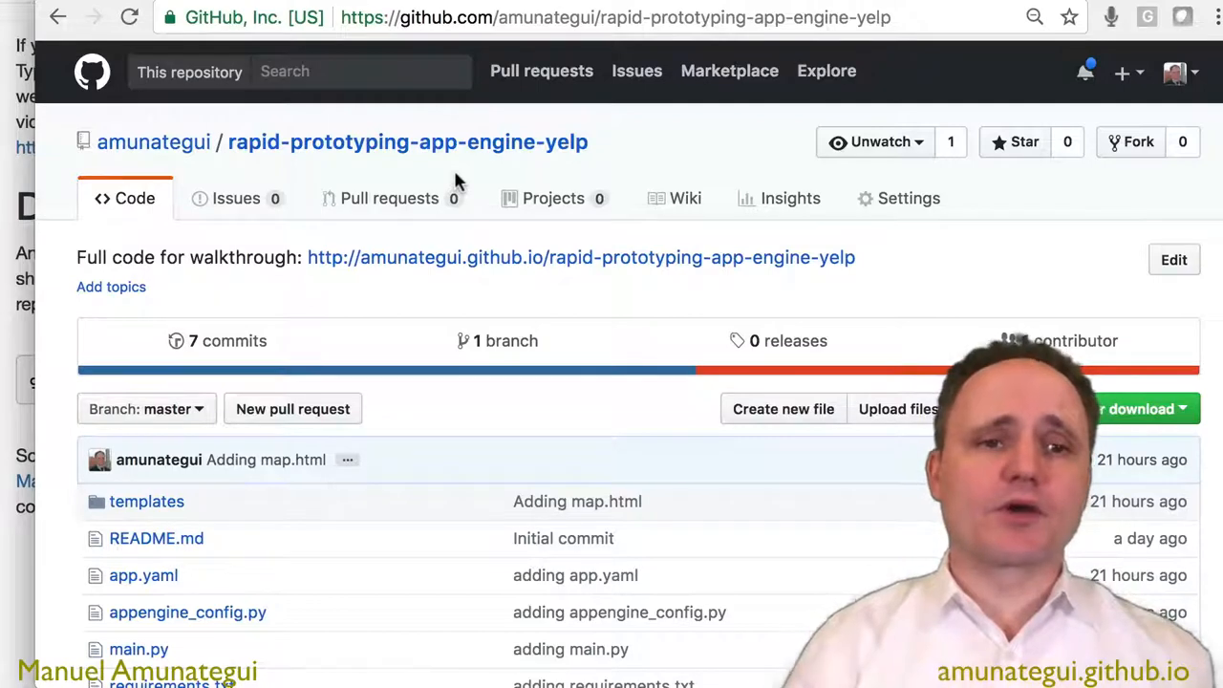
{"action": "mouse_move", "coordinate": [449, 281]}
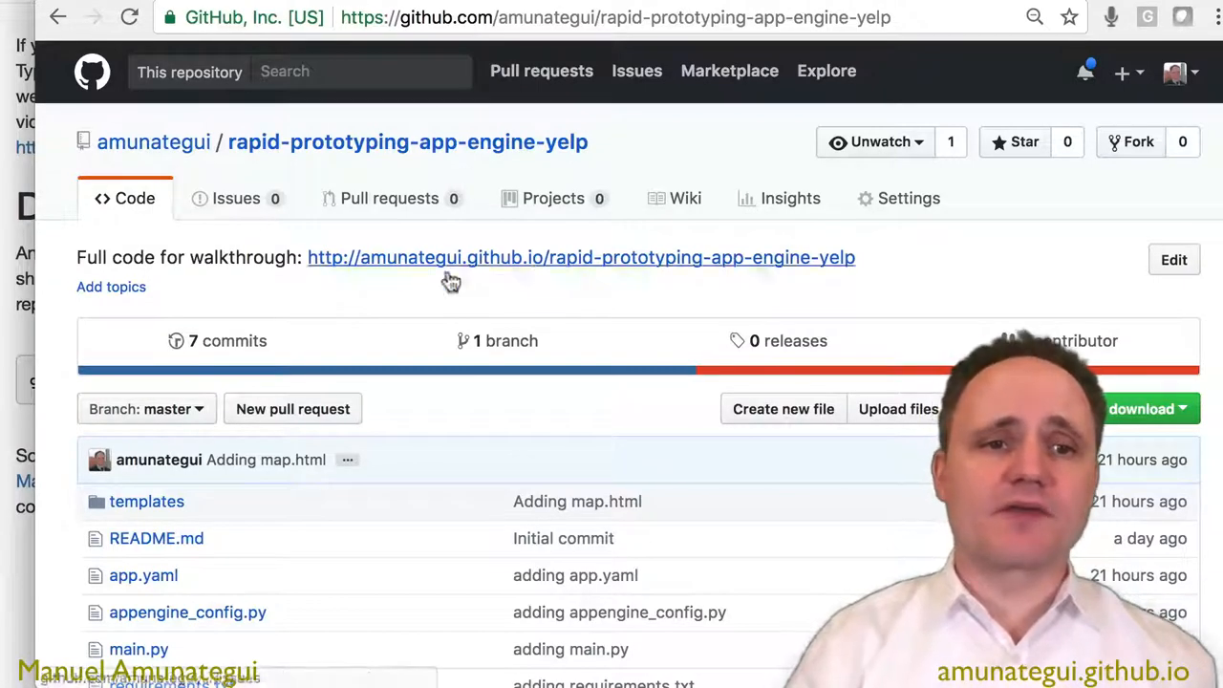
{"action": "mouse_move", "coordinate": [535, 238]}
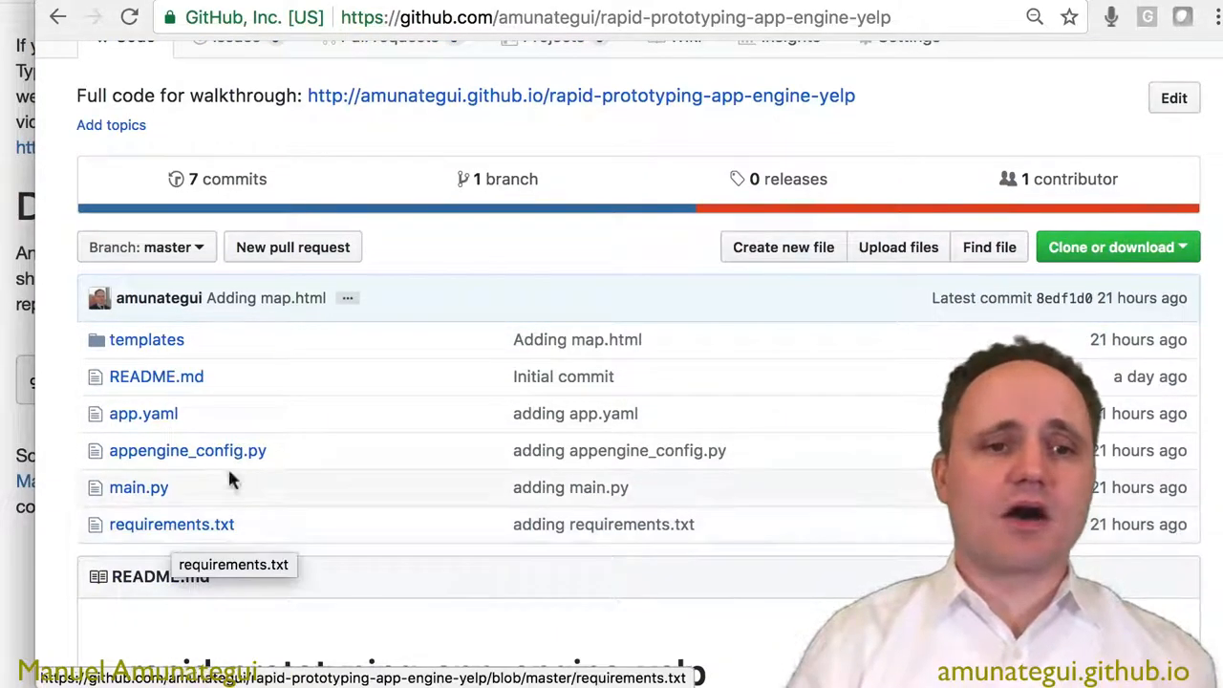
{"action": "mouse_move", "coordinate": [143, 413]}
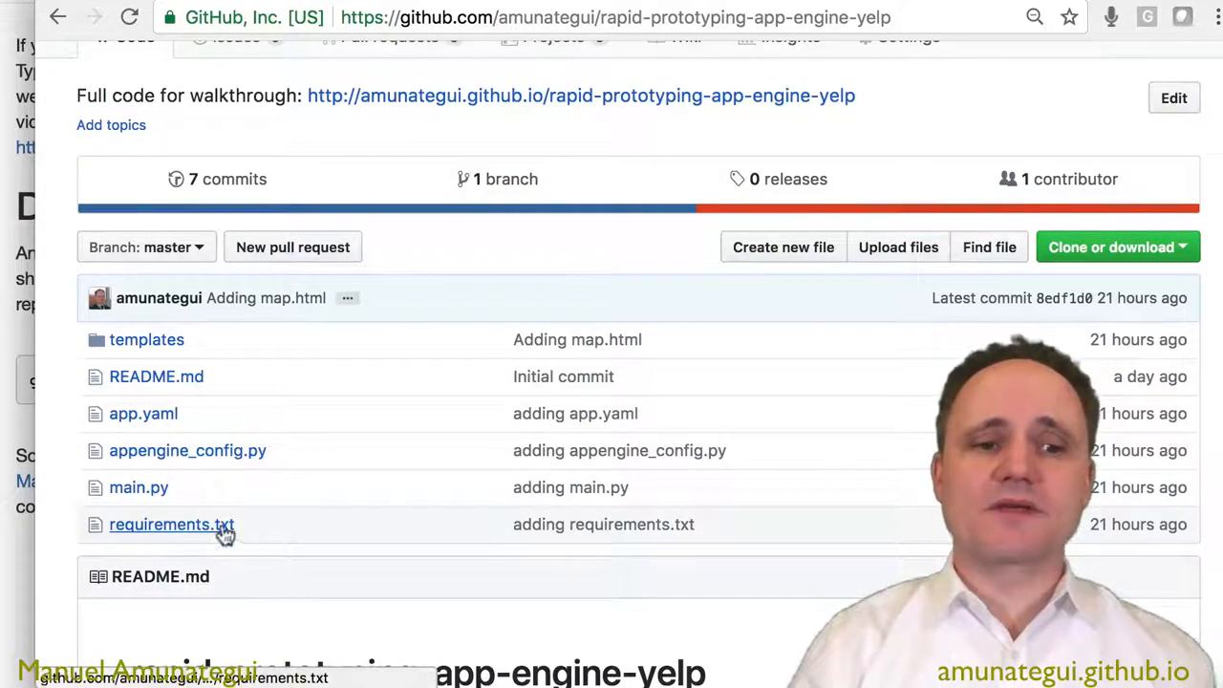
Scroll the repository page down to its file list and README.
{"action": "scroll", "scroll_direction": "down", "scroll_amount": 3}
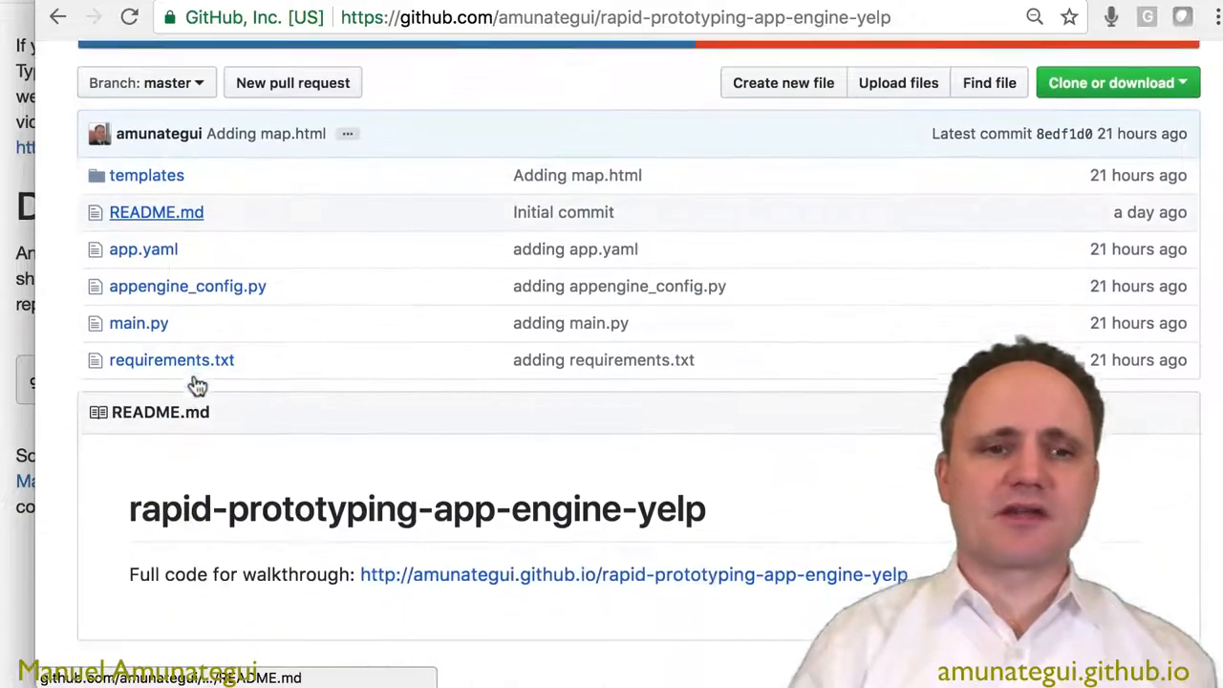
{"action": "left_click", "coordinate": [172, 359]}
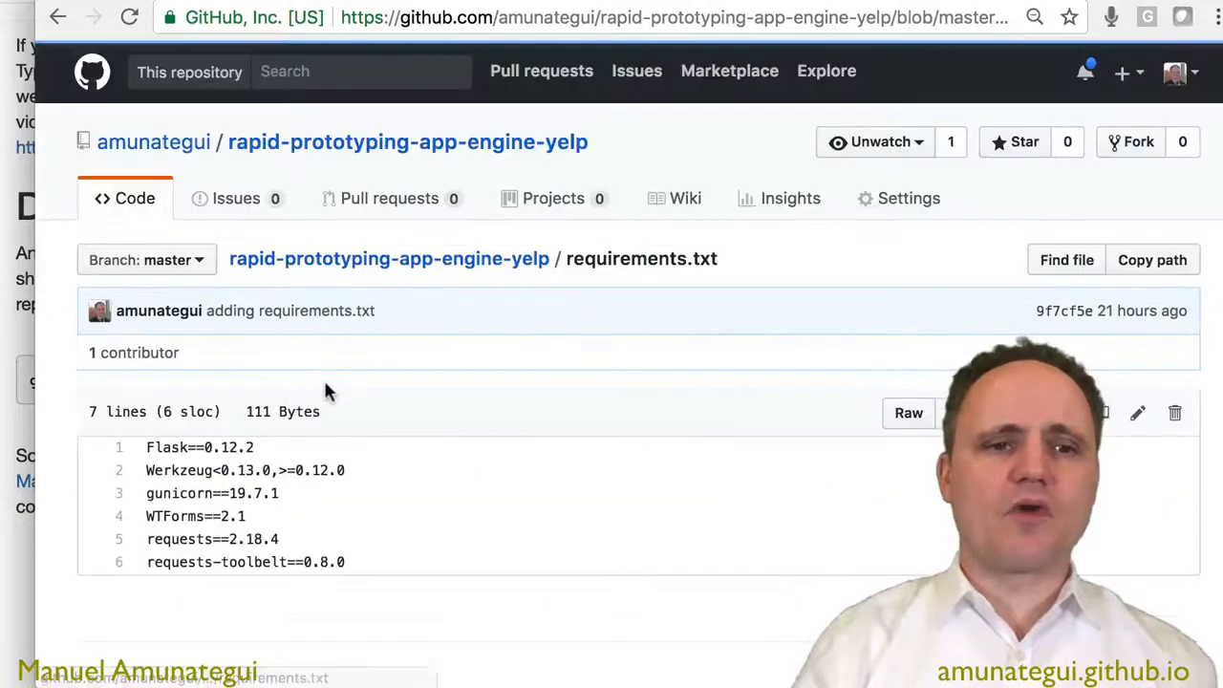
{"action": "scroll", "scroll_direction": "down", "scroll_amount": 3}
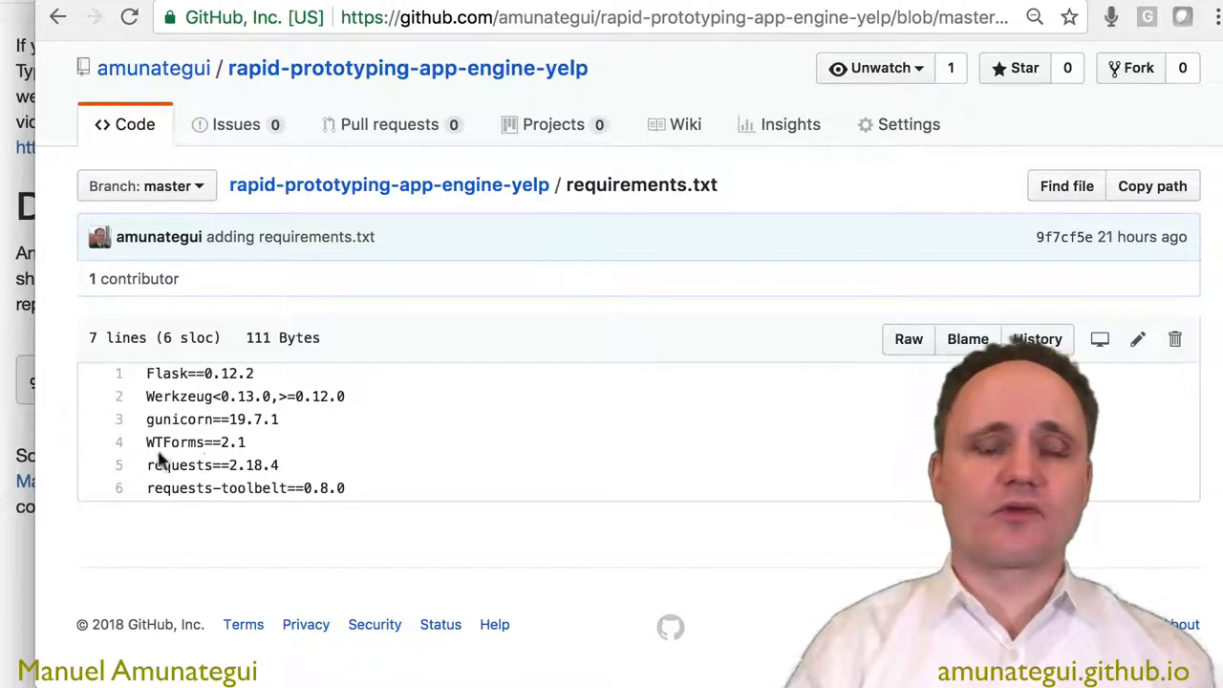
{"action": "left_click_drag", "start_coordinate": [145, 372], "coordinate": [256, 441]}
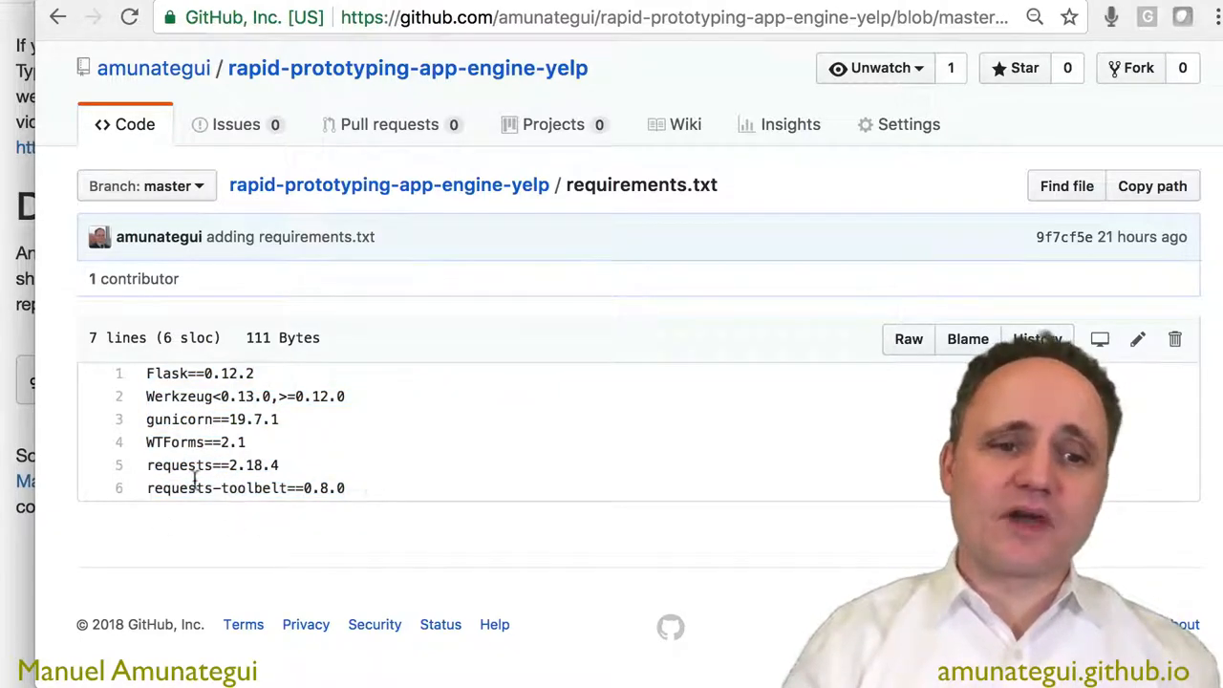
{"action": "mouse_move", "coordinate": [366, 520]}
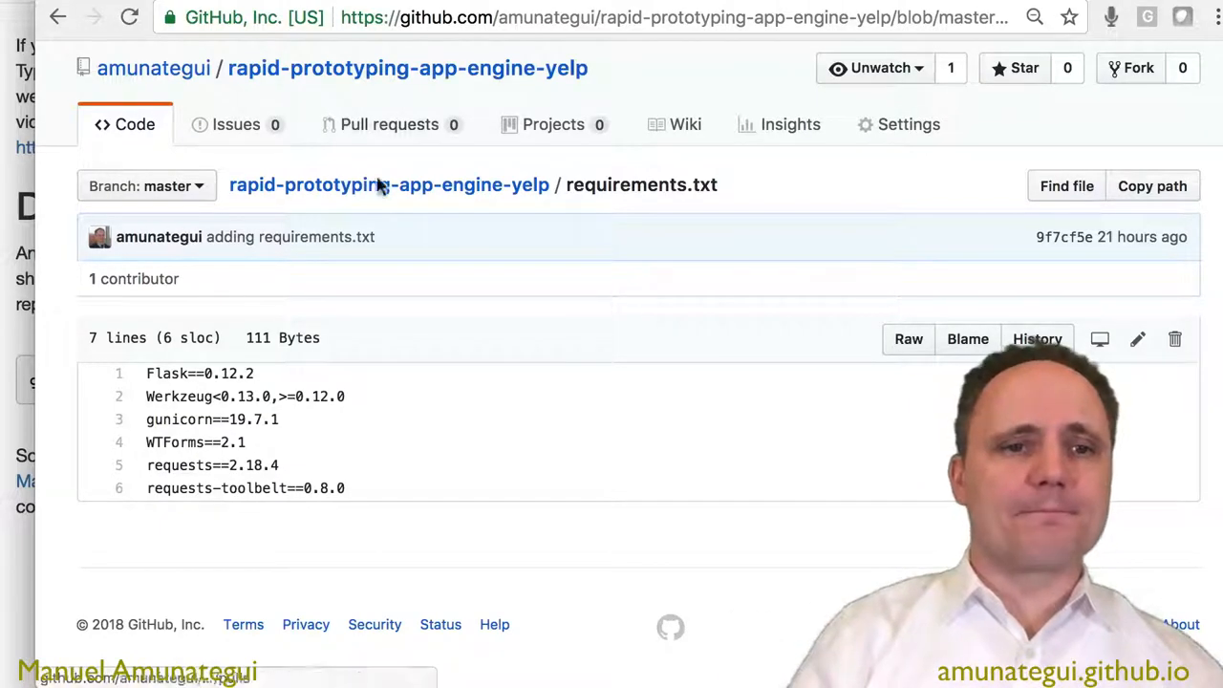
{"action": "left_click", "coordinate": [379, 184]}
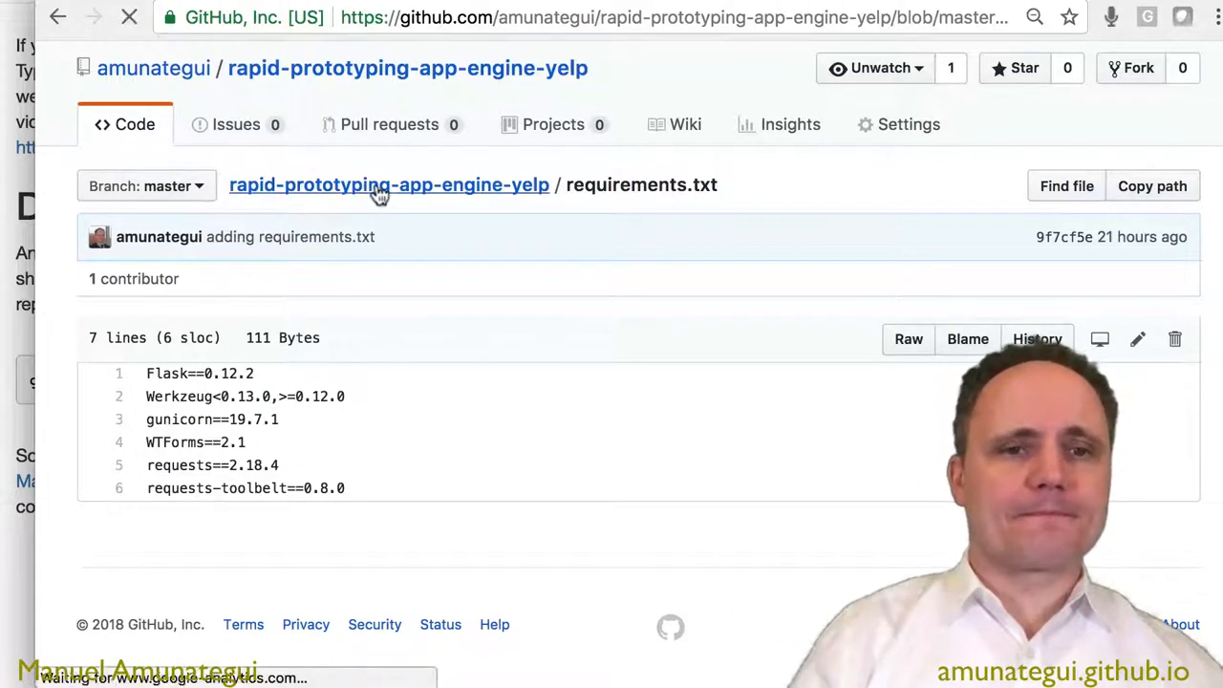
{"action": "left_click", "coordinate": [388, 184]}
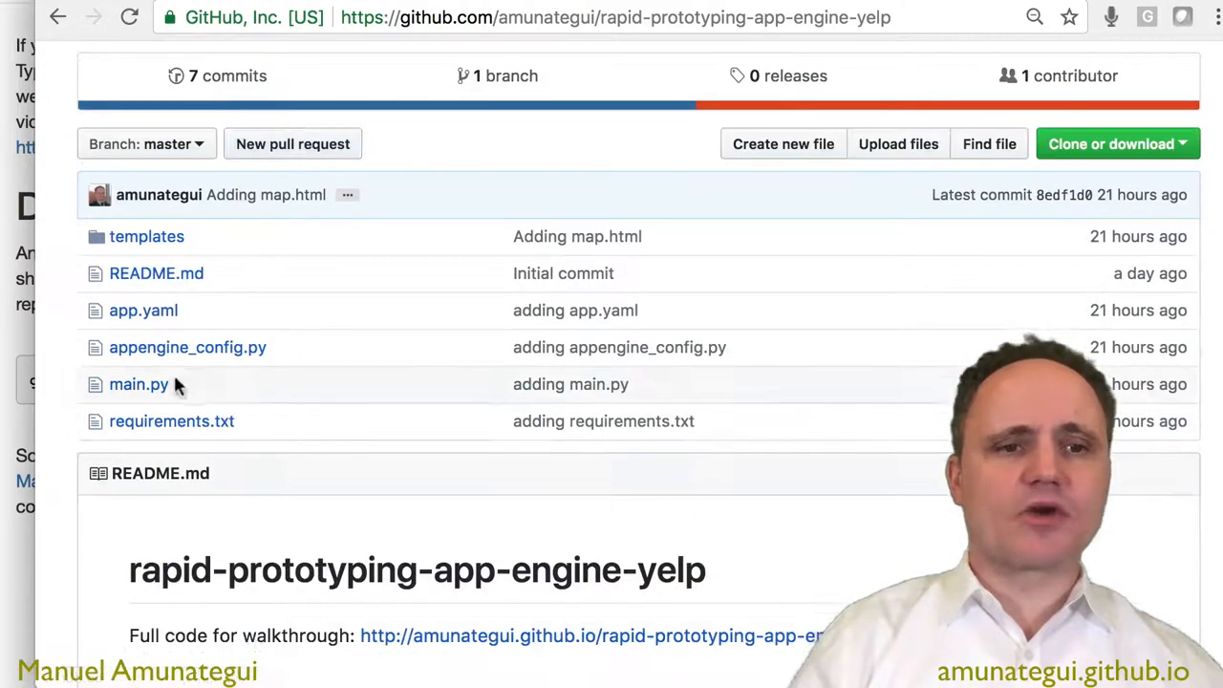
View main.py and scroll past its imports and config section.
{"action": "left_click", "coordinate": [138, 384]}
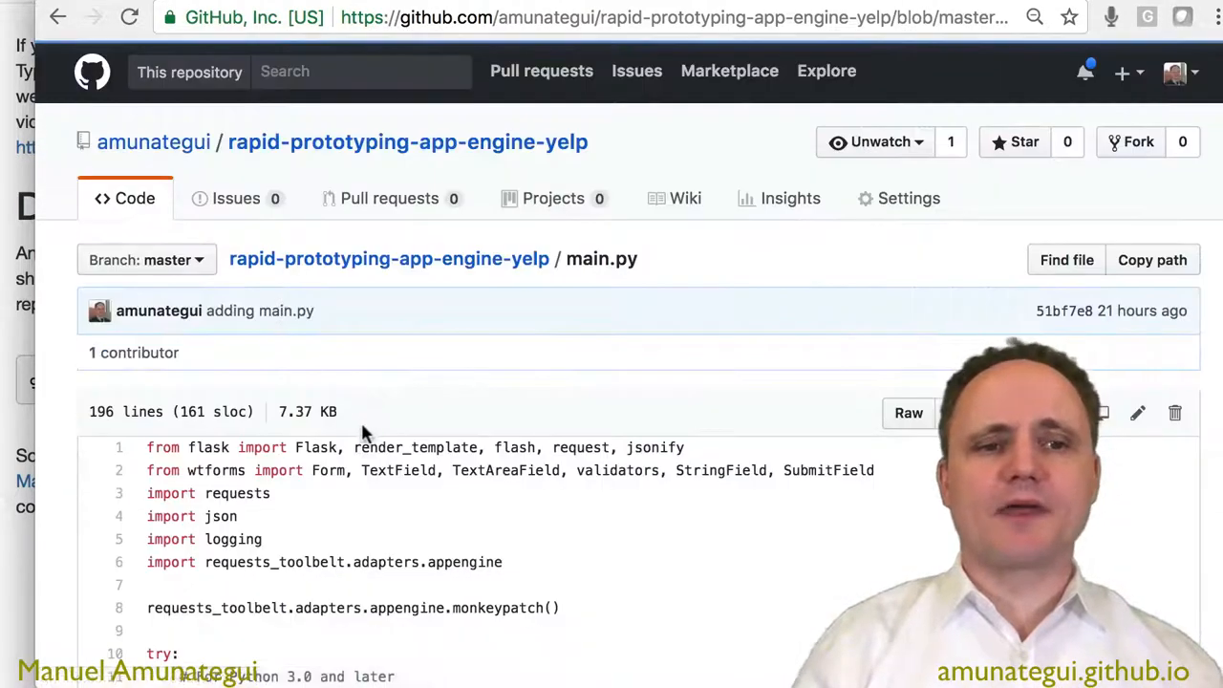
{"action": "scroll", "scroll_direction": "down", "scroll_amount": 3}
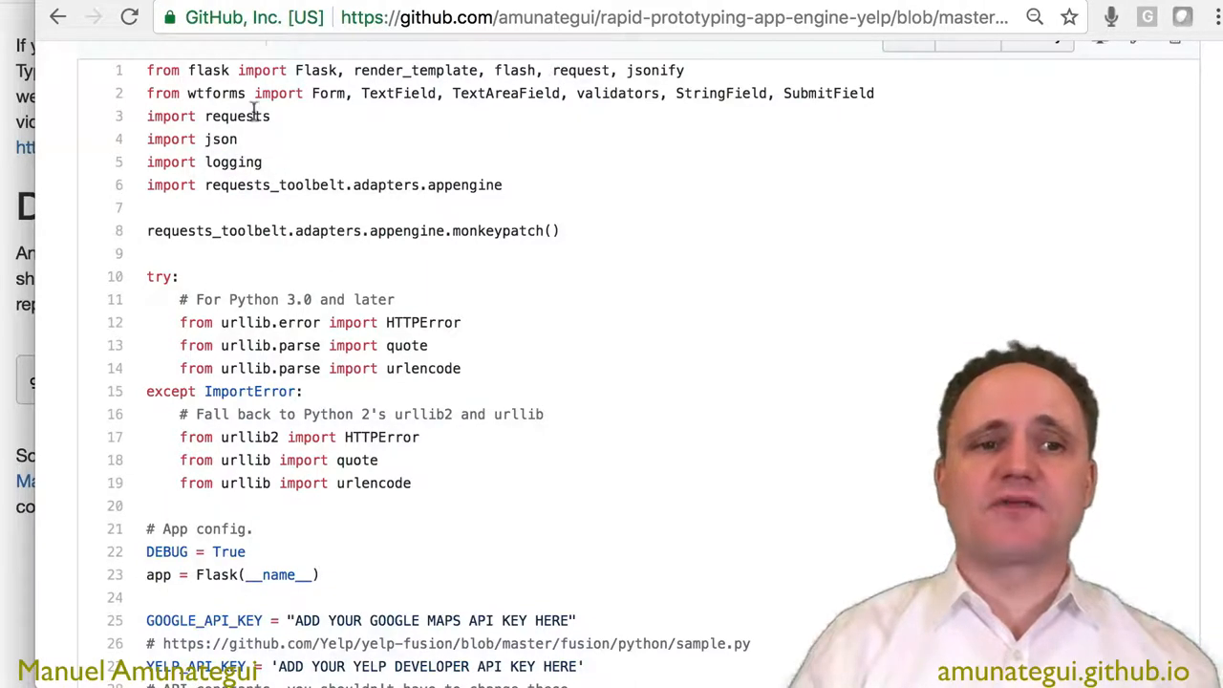
{"action": "mouse_move", "coordinate": [361, 130]}
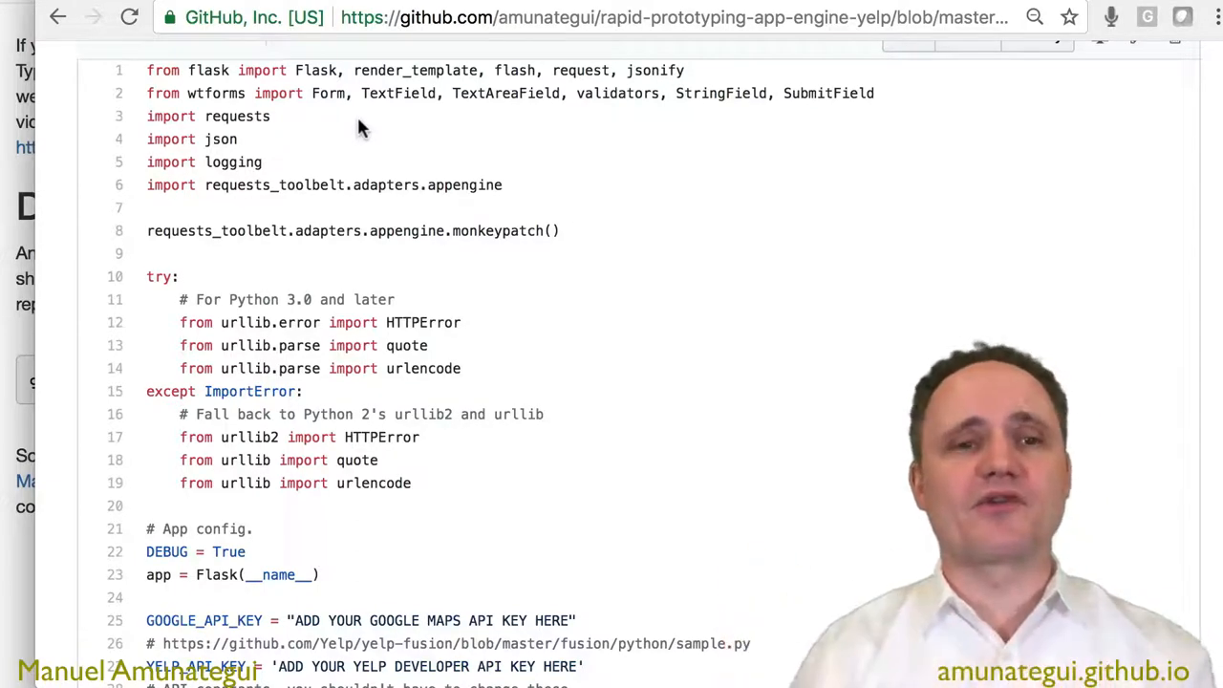
{"action": "scroll", "scroll_direction": "down", "scroll_amount": 3}
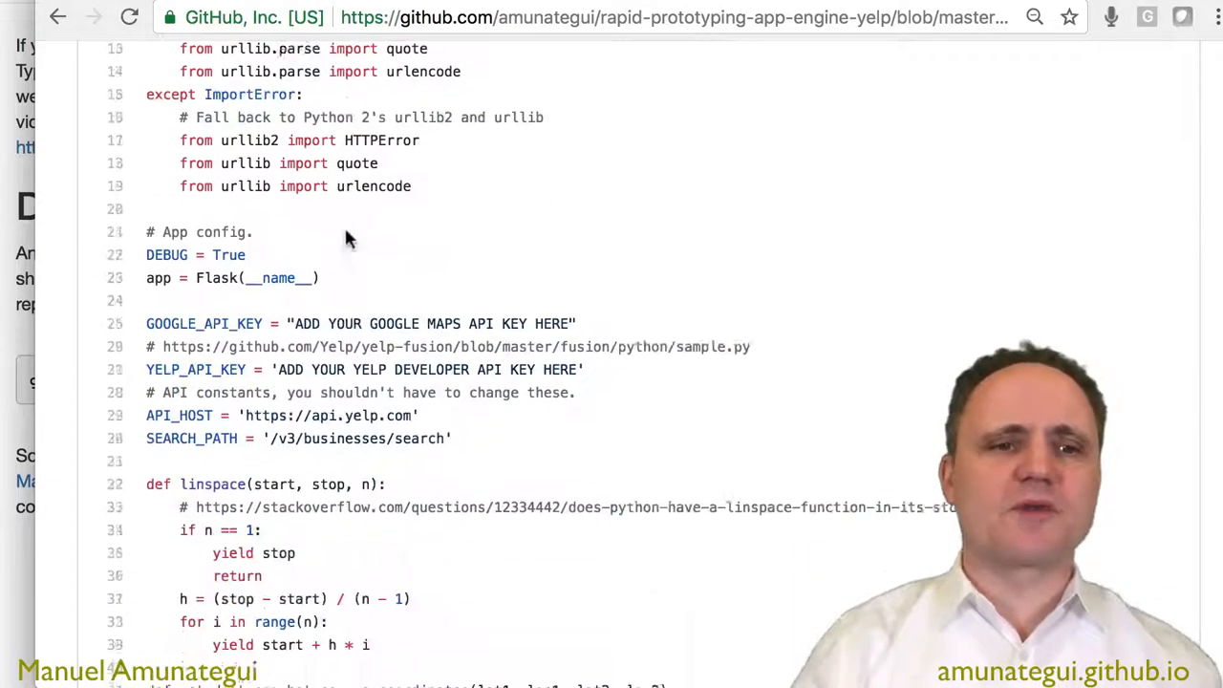
{"action": "scroll", "scroll_direction": "down", "scroll_amount": 3}
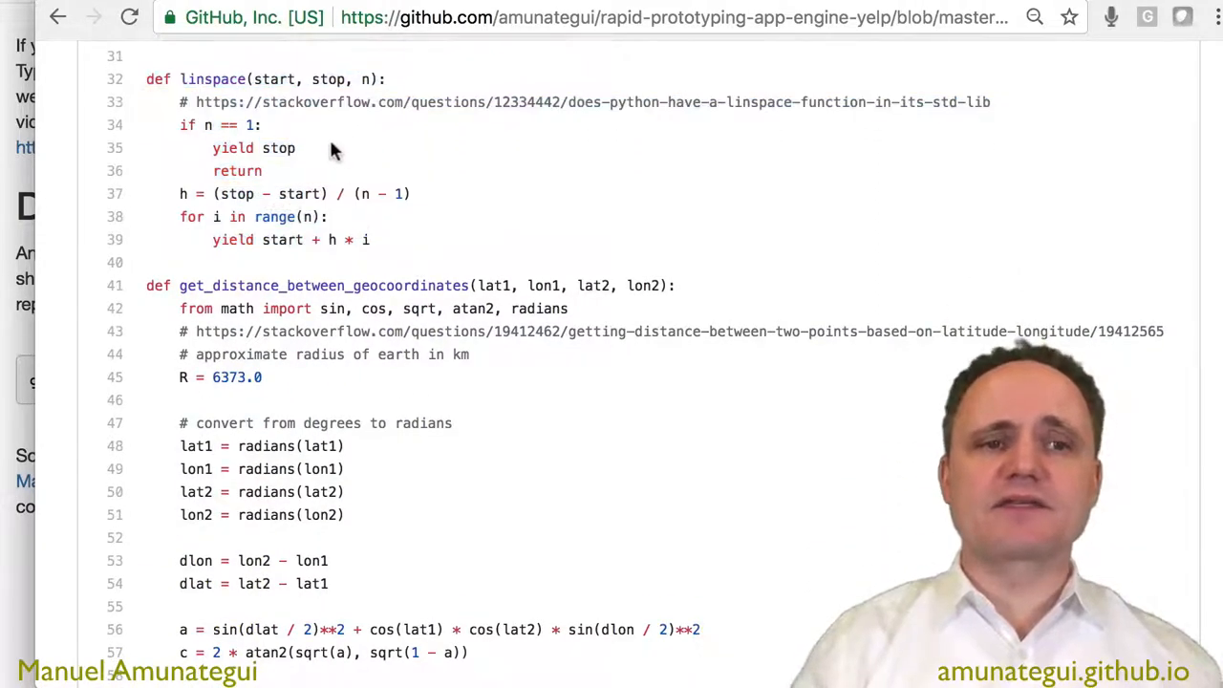
Scroll on to the linspace and get_distance_between_geocoordinates functions.
{"action": "scroll", "scroll_direction": "down", "scroll_amount": 3}
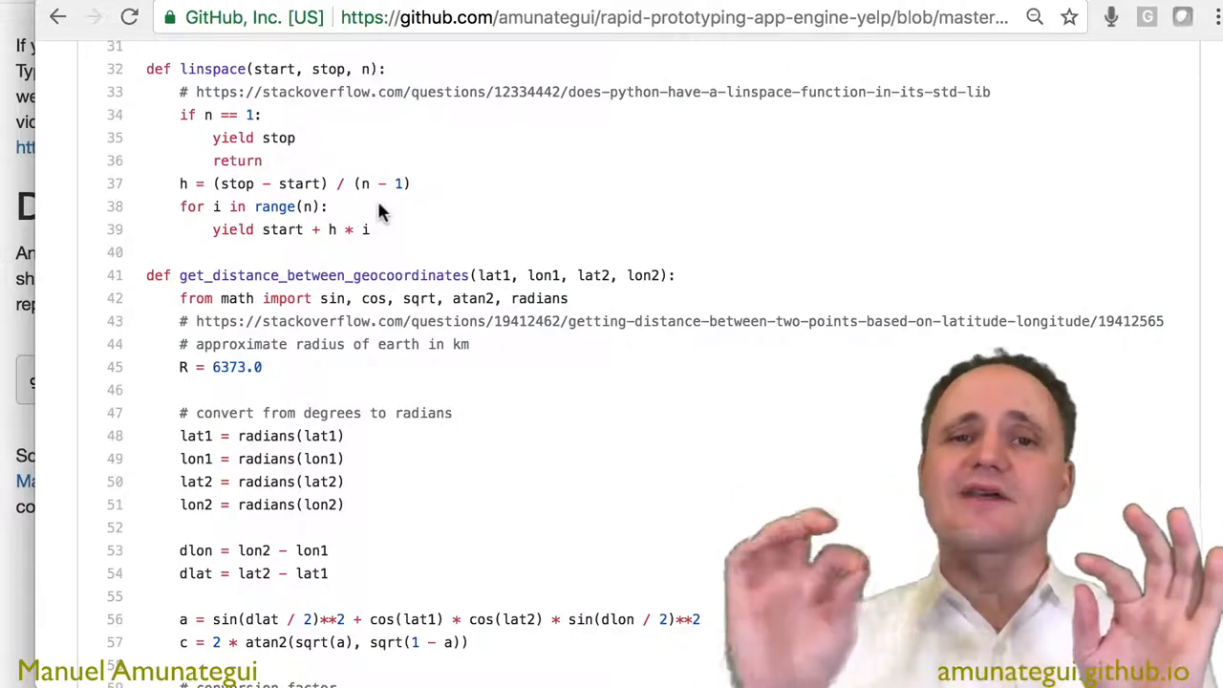
{"action": "scroll", "scroll_direction": "down", "scroll_amount": 3}
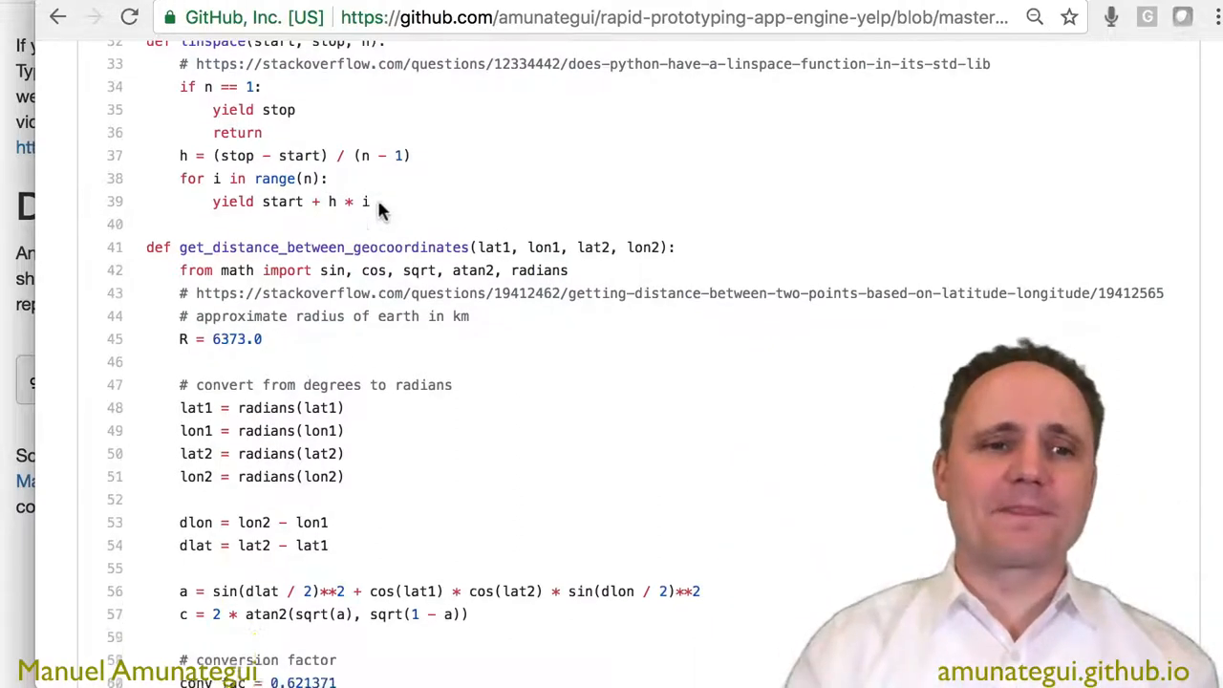
{"action": "scroll", "scroll_direction": "down", "scroll_amount": 3}
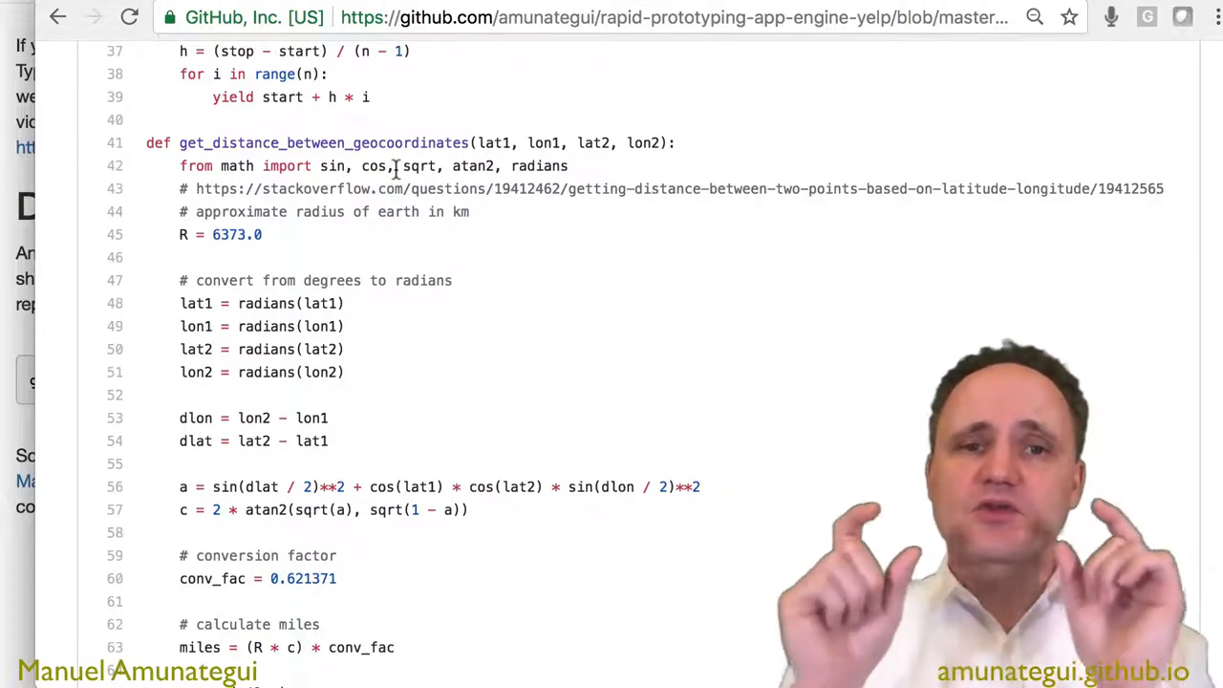
Read down main.py through the GetBestYelpLocation and GetGeoSteps functions.
{"action": "scroll", "scroll_direction": "down", "scroll_amount": 3}
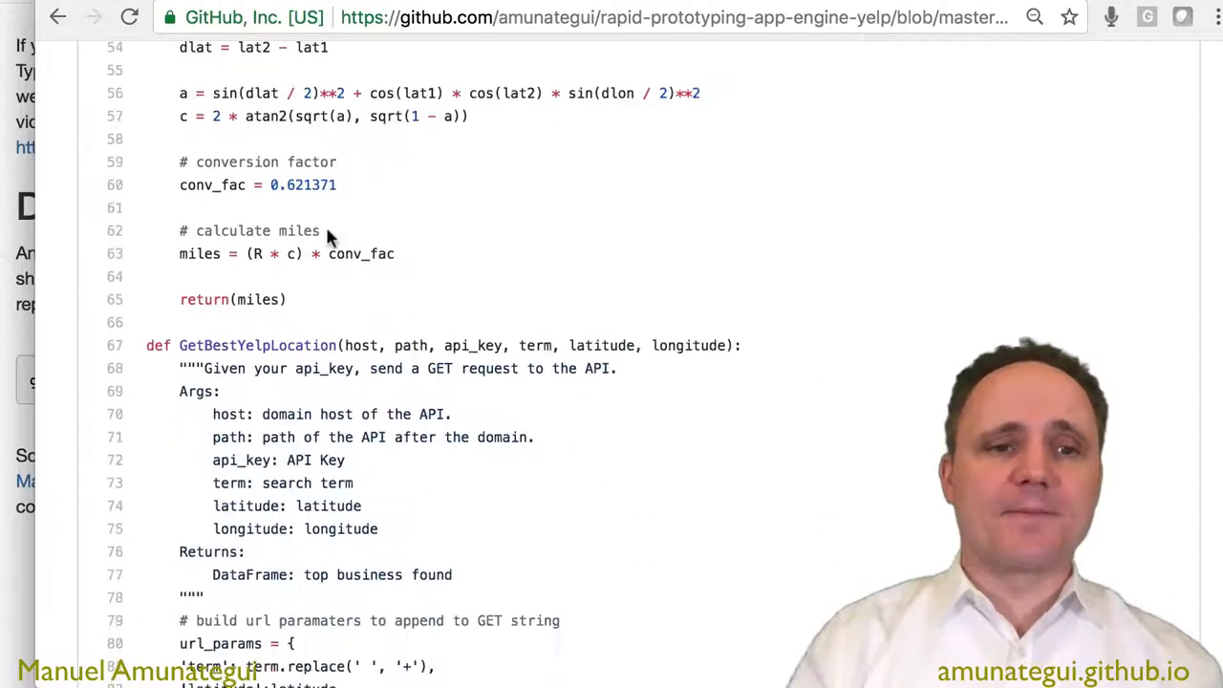
{"action": "scroll", "scroll_direction": "down", "scroll_amount": 3}
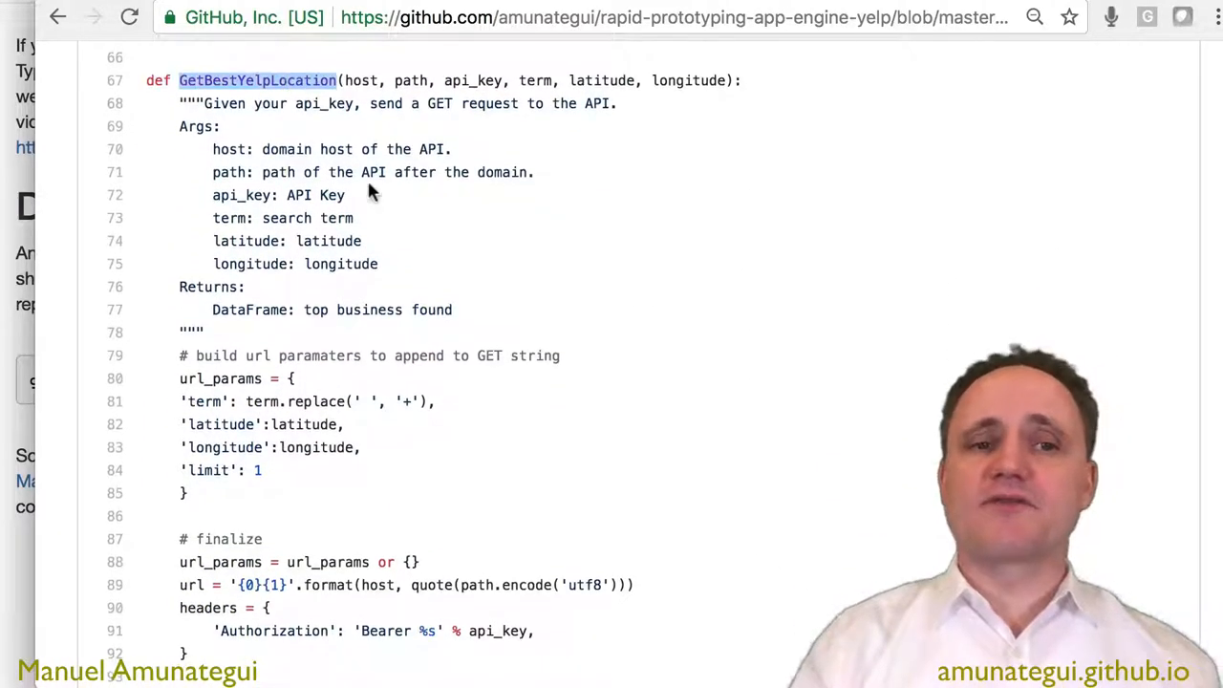
{"action": "scroll", "scroll_direction": "down", "scroll_amount": 3}
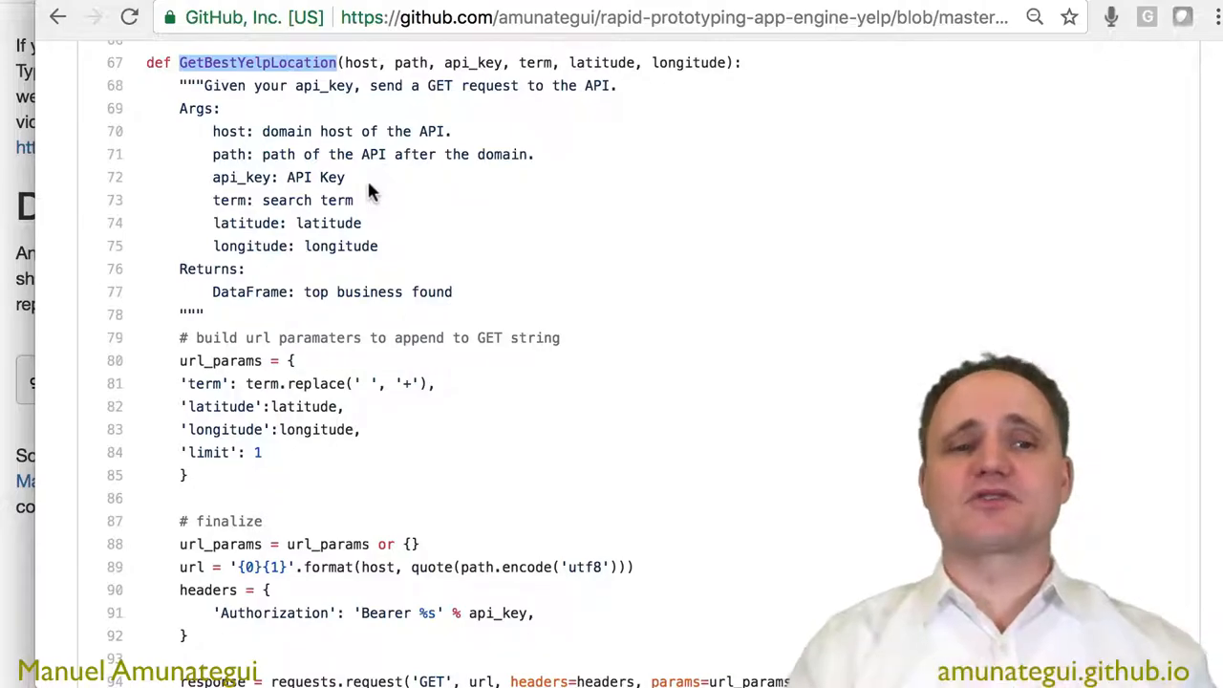
{"action": "scroll", "scroll_direction": "down", "scroll_amount": 3}
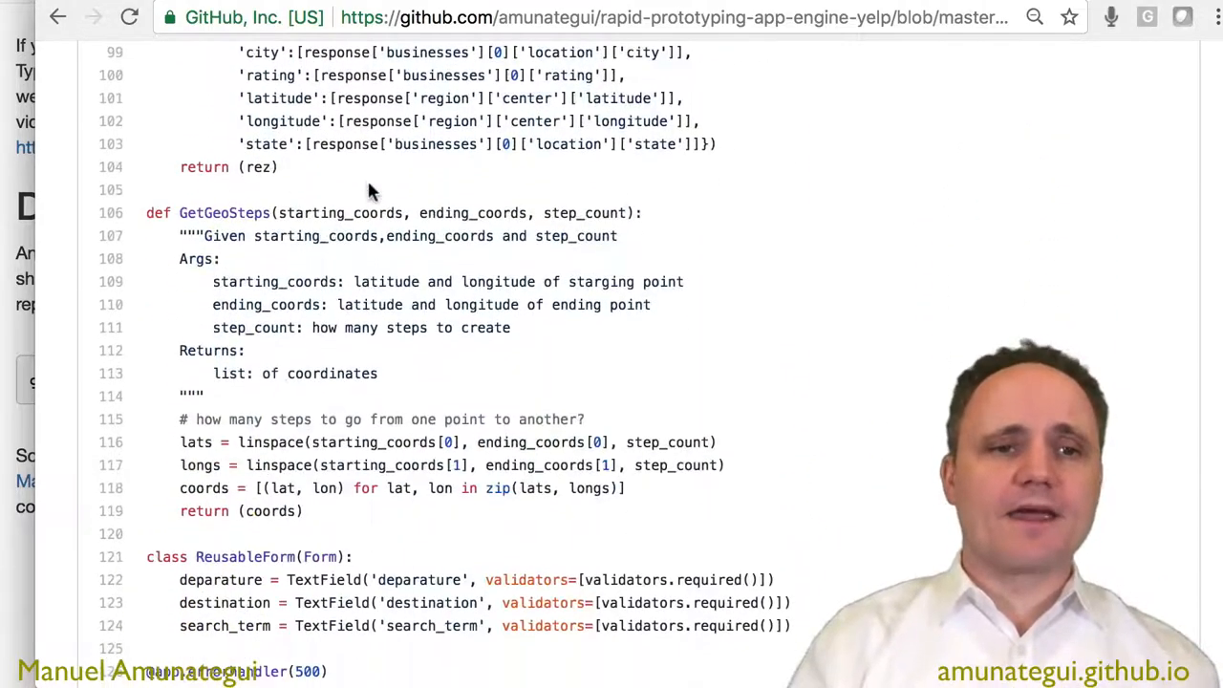
Review background_process, highlighting one of its variables, then return to the repository's front page.
{"action": "scroll", "scroll_direction": "down", "scroll_amount": 3}
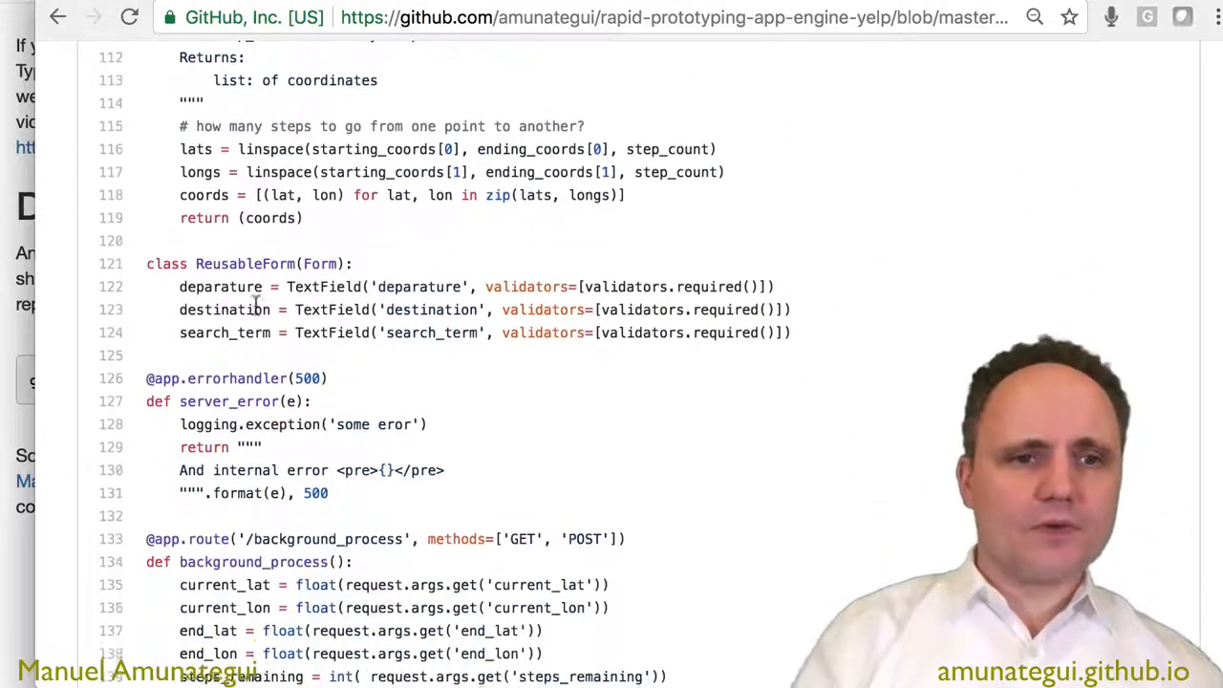
{"action": "scroll", "scroll_direction": "down", "scroll_amount": 3}
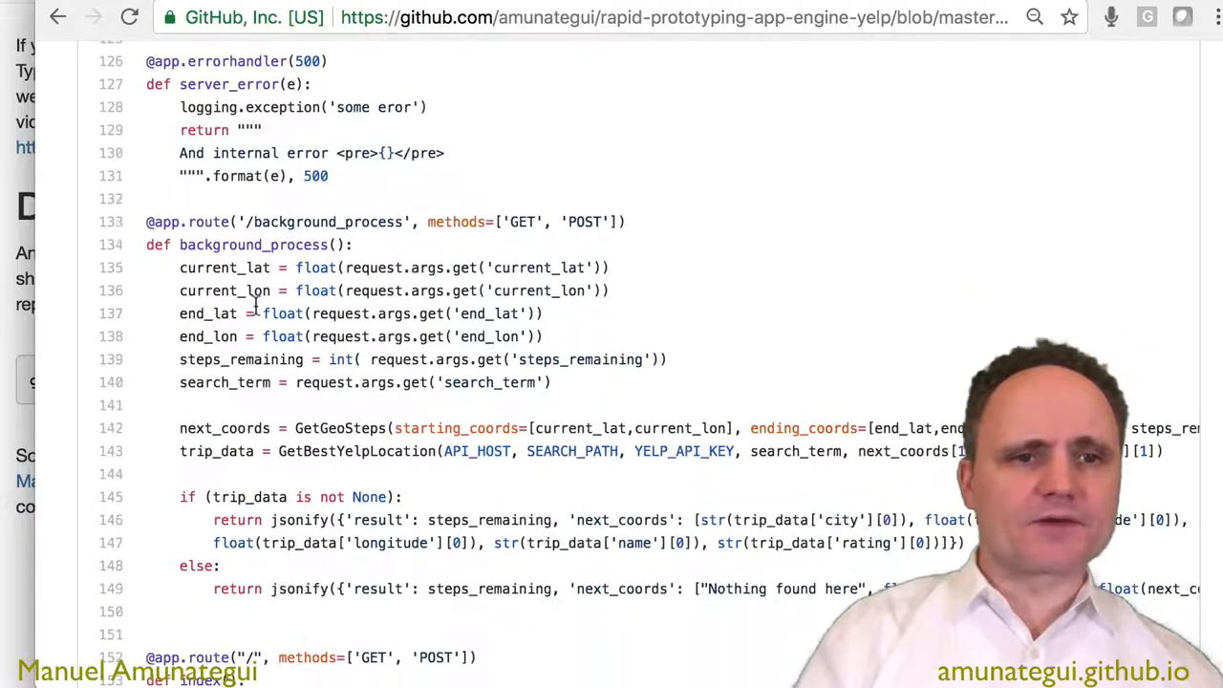
{"action": "scroll", "scroll_direction": "down", "scroll_amount": 3}
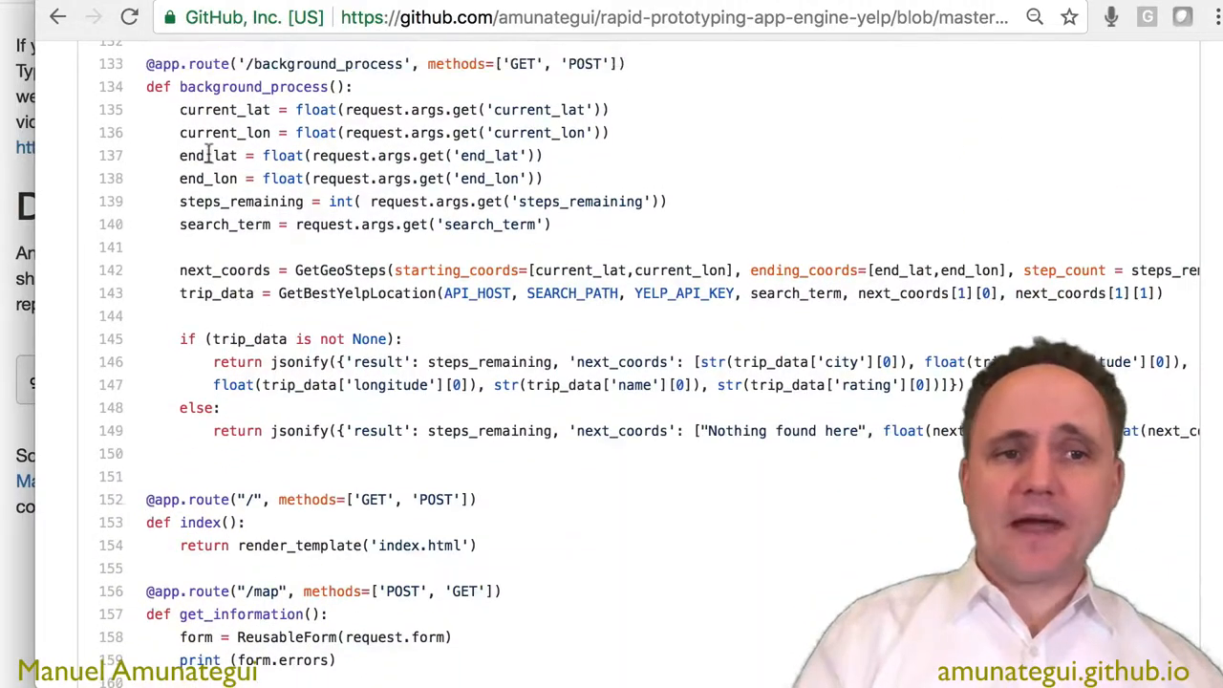
{"action": "double_click", "coordinate": [253, 86]}
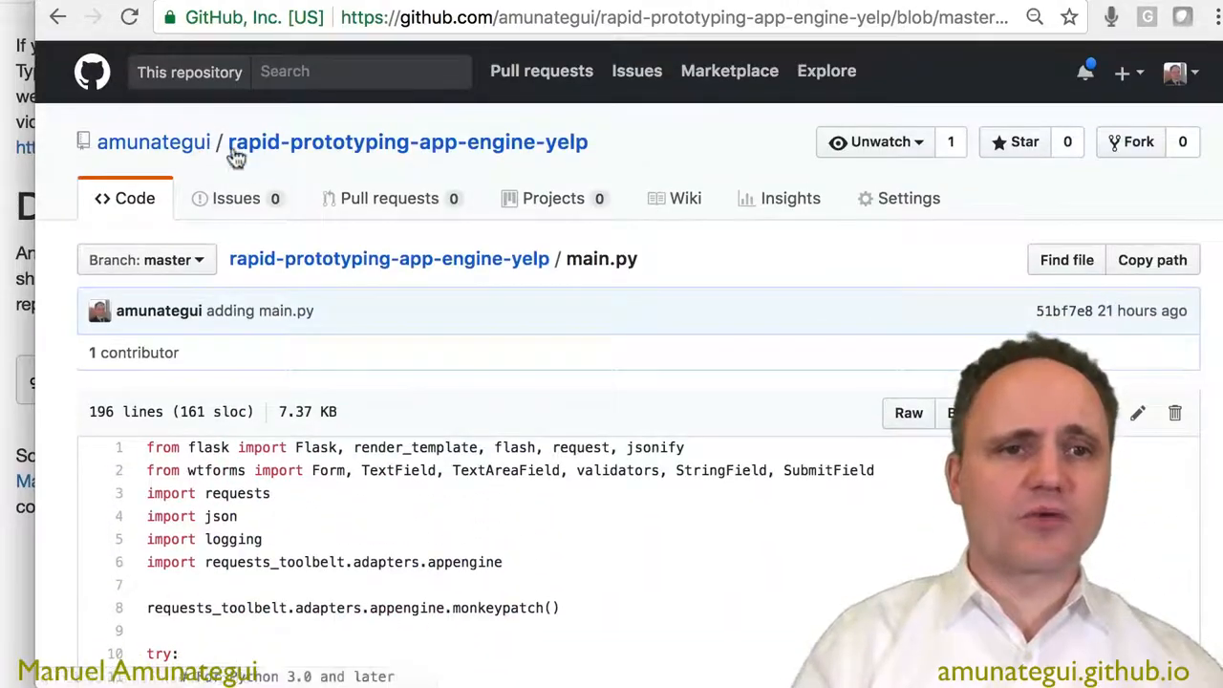
{"action": "left_click", "coordinate": [153, 141]}
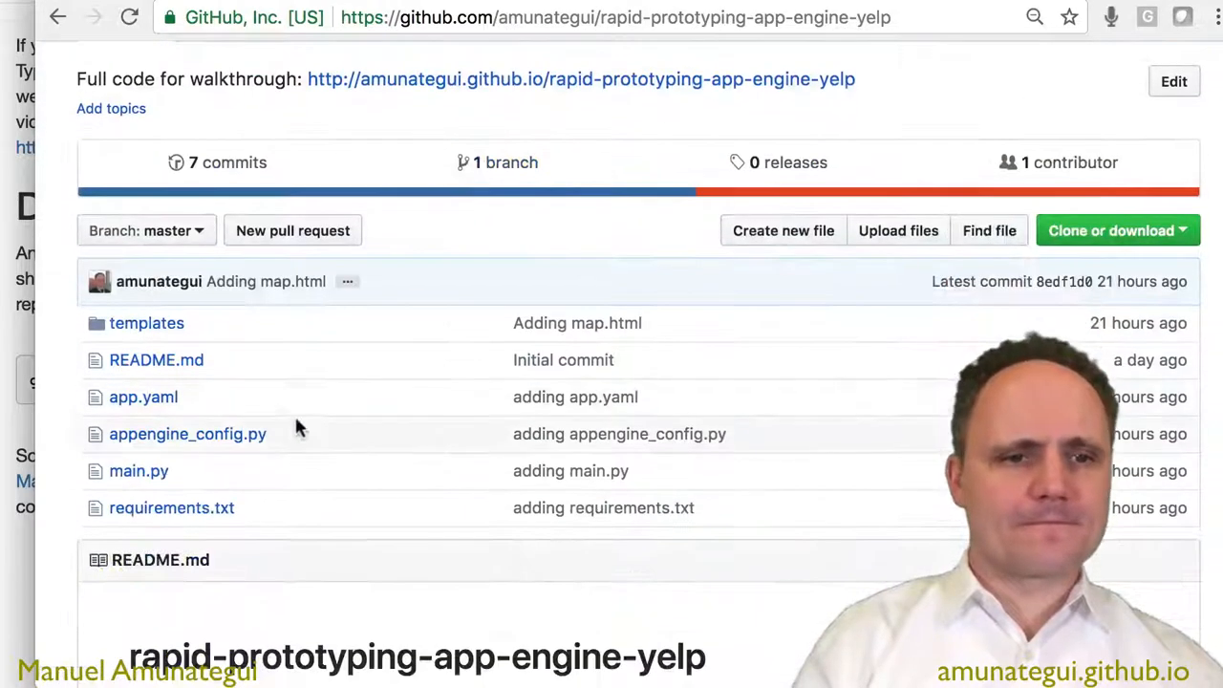
View the HTML map template inside the templates folder and read down its code.
{"action": "left_click", "coordinate": [147, 323]}
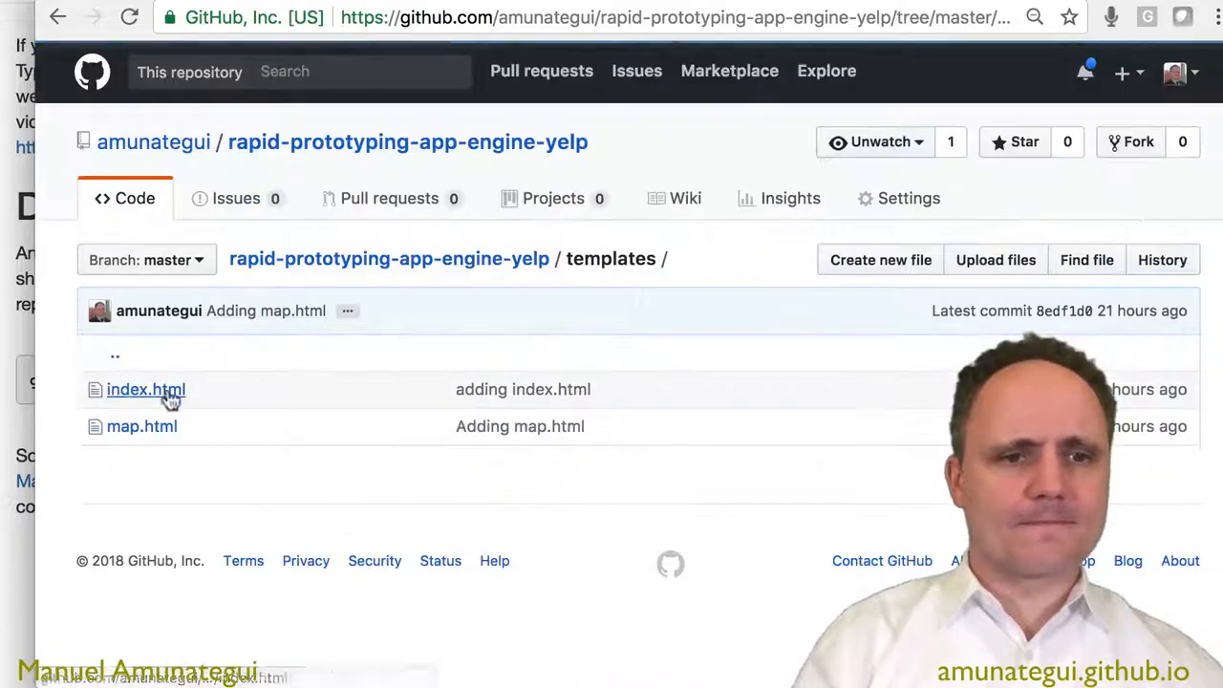
{"action": "left_click", "coordinate": [146, 390]}
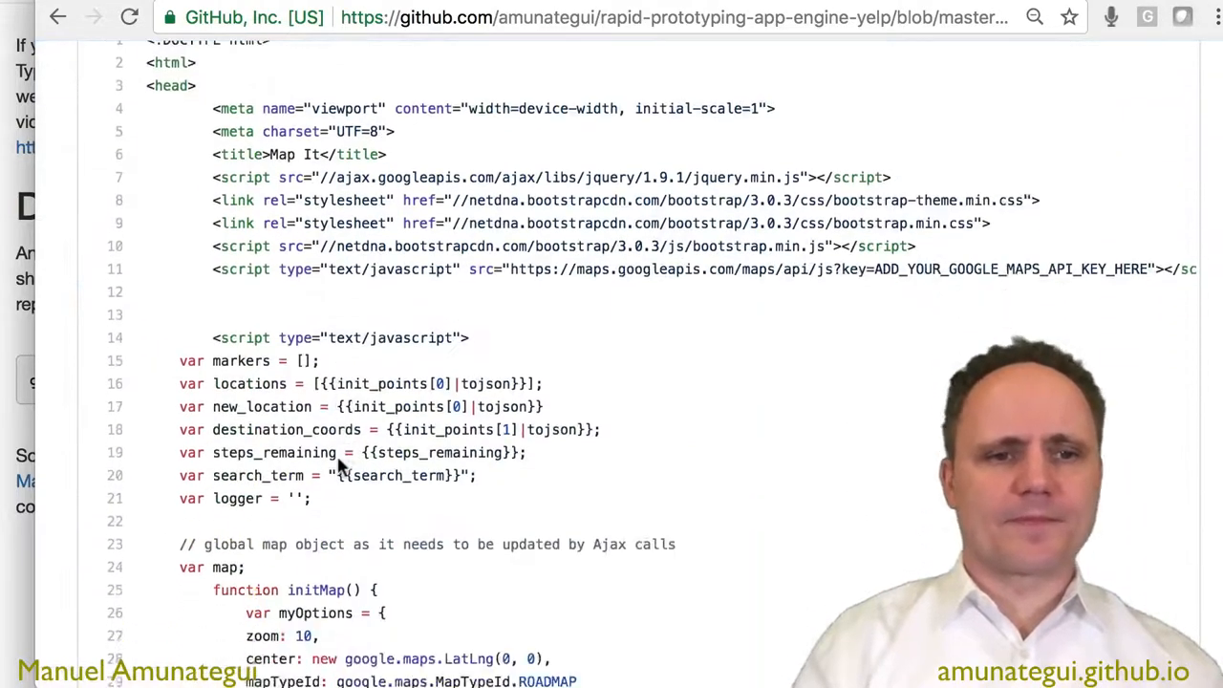
{"action": "scroll", "scroll_direction": "down", "scroll_amount": 3}
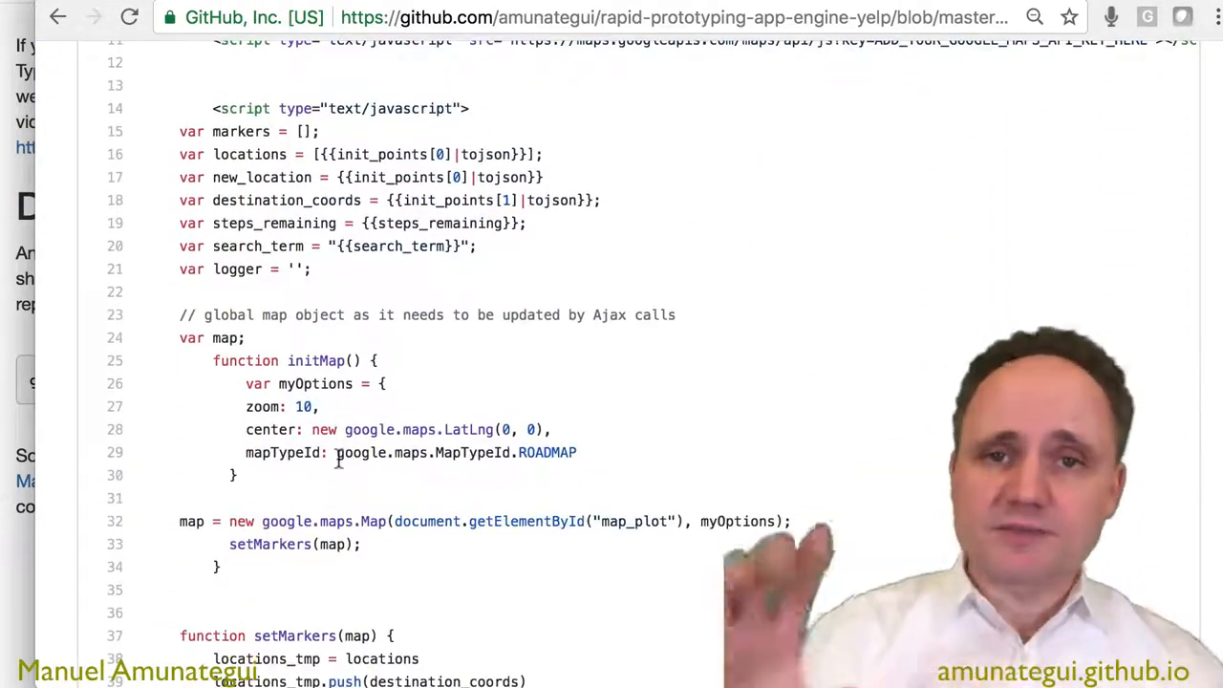
{"action": "scroll", "scroll_direction": "down", "scroll_amount": 3}
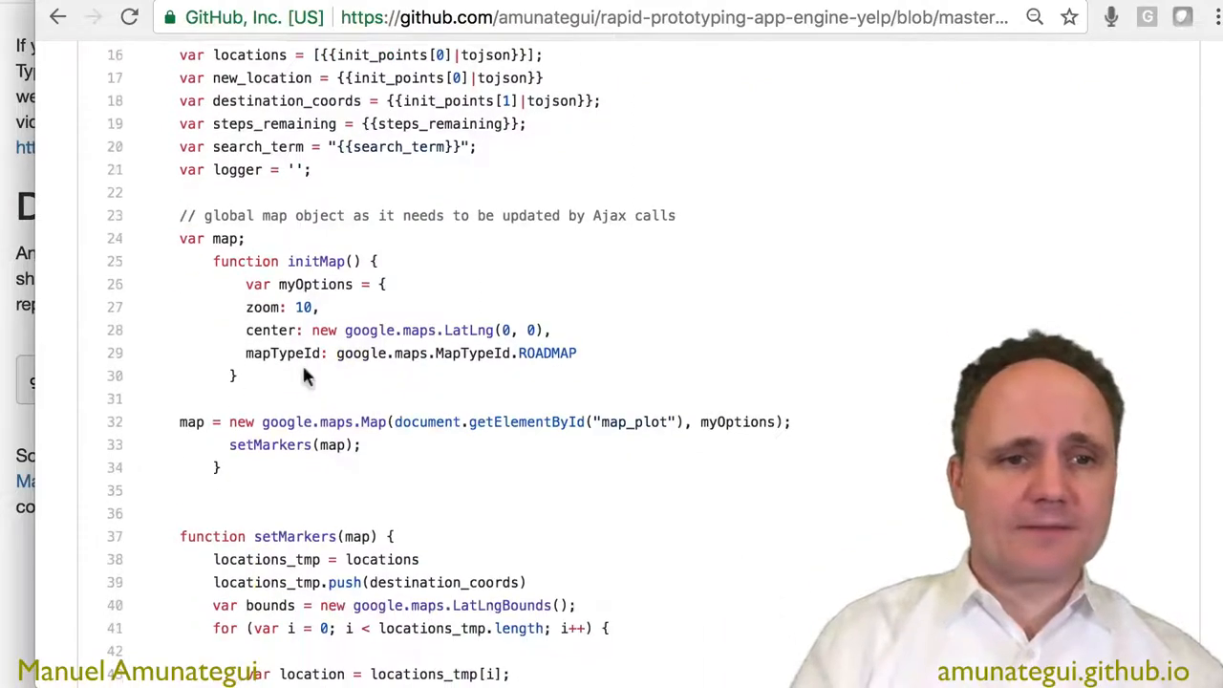
Highlight the $.ajax request in the fetchdata function, then continue to main.py's background_process route.
{"action": "scroll", "scroll_direction": "down", "scroll_amount": 3}
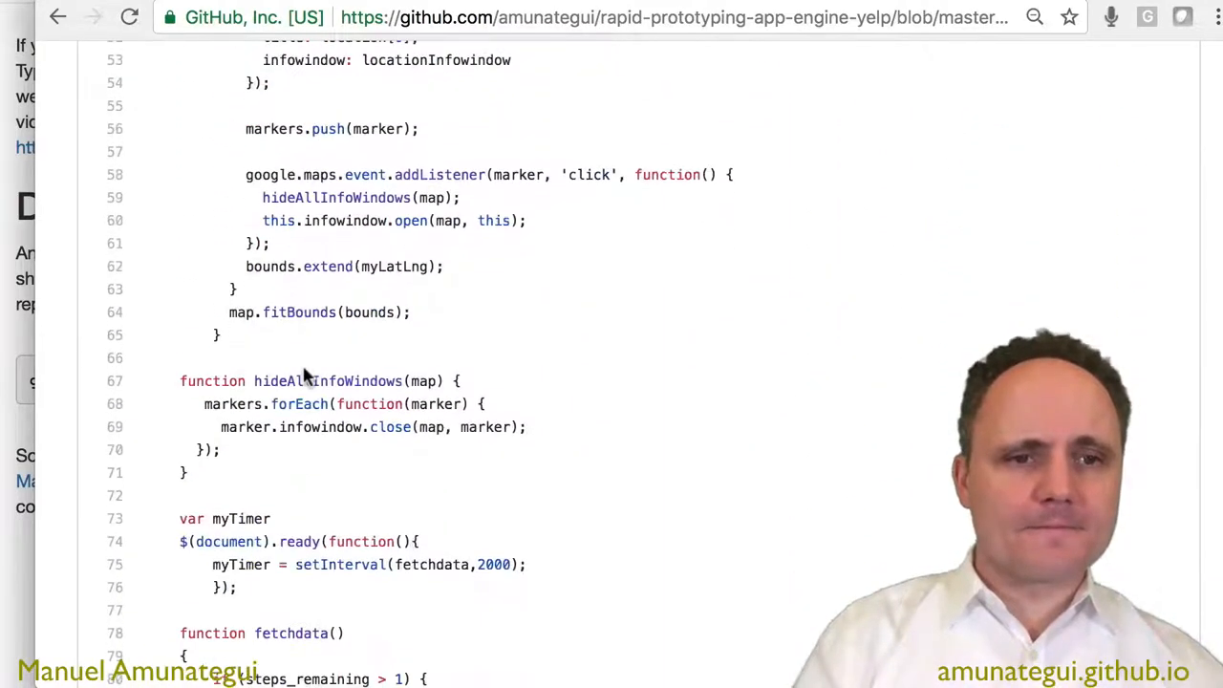
{"action": "scroll", "scroll_direction": "down", "scroll_amount": 3}
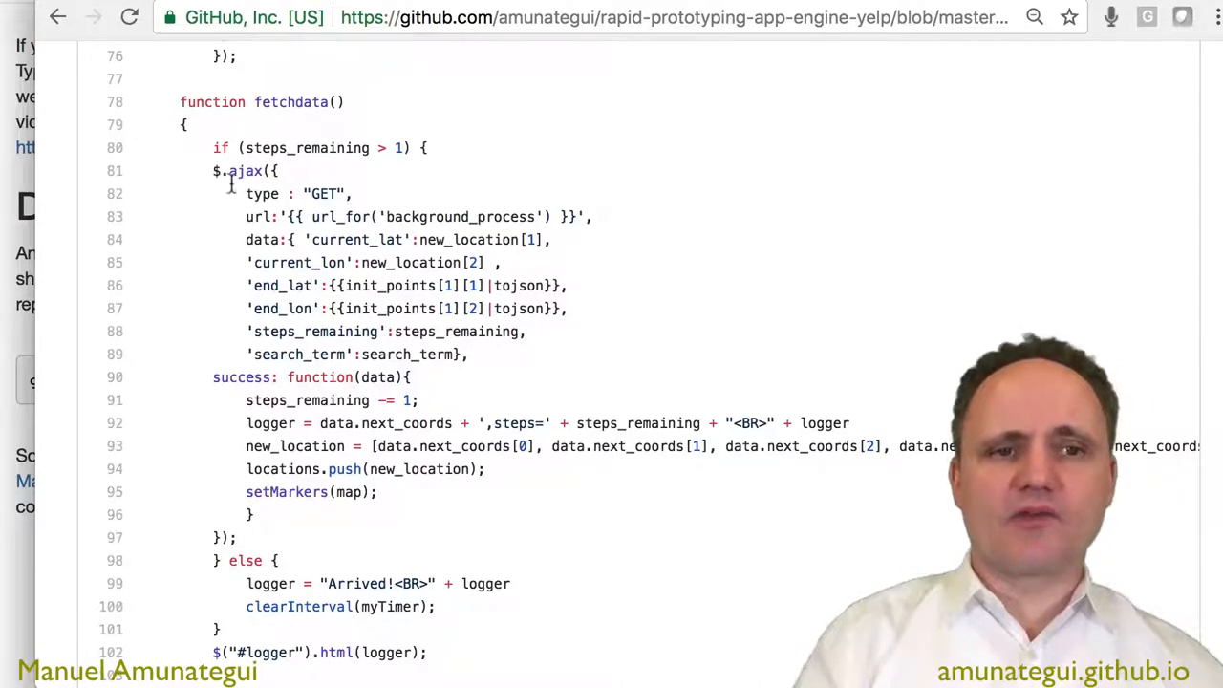
{"action": "left_click_drag", "start_coordinate": [228, 170], "coordinate": [478, 535]}
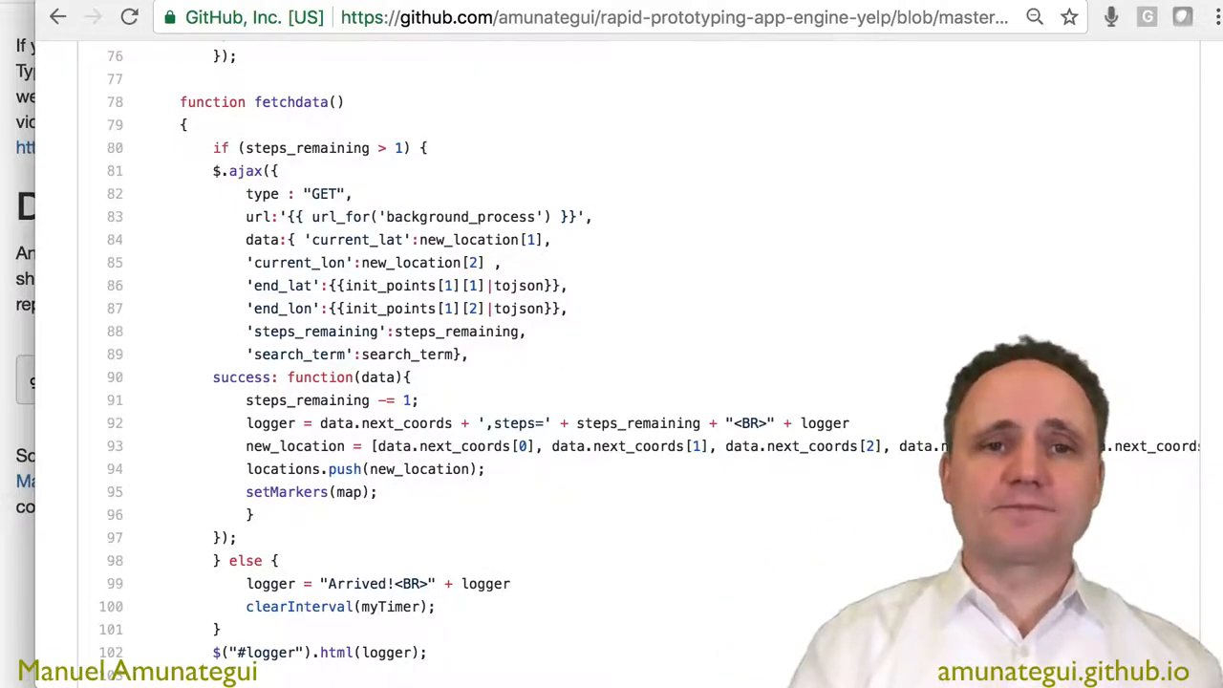
{"action": "scroll", "scroll_direction": "down", "scroll_amount": 3}
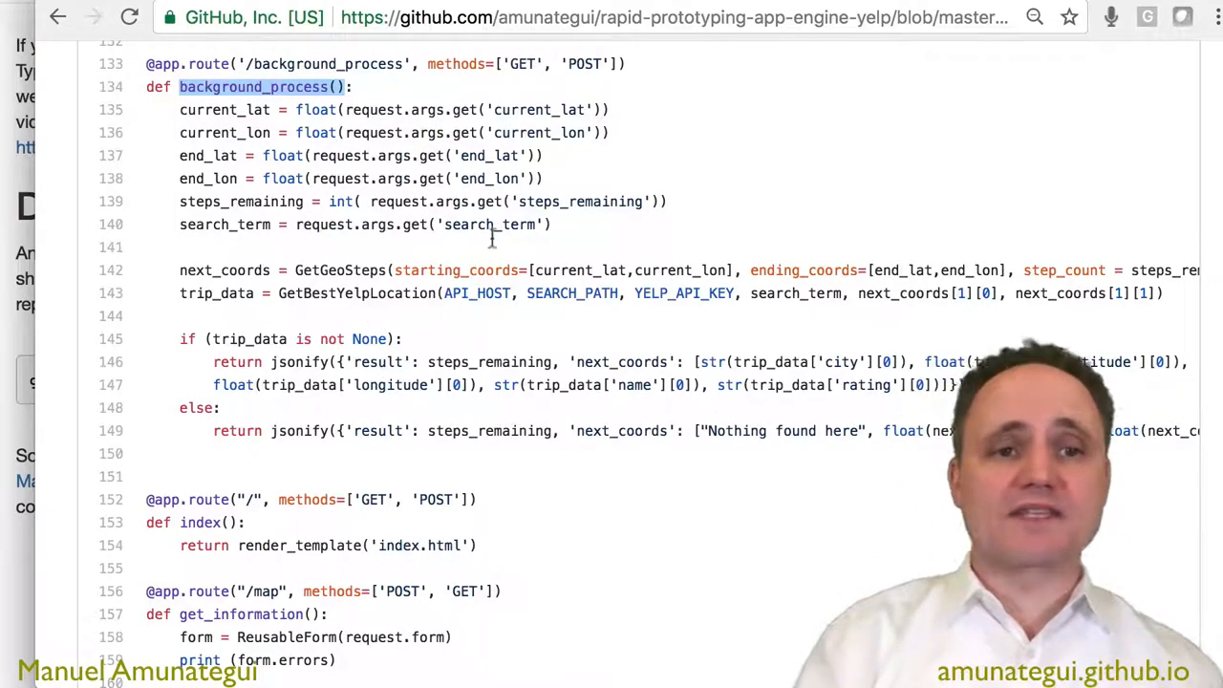
Read main.py's /map get_information route through its form, geocoding and 50-mile step code.
{"action": "scroll", "scroll_direction": "down", "scroll_amount": 3}
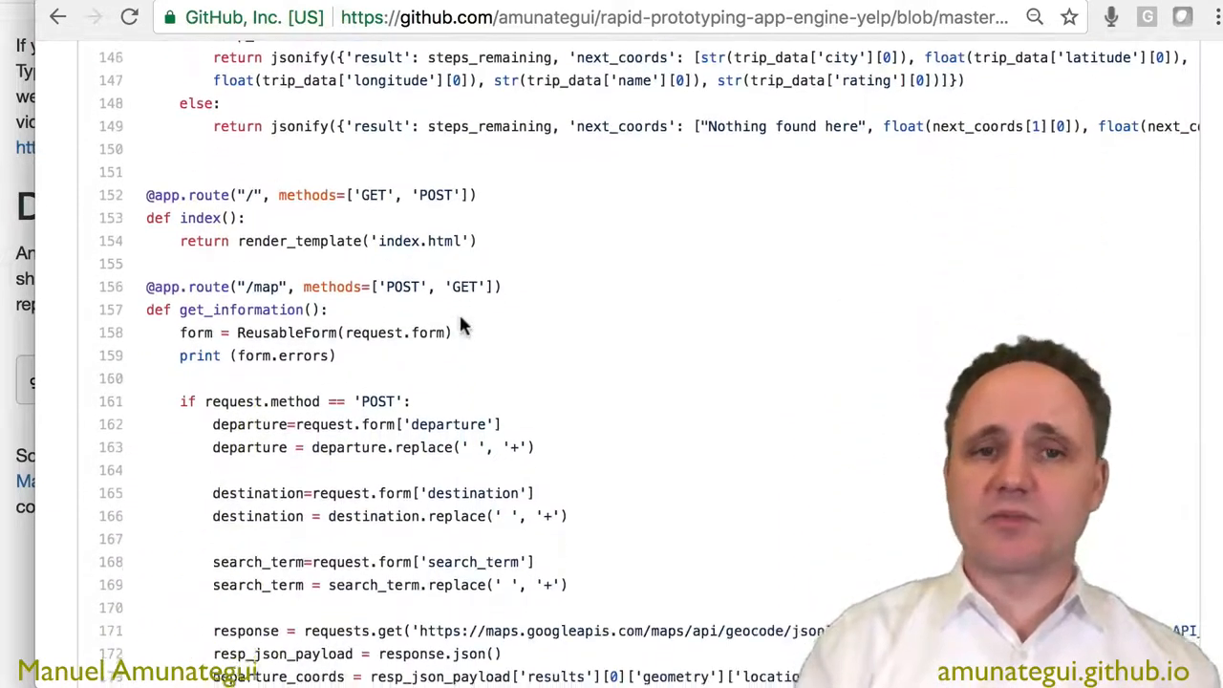
{"action": "scroll", "scroll_direction": "down", "scroll_amount": 3}
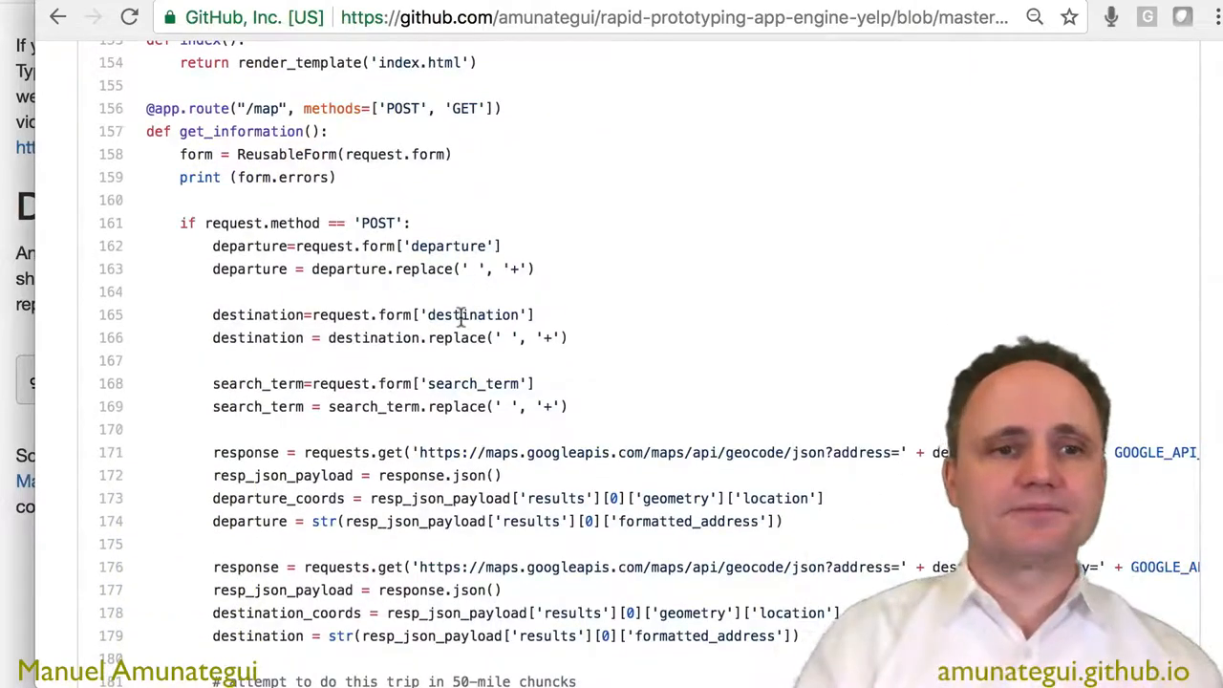
{"action": "scroll", "scroll_direction": "down", "scroll_amount": 3}
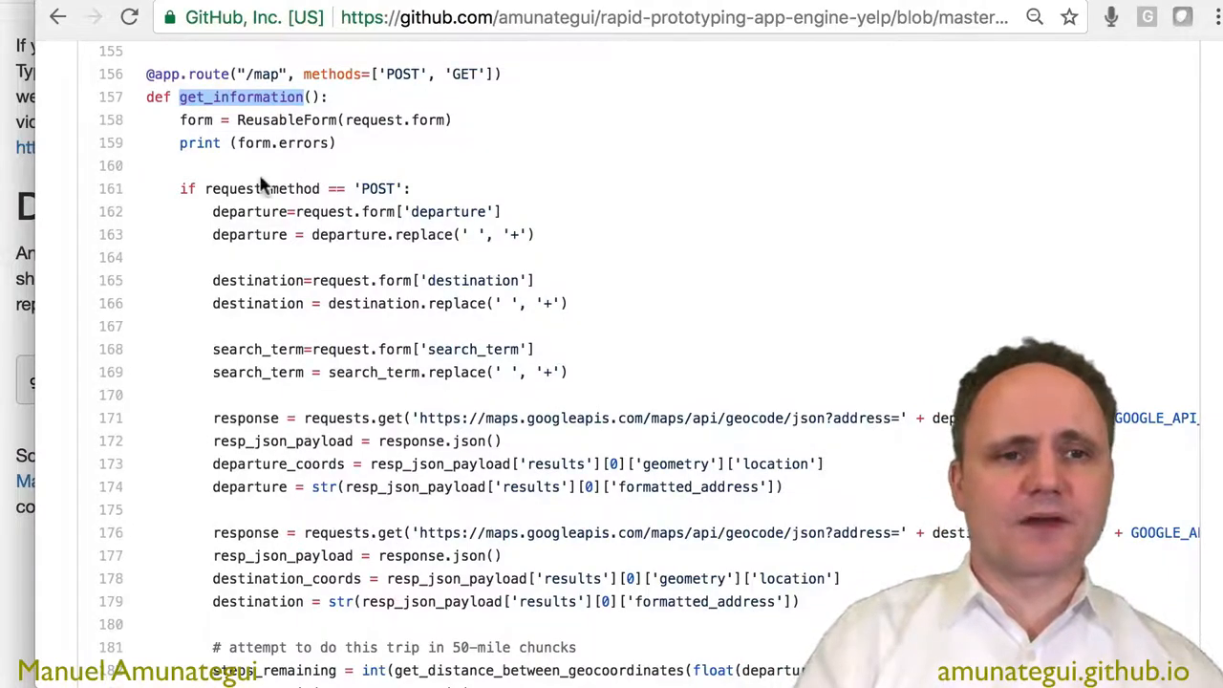
{"action": "scroll", "scroll_direction": "down", "scroll_amount": 3}
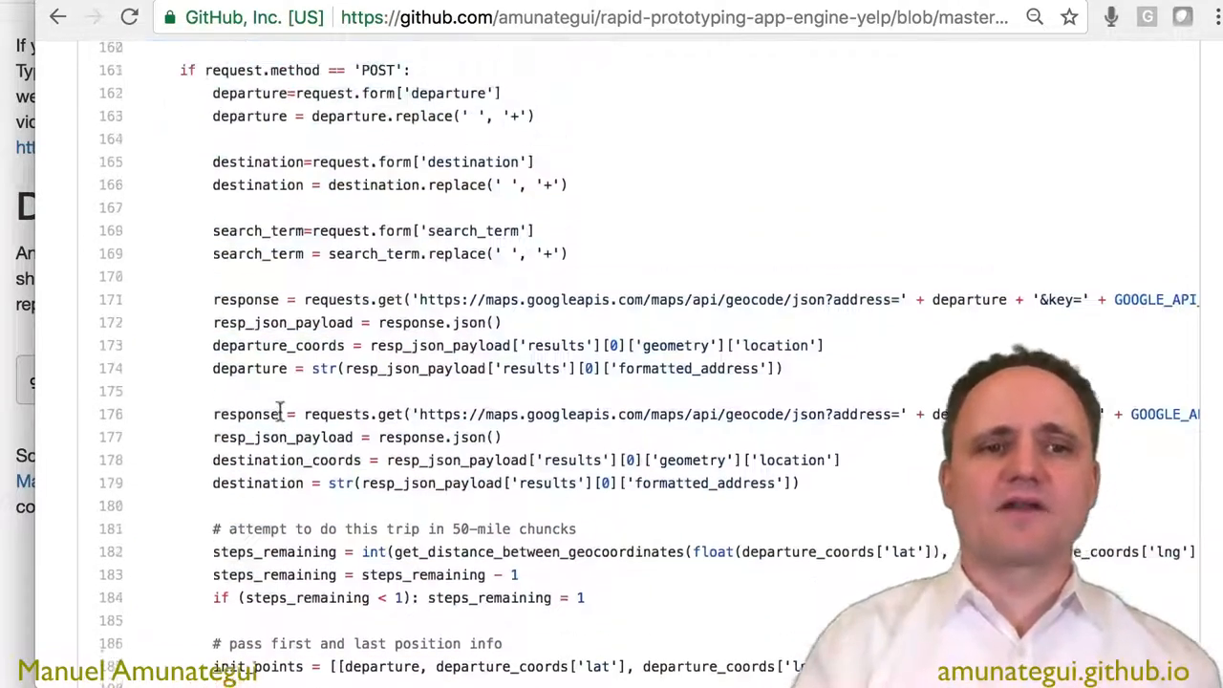
{"action": "scroll", "scroll_direction": "down", "scroll_amount": 3}
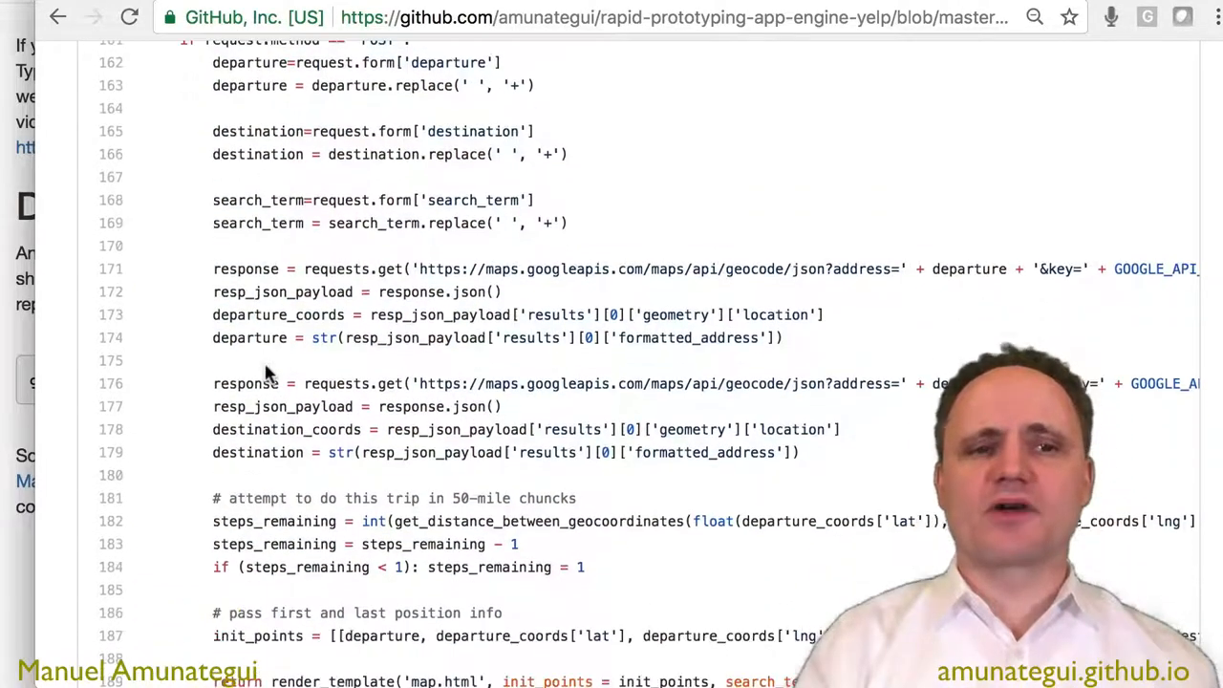
{"action": "scroll", "scroll_direction": "down", "scroll_amount": 3}
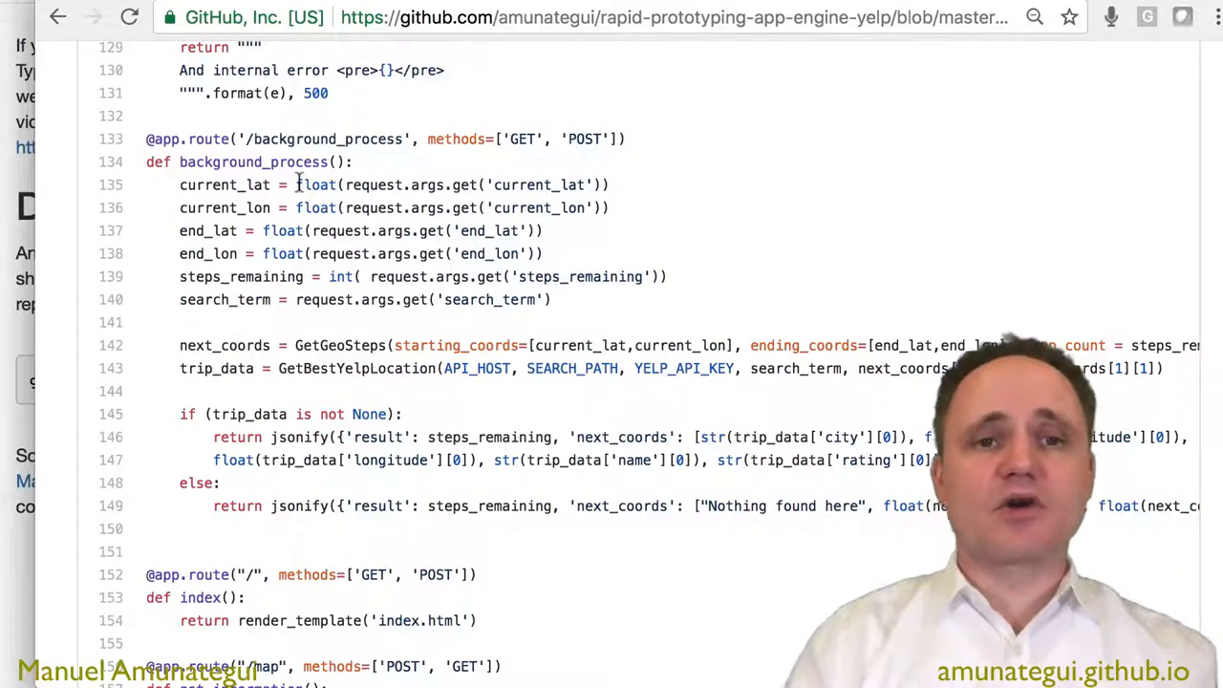
{"action": "mouse_move", "coordinate": [594, 78]}
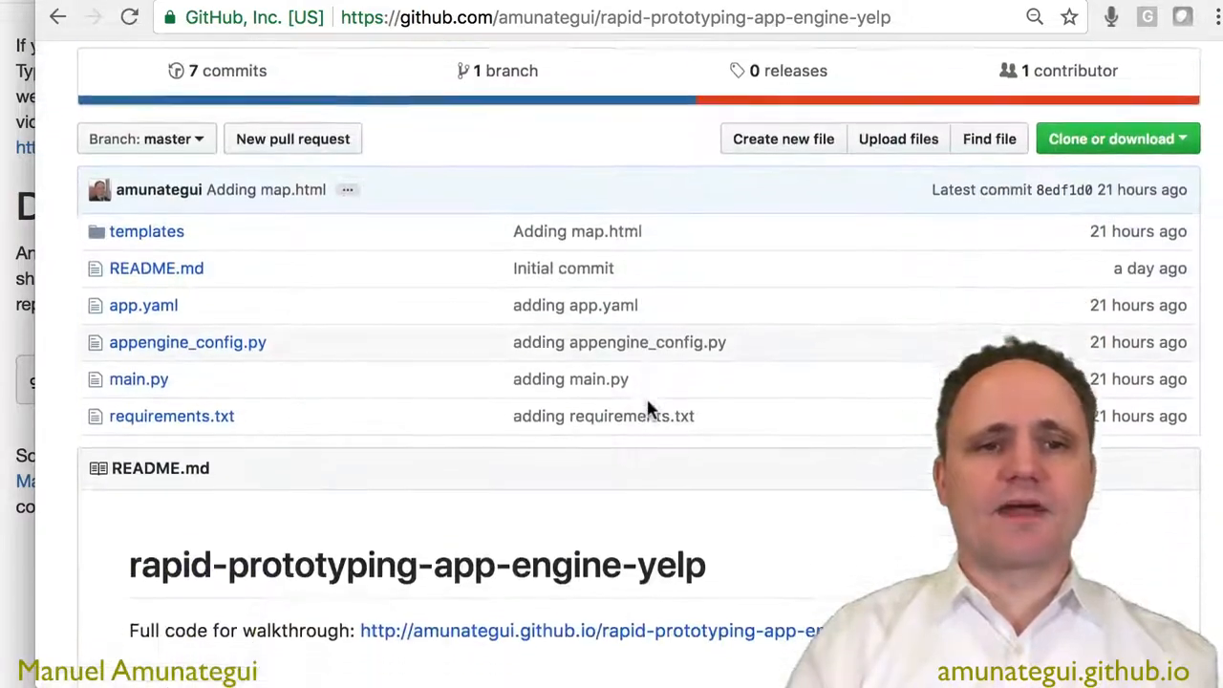
Bring the blog post's Let's Code and Prerequisites sections back on screen.
{"action": "scroll", "scroll_direction": "down", "scroll_amount": 3}
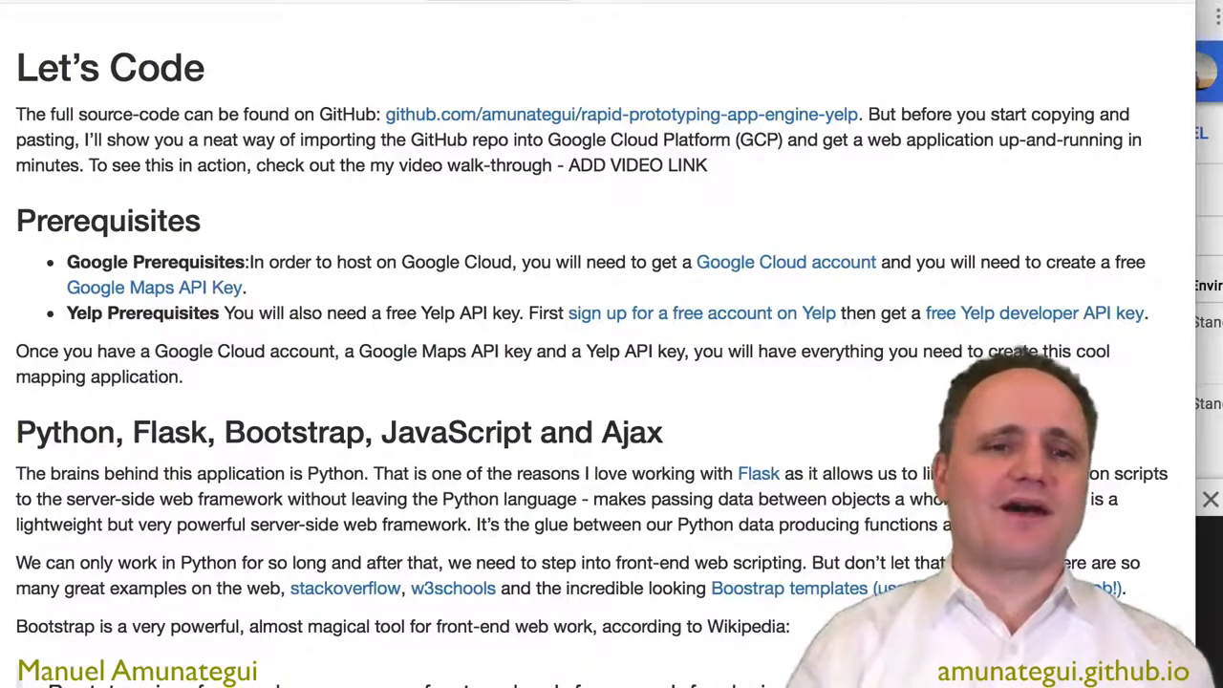
Read the blog's Prerequisites and Anatomy of a Web Application sections, ending on the App Engine Versions page.
{"action": "scroll", "scroll_direction": "down", "scroll_amount": 3}
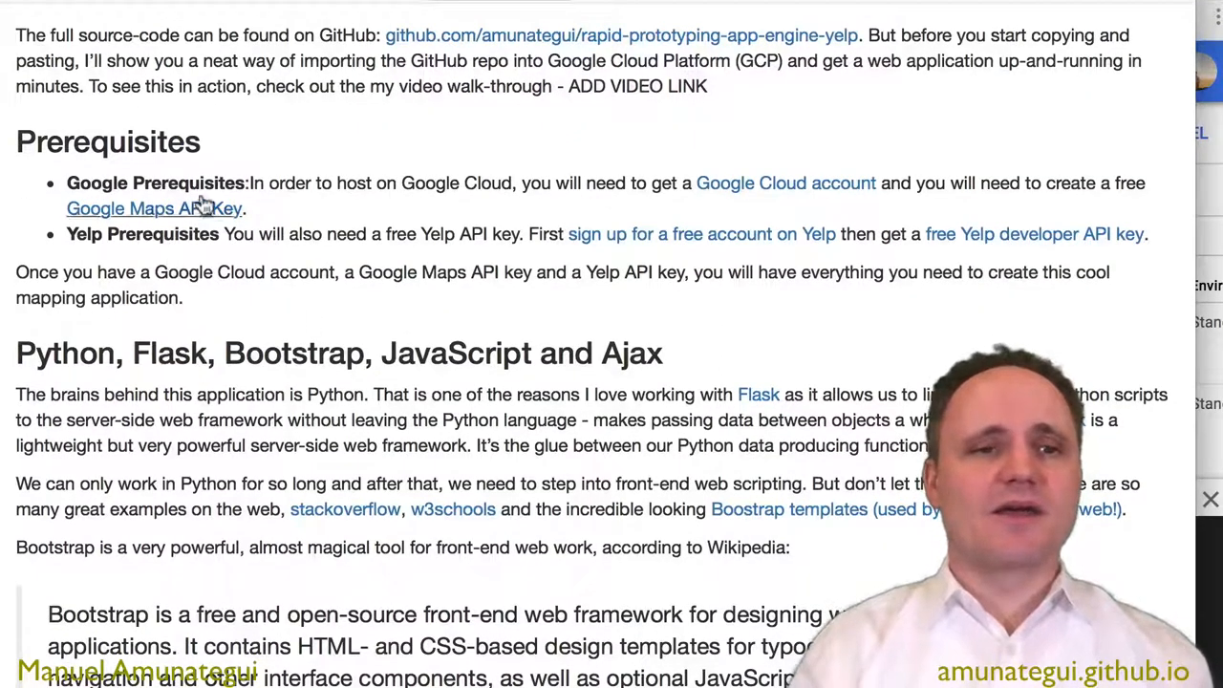
{"action": "mouse_move", "coordinate": [214, 218]}
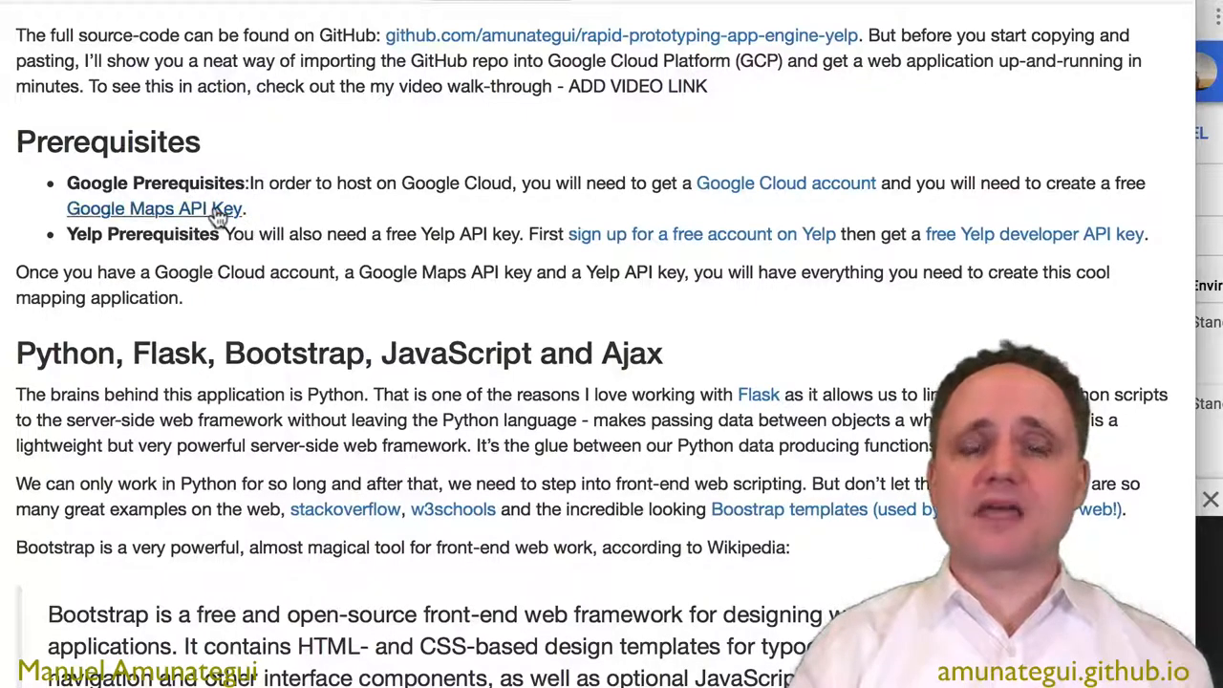
{"action": "mouse_move", "coordinate": [210, 265]}
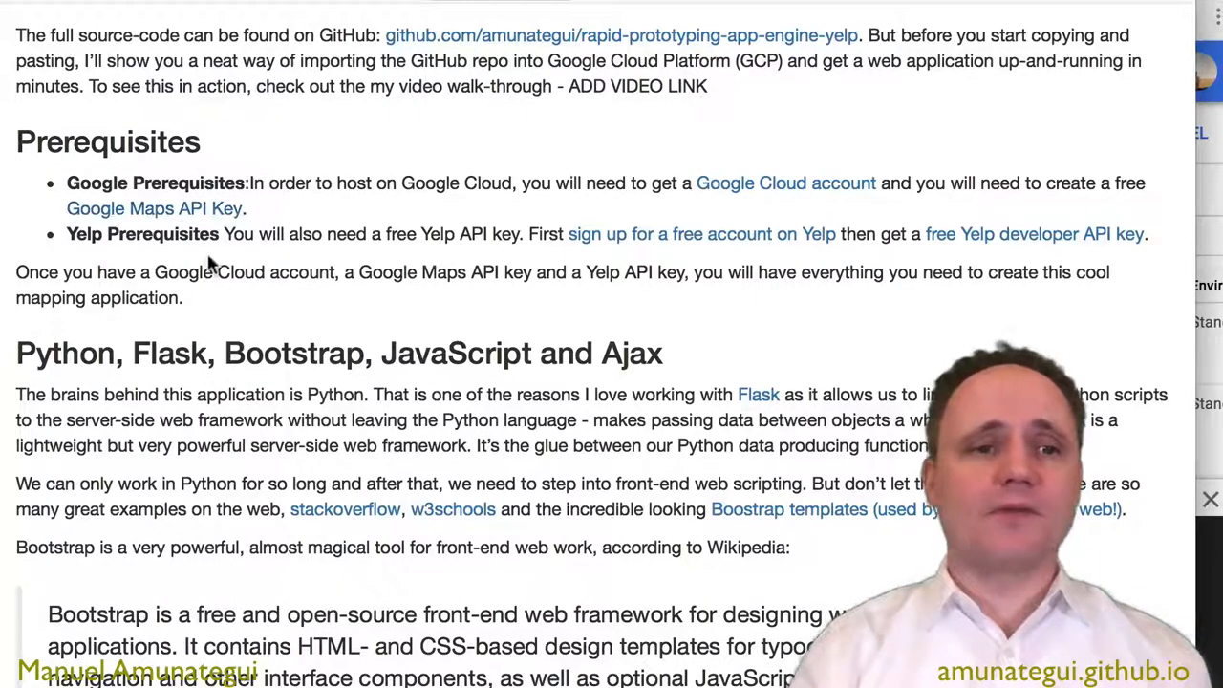
{"action": "scroll", "scroll_direction": "down", "scroll_amount": 3}
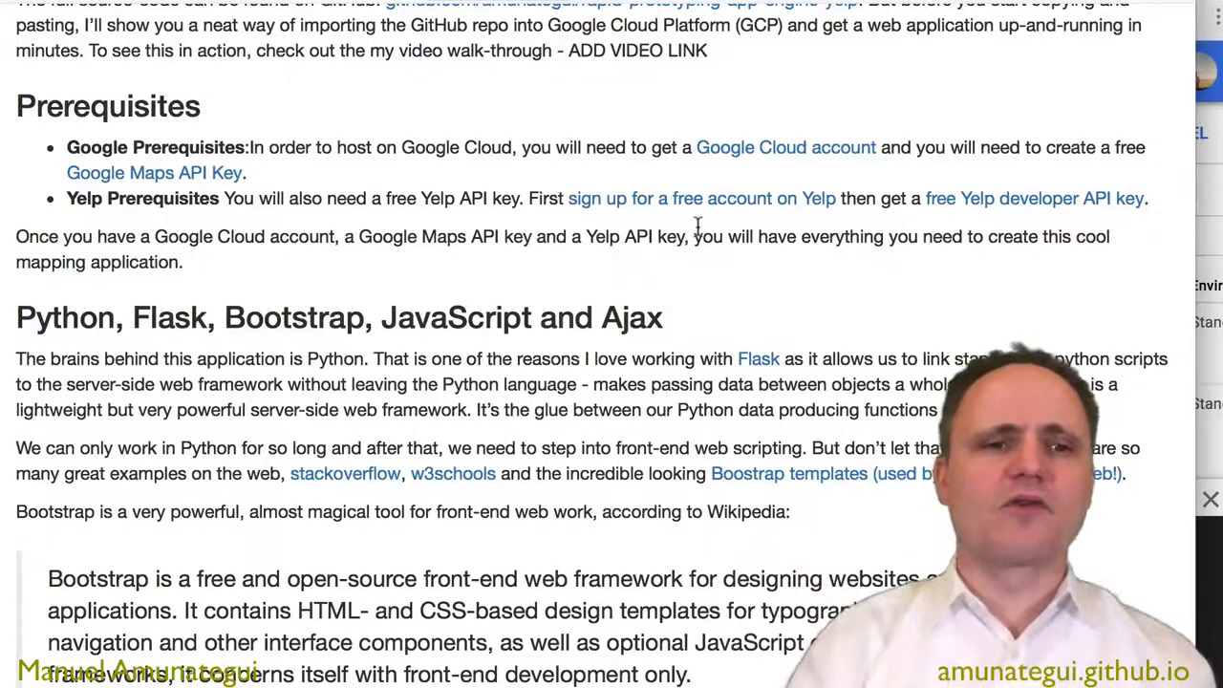
{"action": "scroll", "scroll_direction": "down", "scroll_amount": 3}
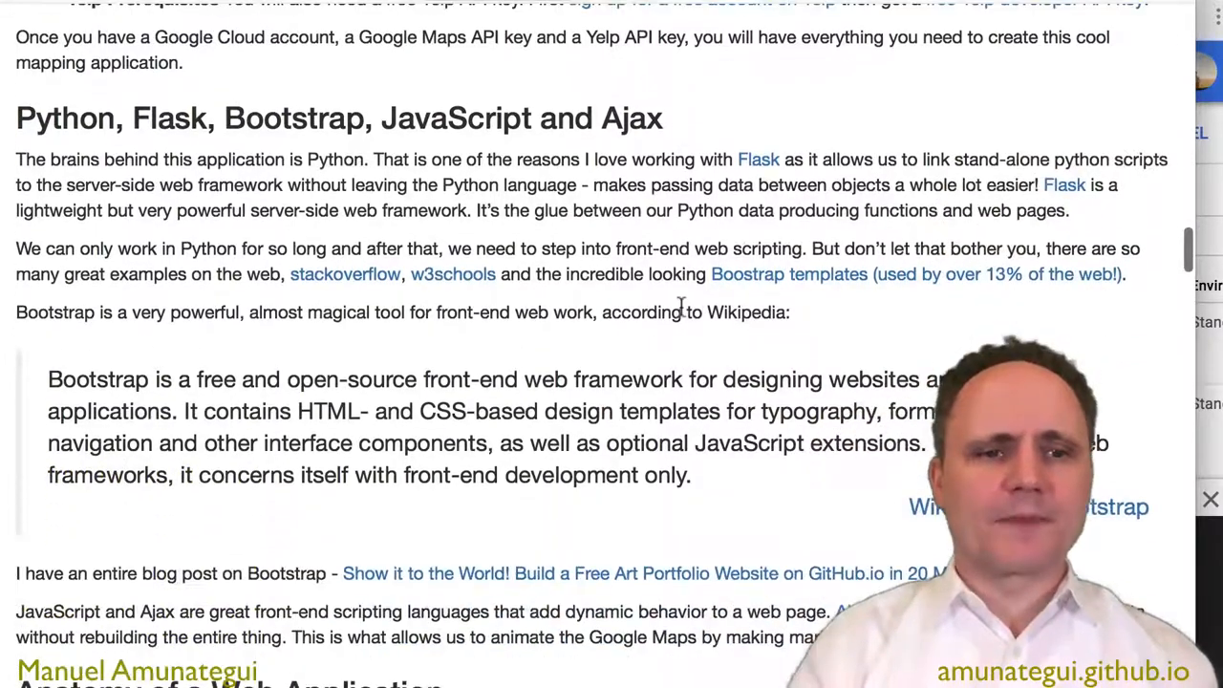
{"action": "scroll", "scroll_direction": "down", "scroll_amount": 3}
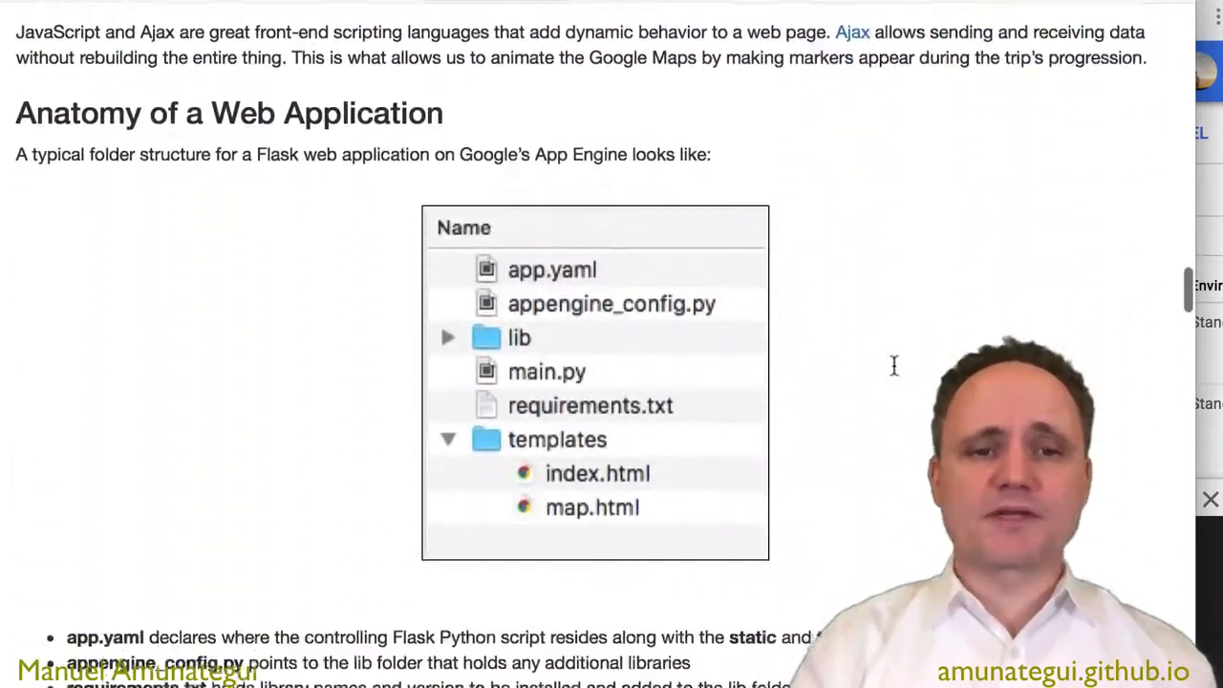
{"action": "scroll", "scroll_direction": "down", "scroll_amount": 3}
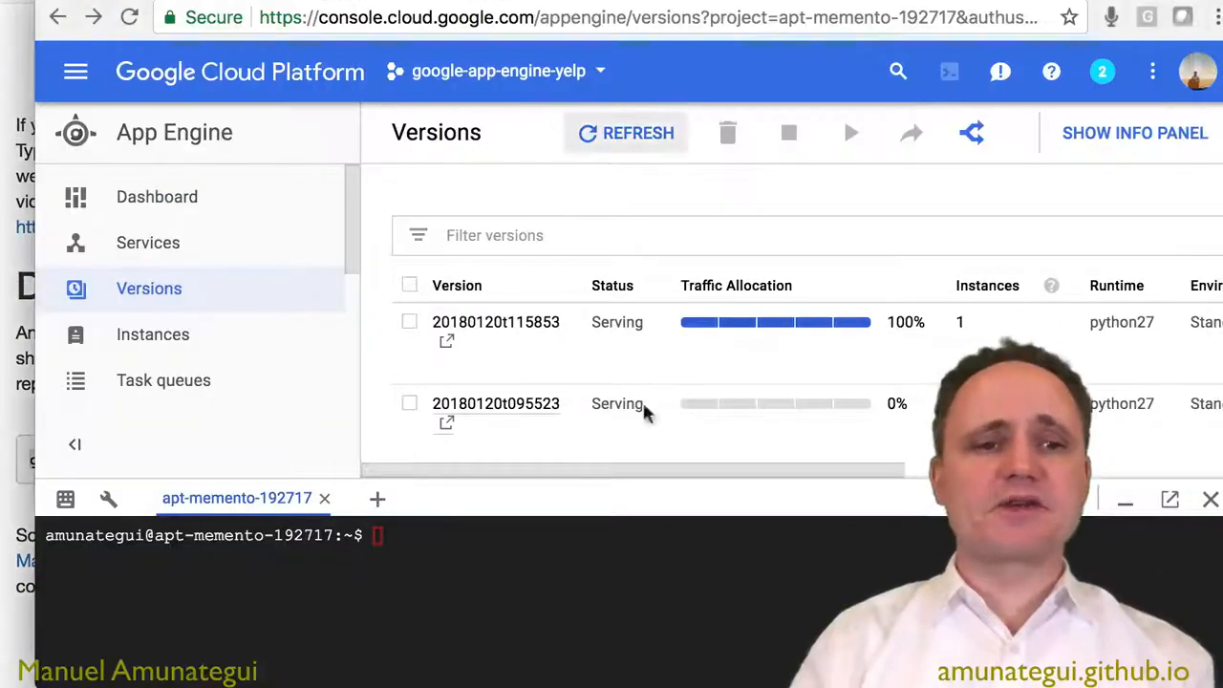
Browse the Cloud products menu down to Container Registry over the App Engine Versions page.
{"action": "left_click", "coordinate": [75, 71]}
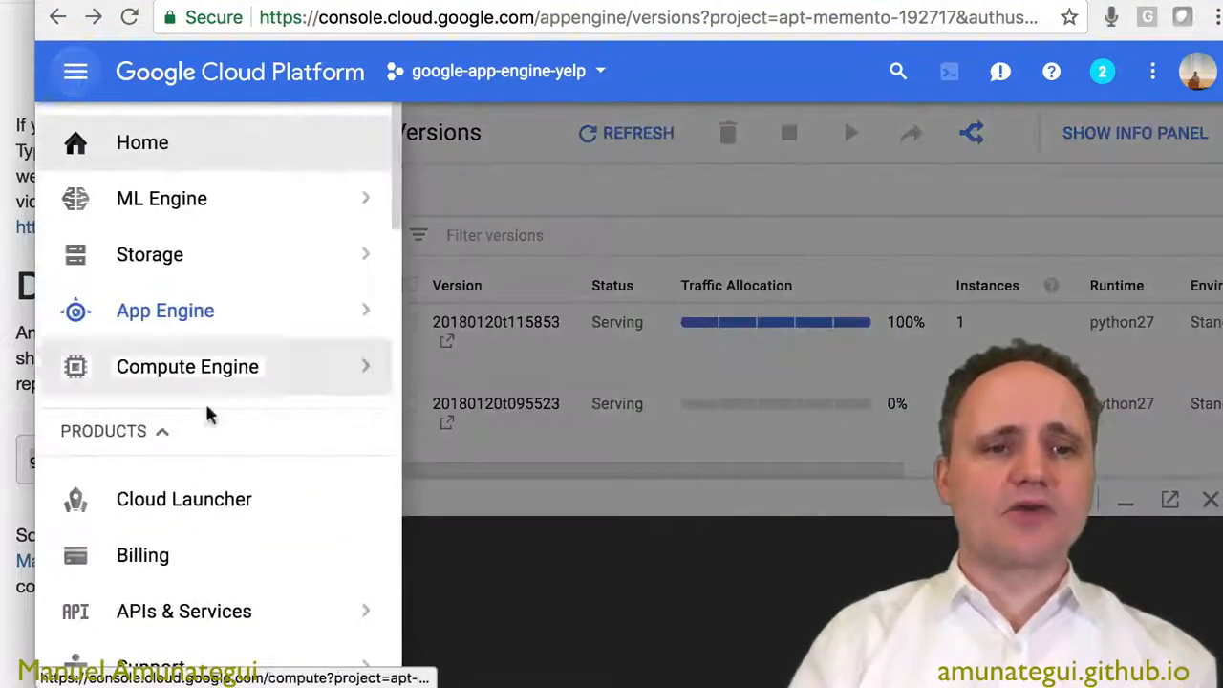
{"action": "scroll", "scroll_direction": "down", "scroll_amount": 3}
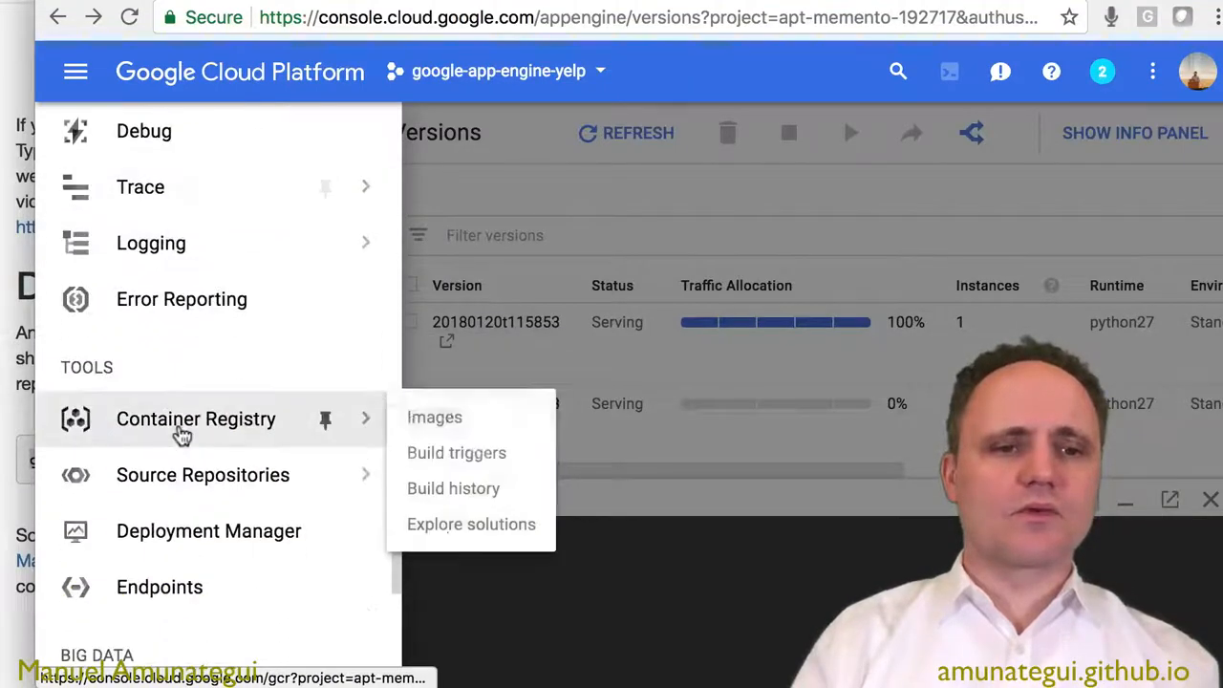
{"action": "mouse_move", "coordinate": [203, 474]}
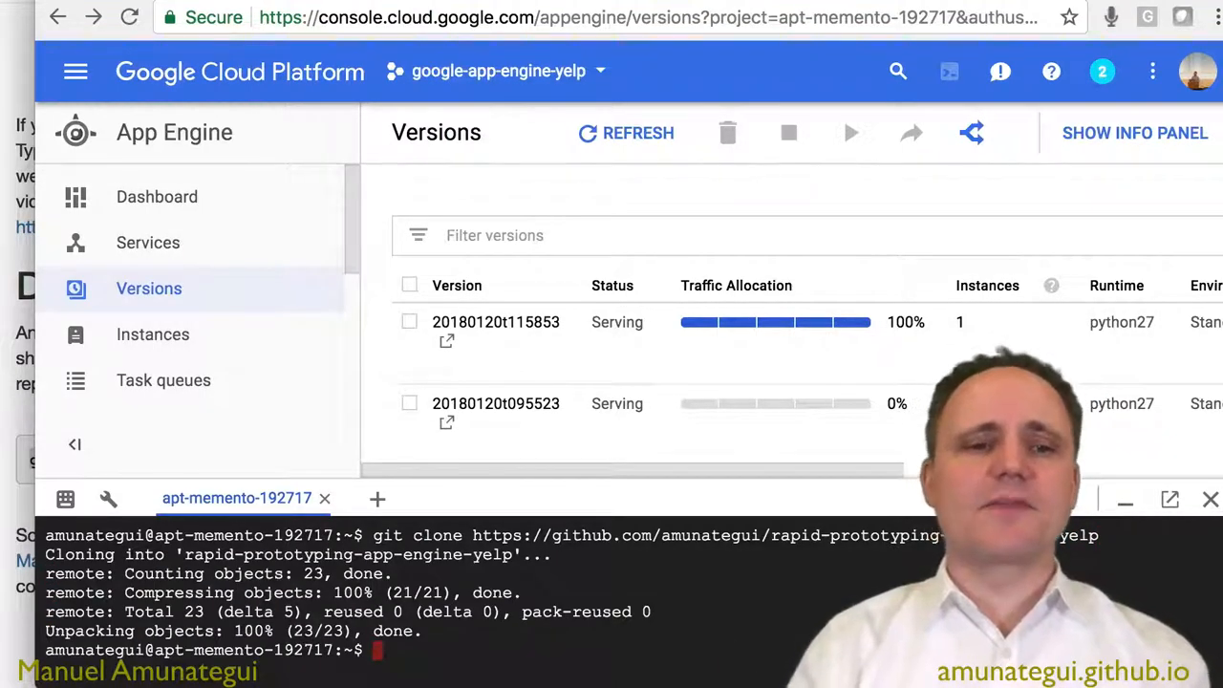
Move Cloud Shell into the cloned rapid-prototyping-app-engine-yelp folder and list its contents.
{"action": "type", "text": "cd"}
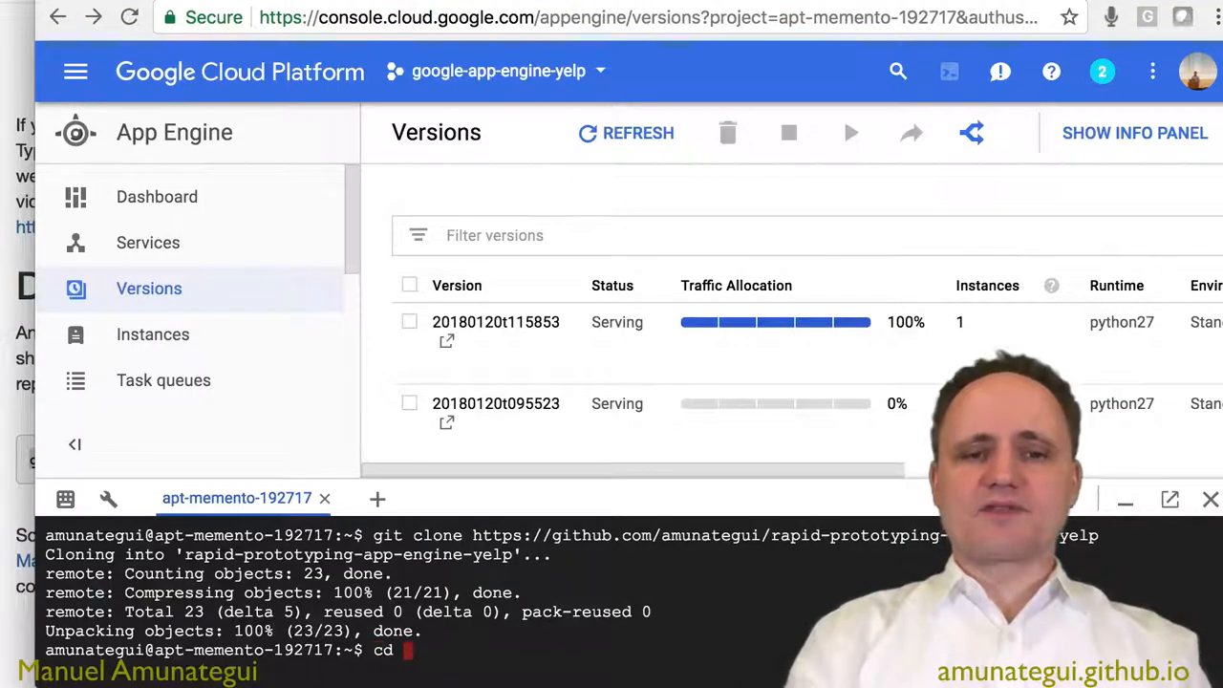
{"action": "type", "text": "r"}
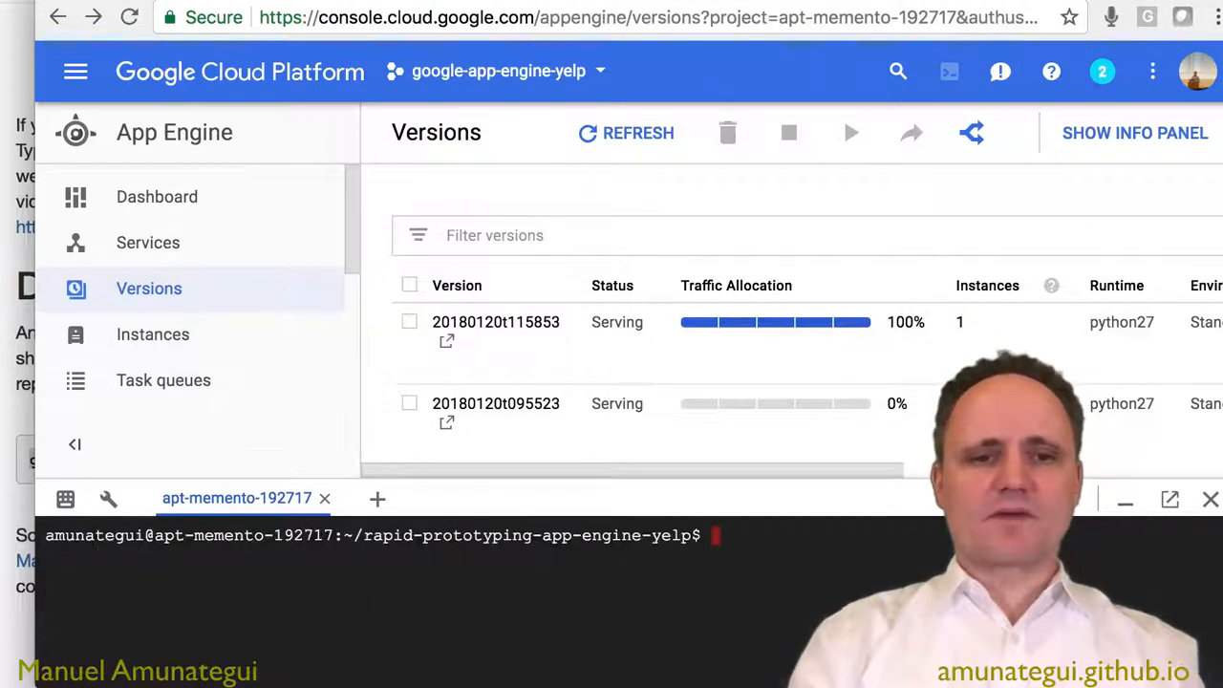
{"action": "type", "text": "ls"}
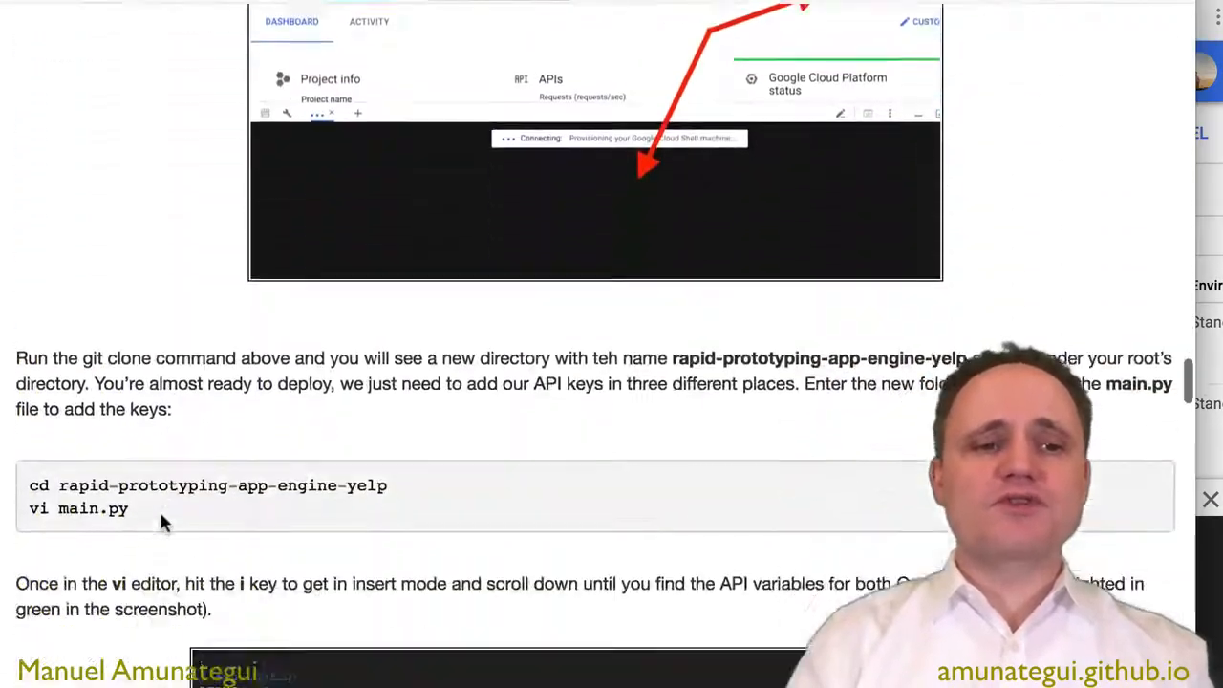
Reach the blog's vi main.py instructions with the GOOGLE_API_KEY and YELP_API_KEY lines.
{"action": "scroll", "scroll_direction": "down", "scroll_amount": 3}
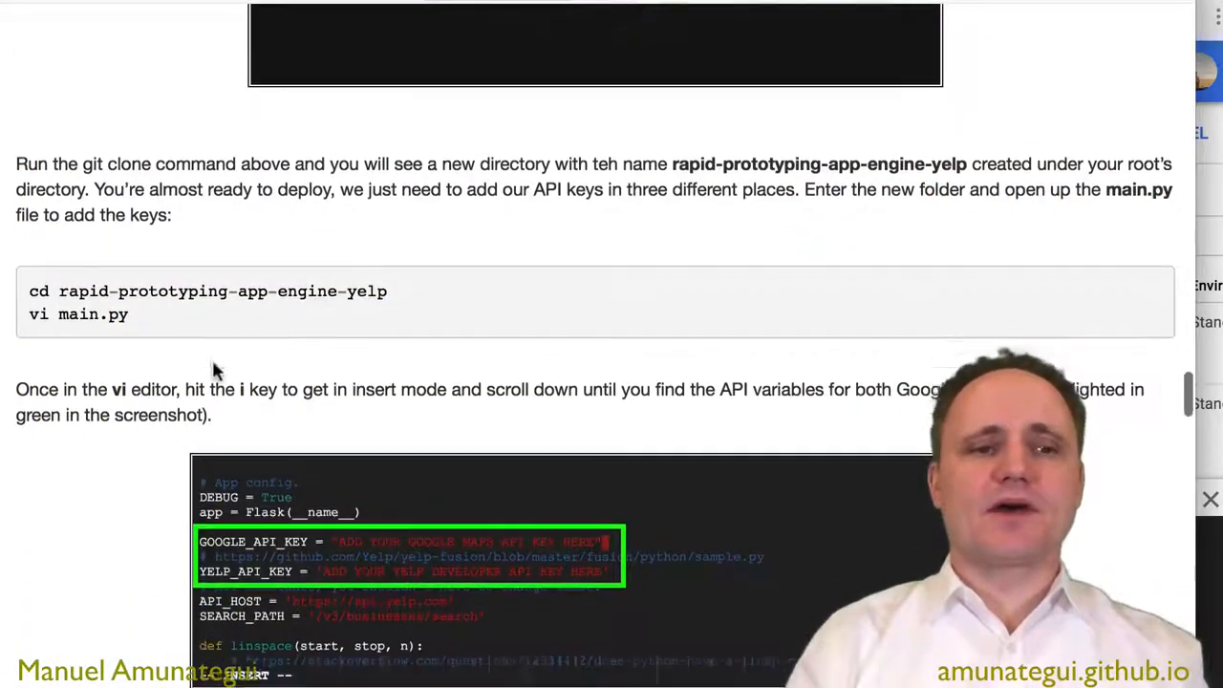
{"action": "scroll", "scroll_direction": "down", "scroll_amount": 3}
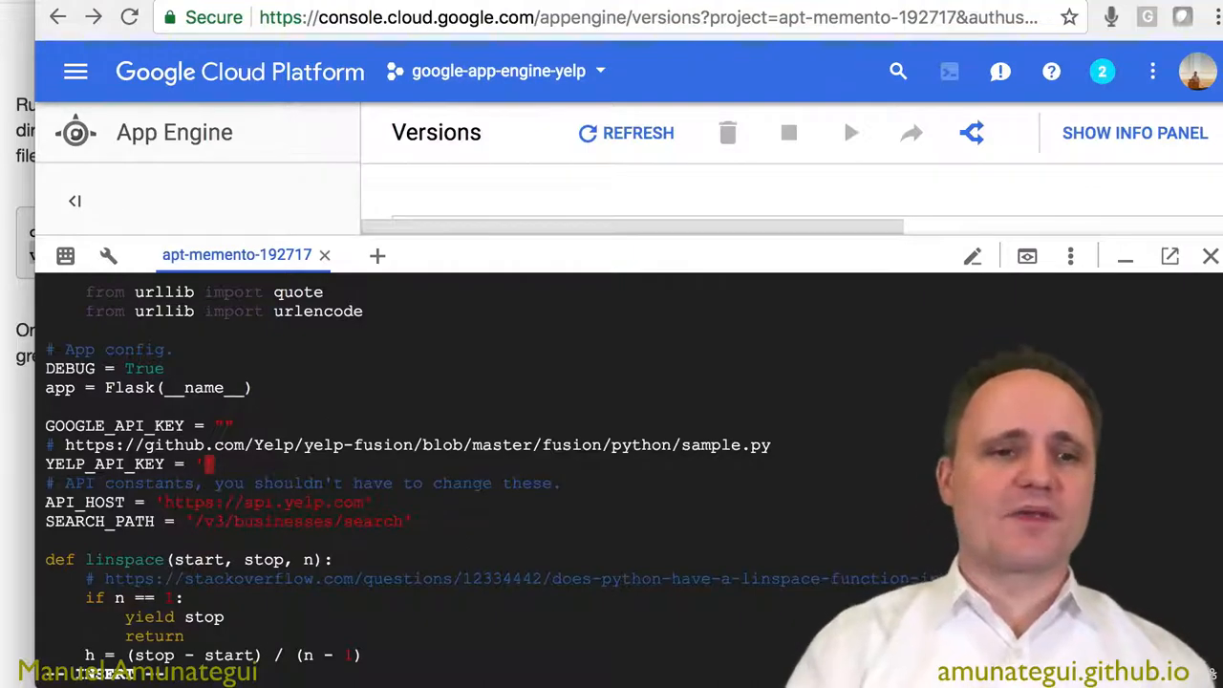
{"action": "mouse_move", "coordinate": [821, 332]}
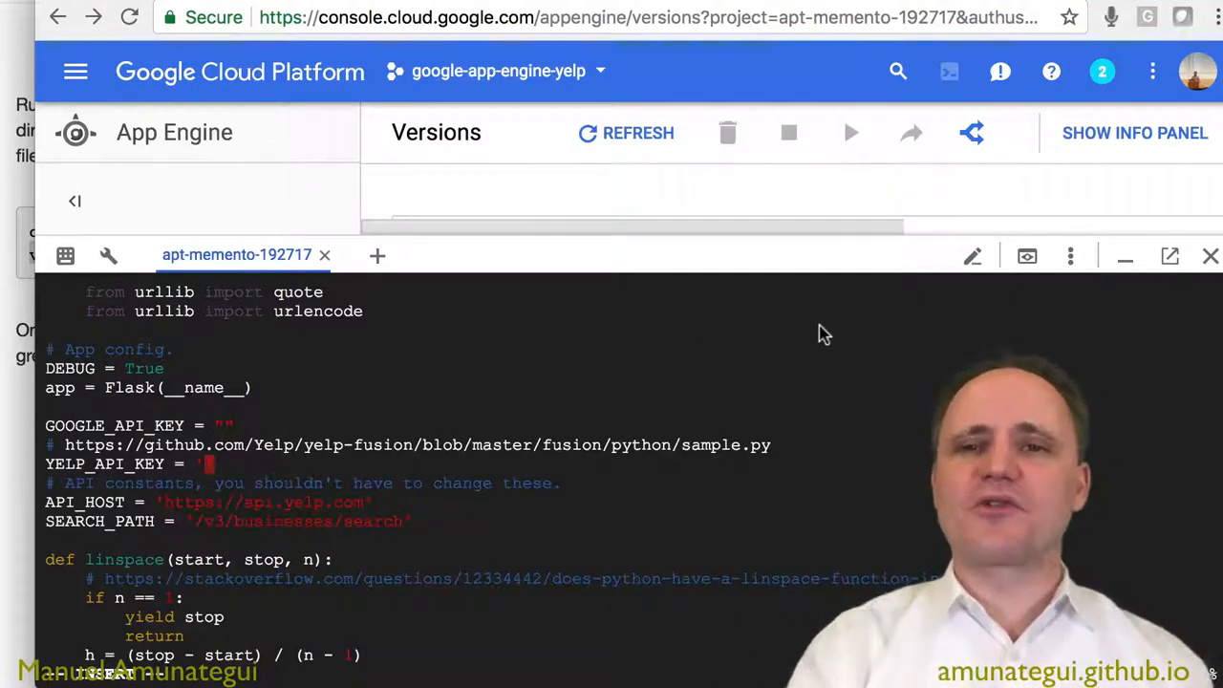
{"action": "mouse_move", "coordinate": [860, 308]}
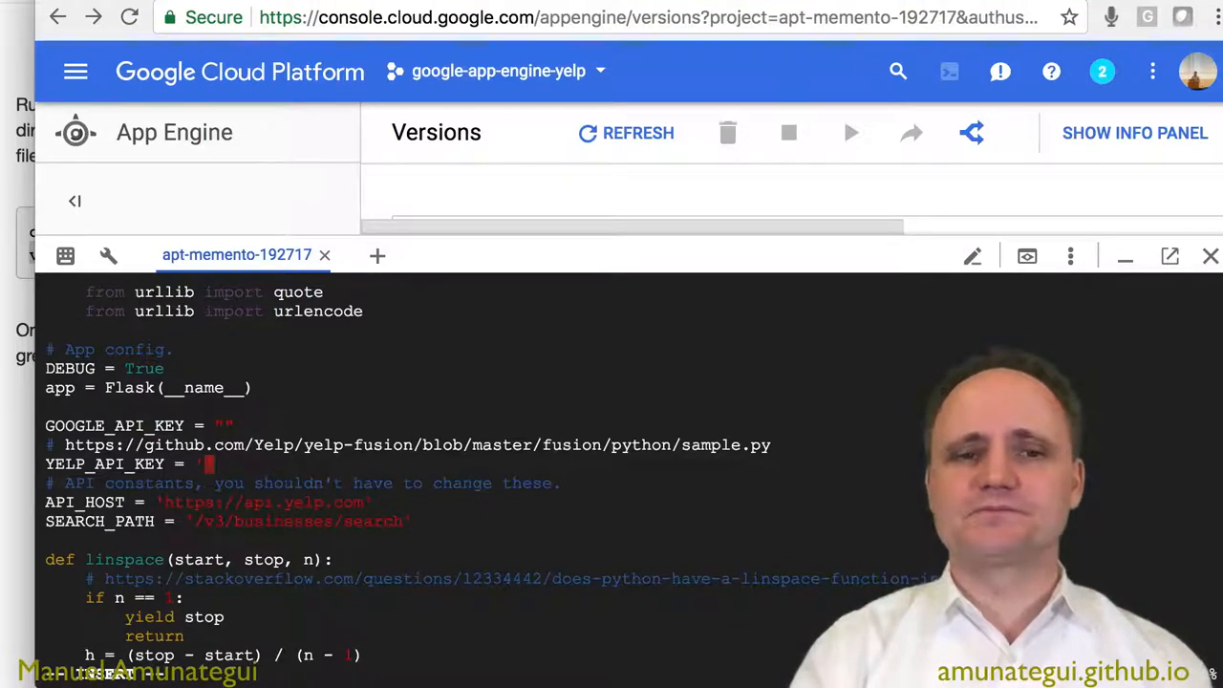
Look over main.py's API key lines, then move into the templates folder holding index.html and map.html.
{"action": "scroll", "scroll_direction": "down", "scroll_amount": 3}
{"action": "type", "text": "ls"}
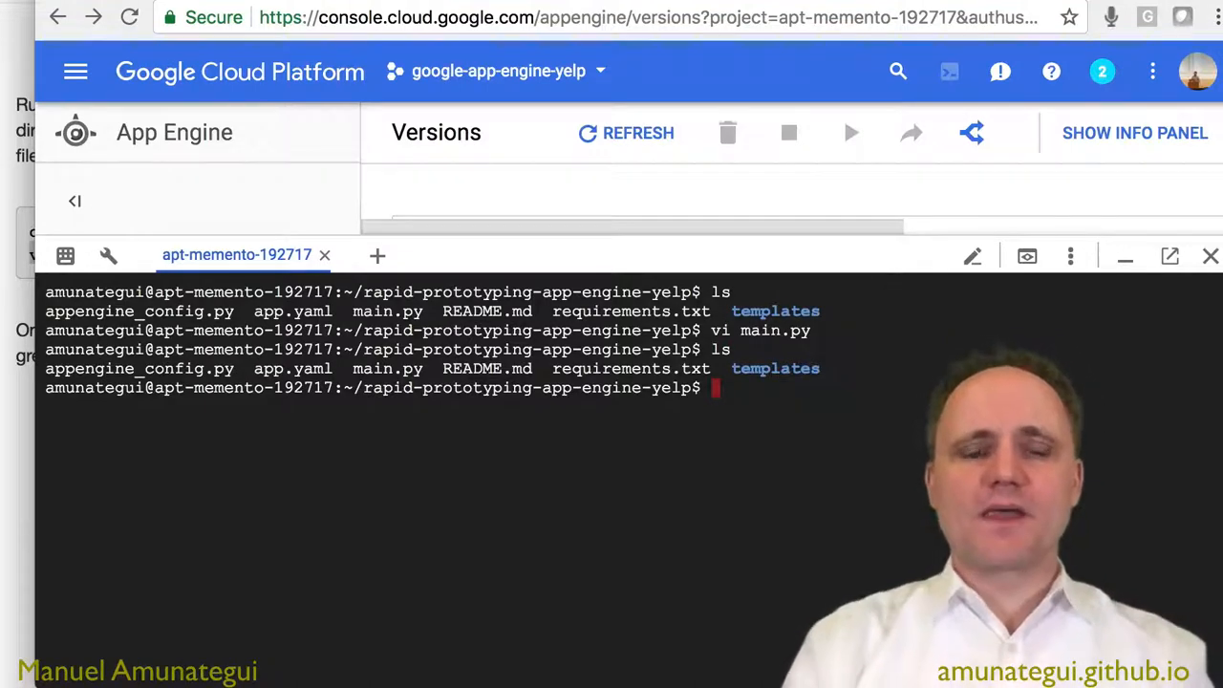
{"action": "type", "text": "cd templates/"}
{"action": "type", "text": "ls"}
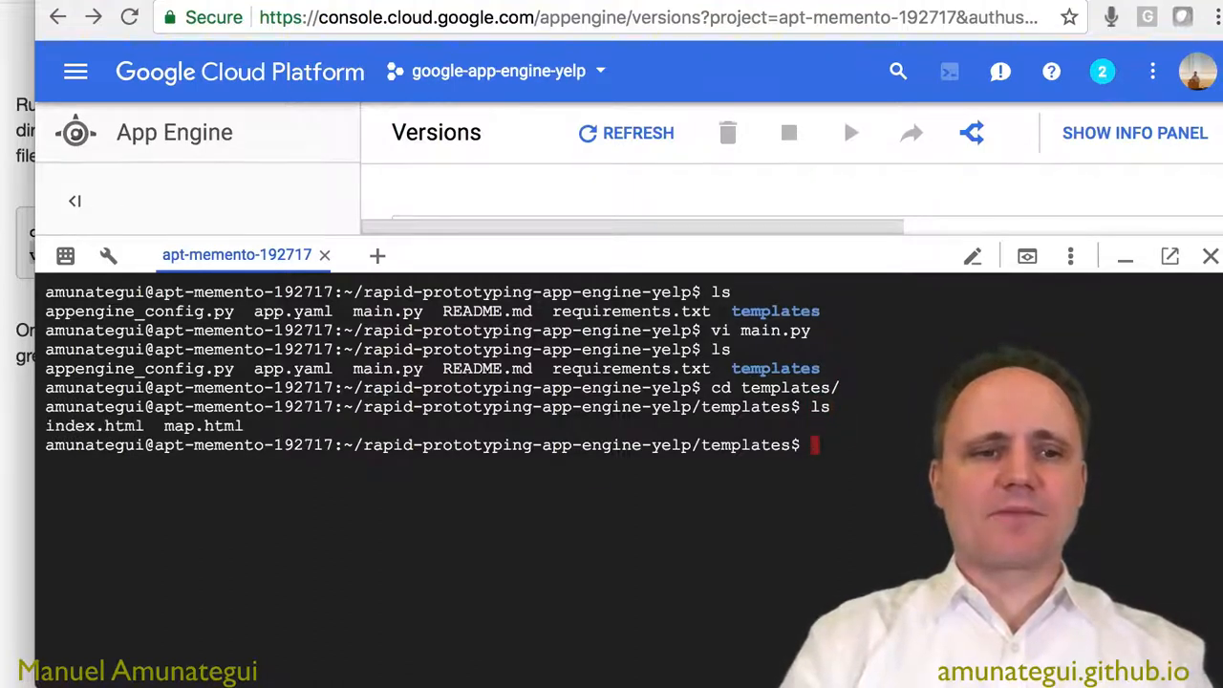
Check map.html's Google Maps API script line in vi, then return to the project's root folder.
{"action": "type", "text": "vi"}
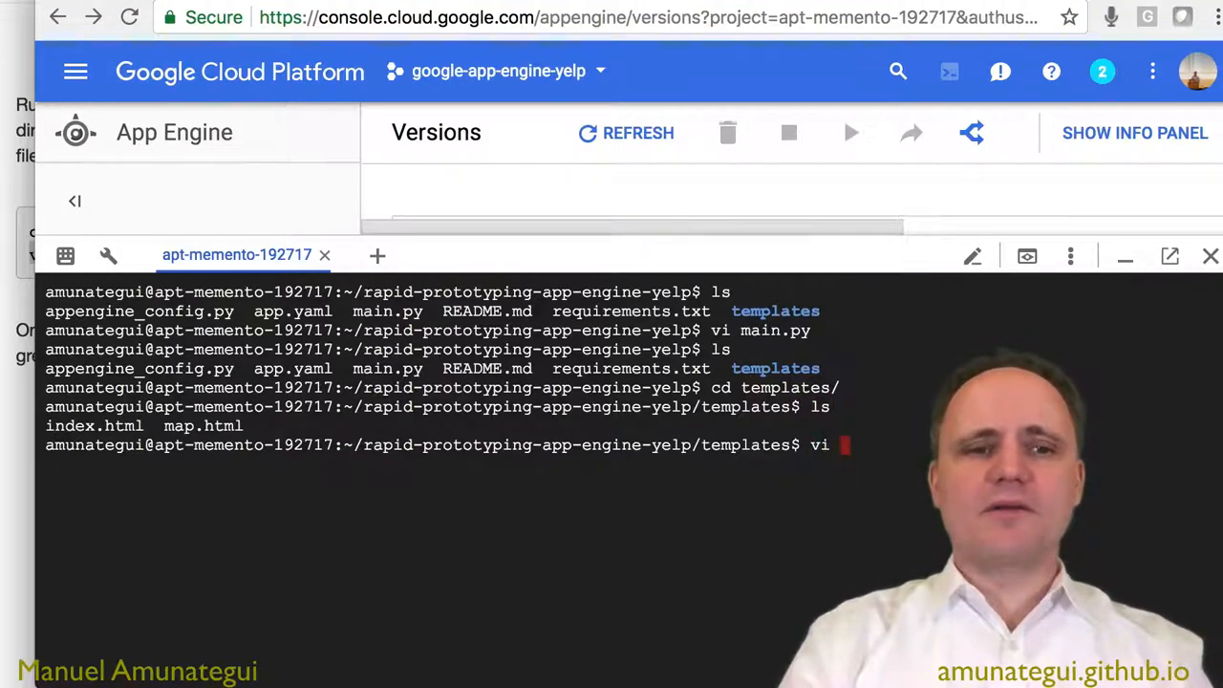
{"action": "type", "text": "map.html"}
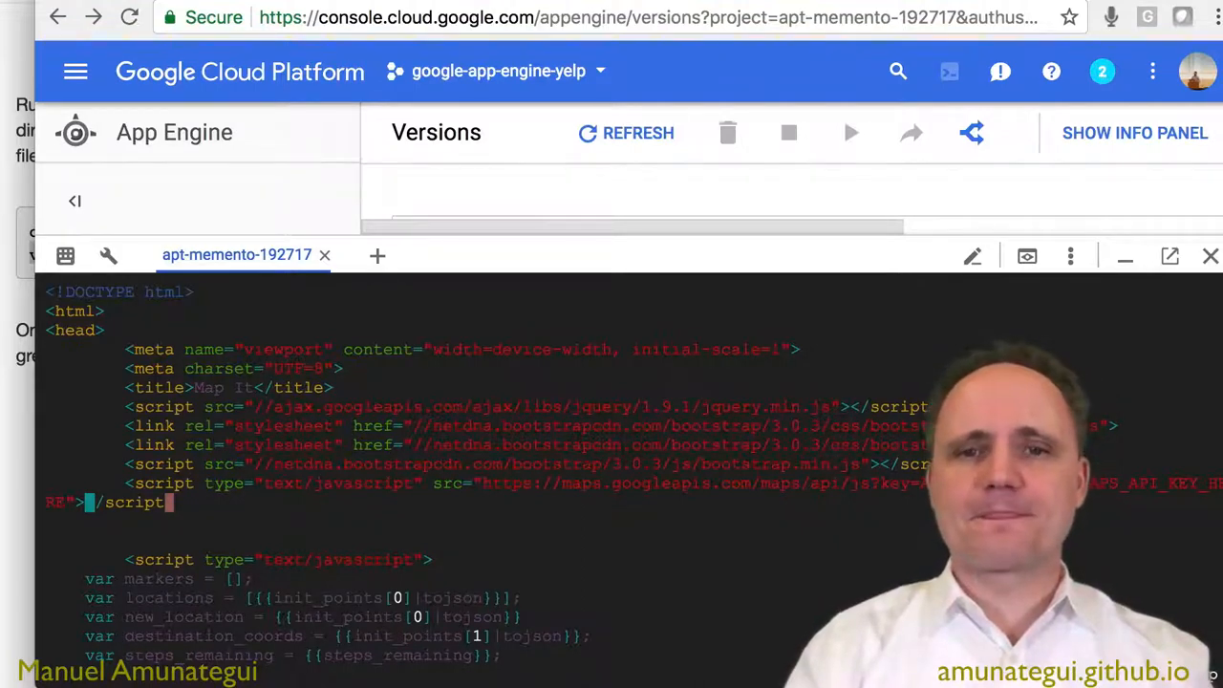
{"action": "scroll", "scroll_direction": "down", "scroll_amount": 3}
{"action": "type", "text": "ls"}
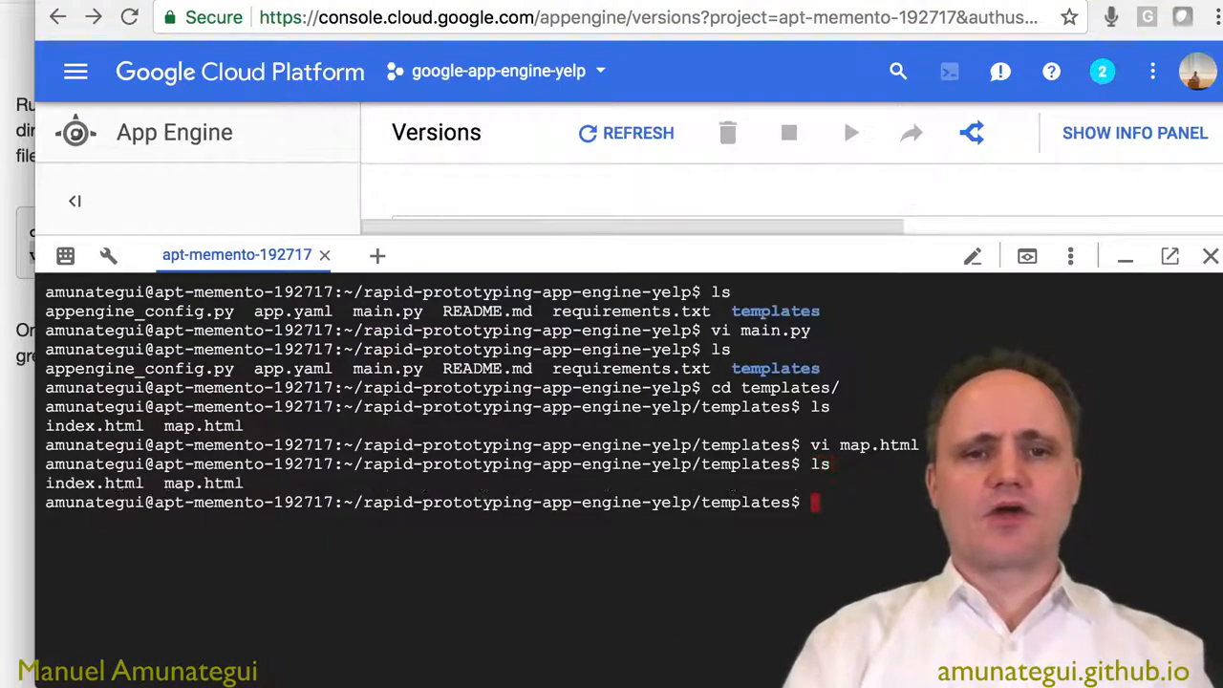
{"action": "type", "text": "cd .."}
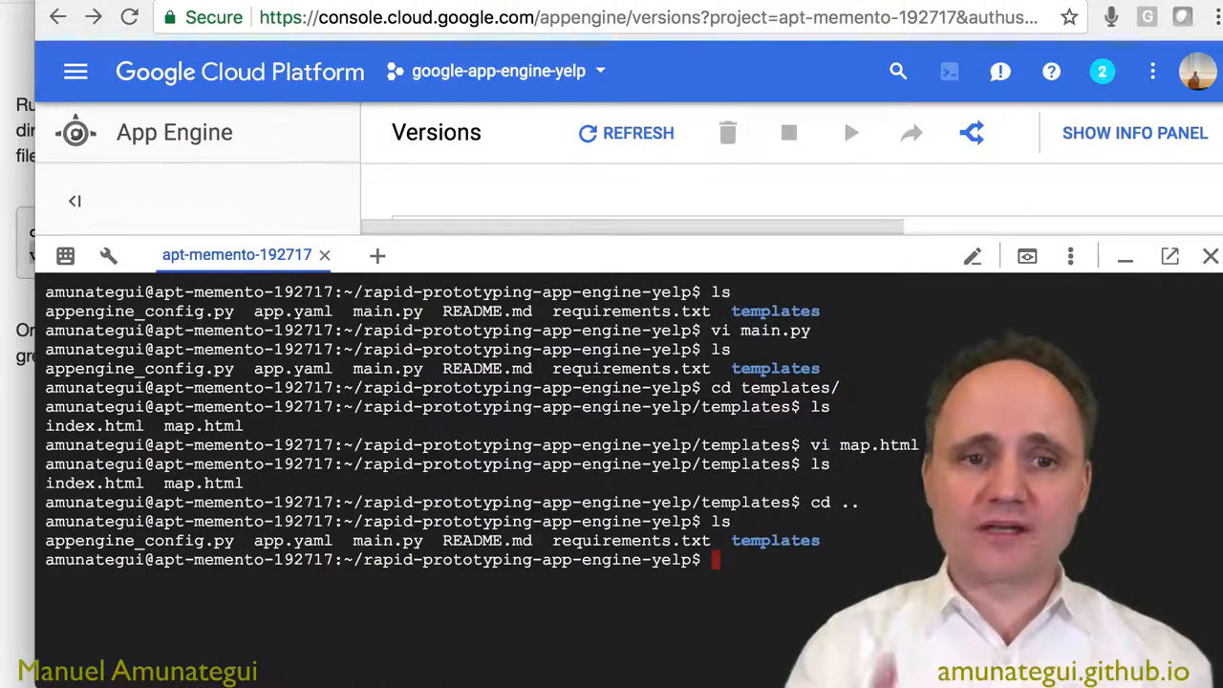
List the project folder's root files with ls and review the blog's deployment section.
{"action": "type", "text": "ls"}
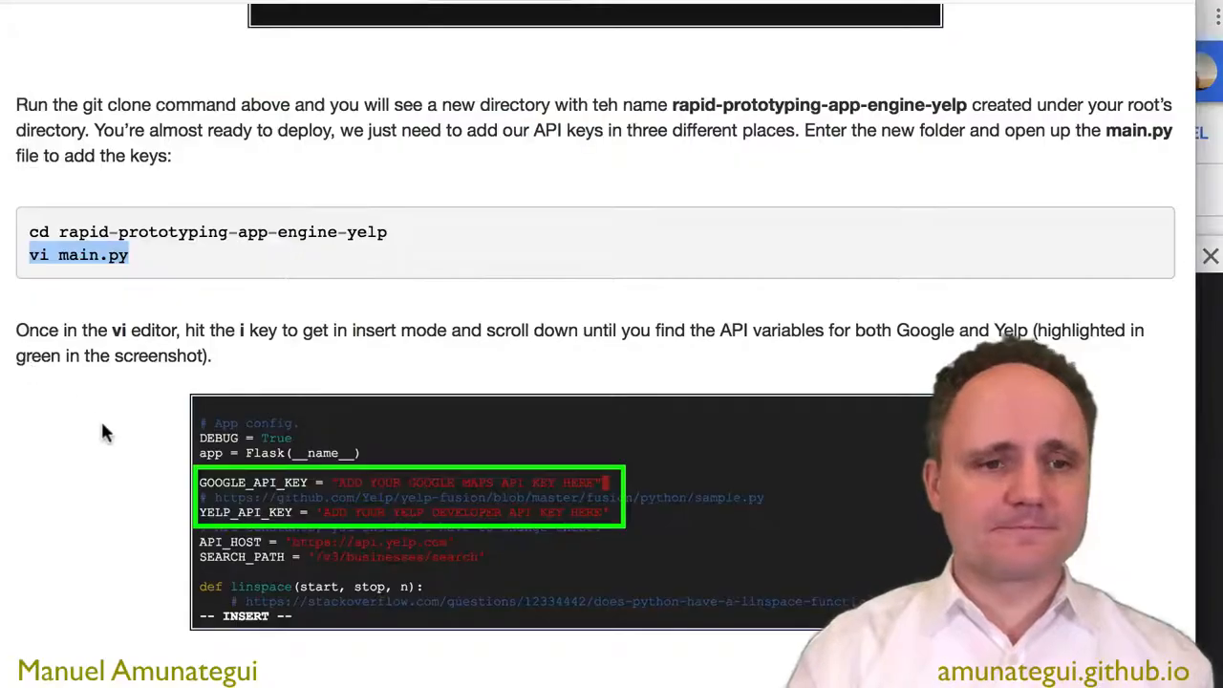
{"action": "scroll", "scroll_direction": "down", "scroll_amount": 3}
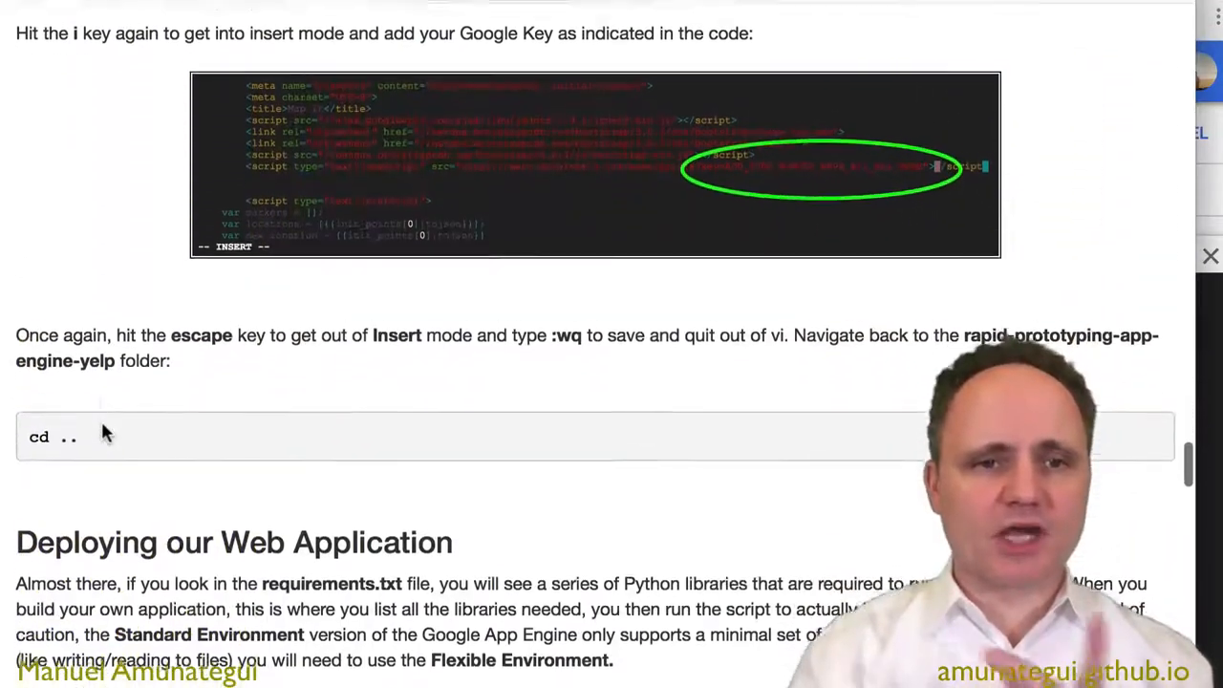
{"action": "scroll", "scroll_direction": "down", "scroll_amount": 3}
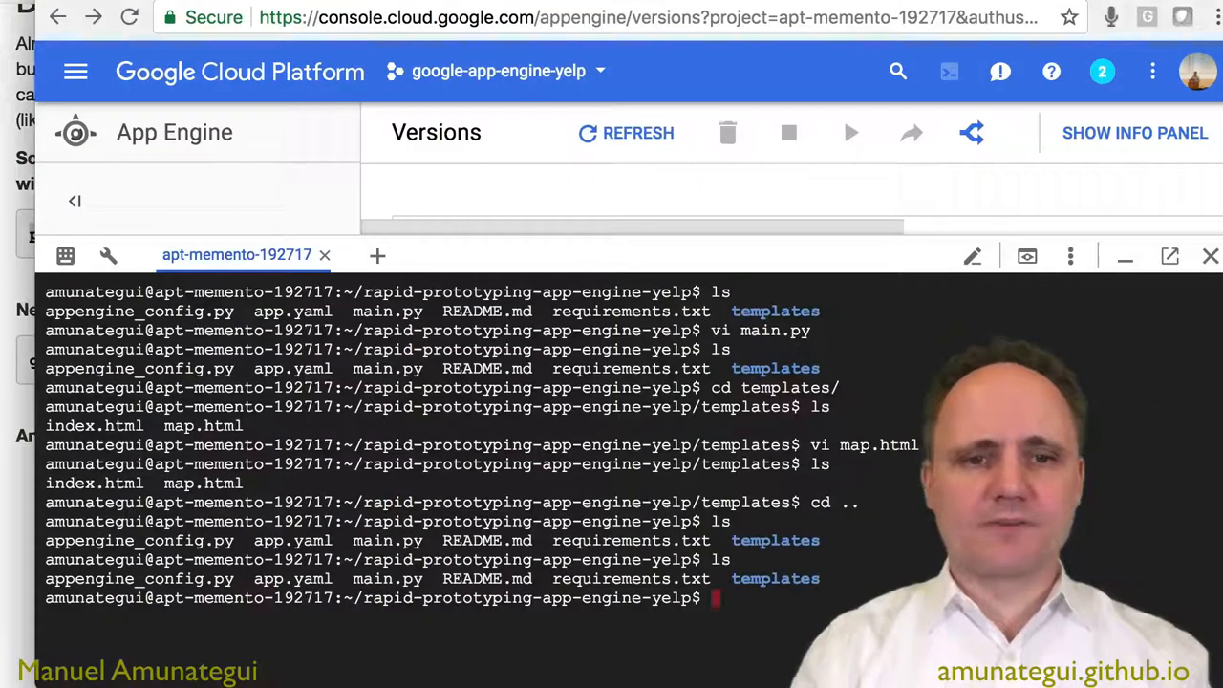
Run pip install -t lib -r requirements.txt to install the app's Python libraries into lib.
{"action": "type", "text": "pip install -t lib"}
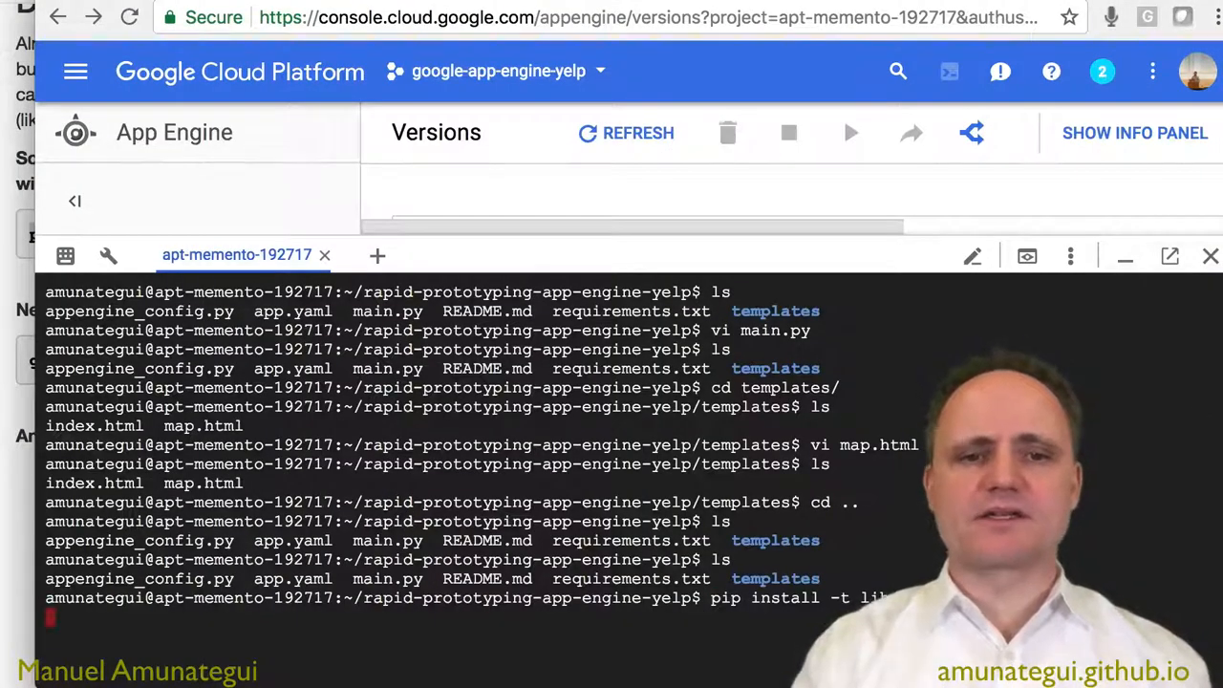
{"action": "key", "text": "Return"}
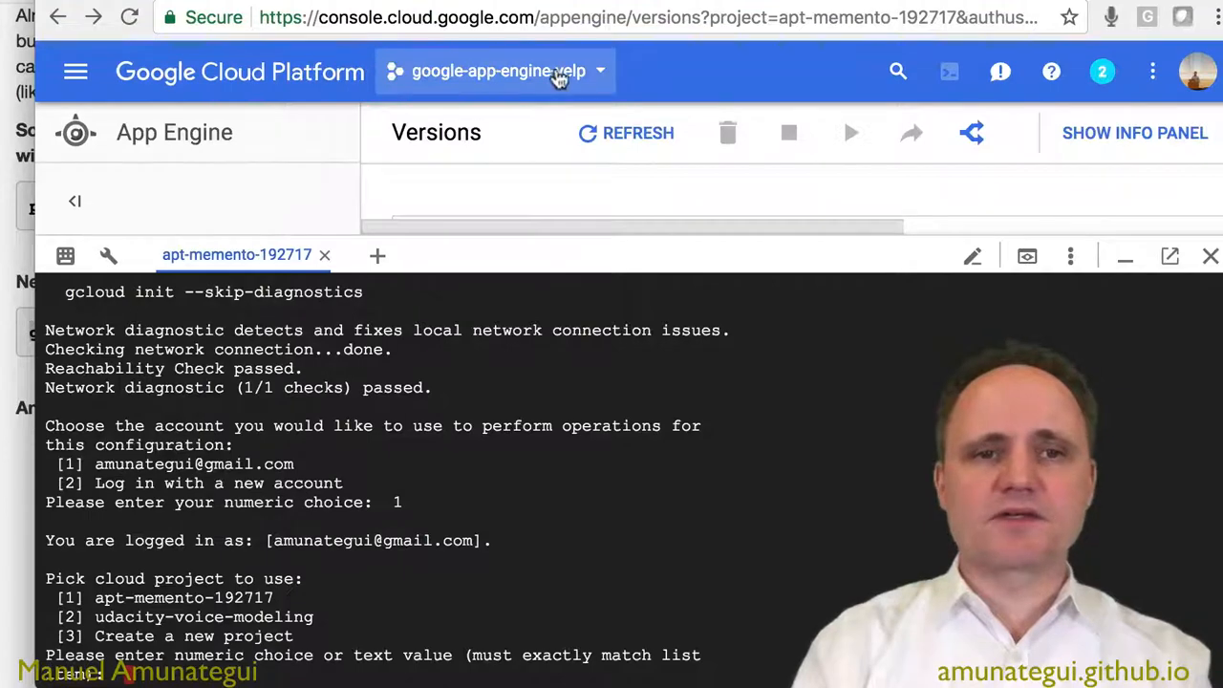
{"action": "left_click", "coordinate": [493, 71]}
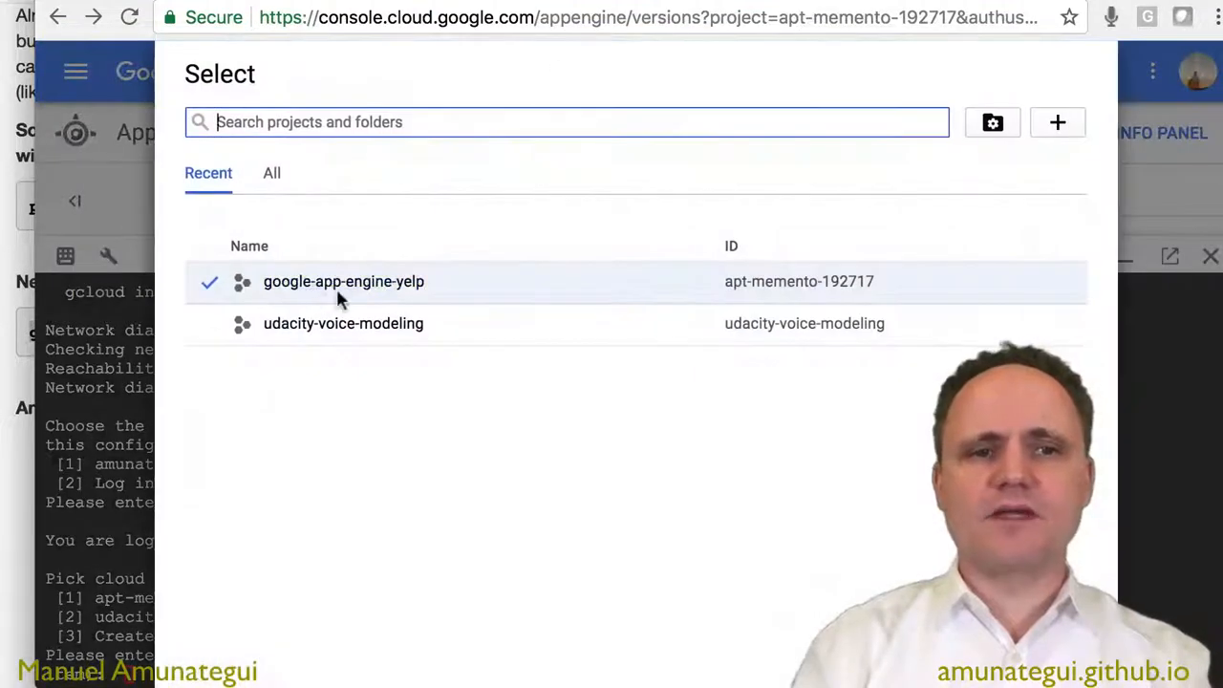
{"action": "mouse_move", "coordinate": [711, 284]}
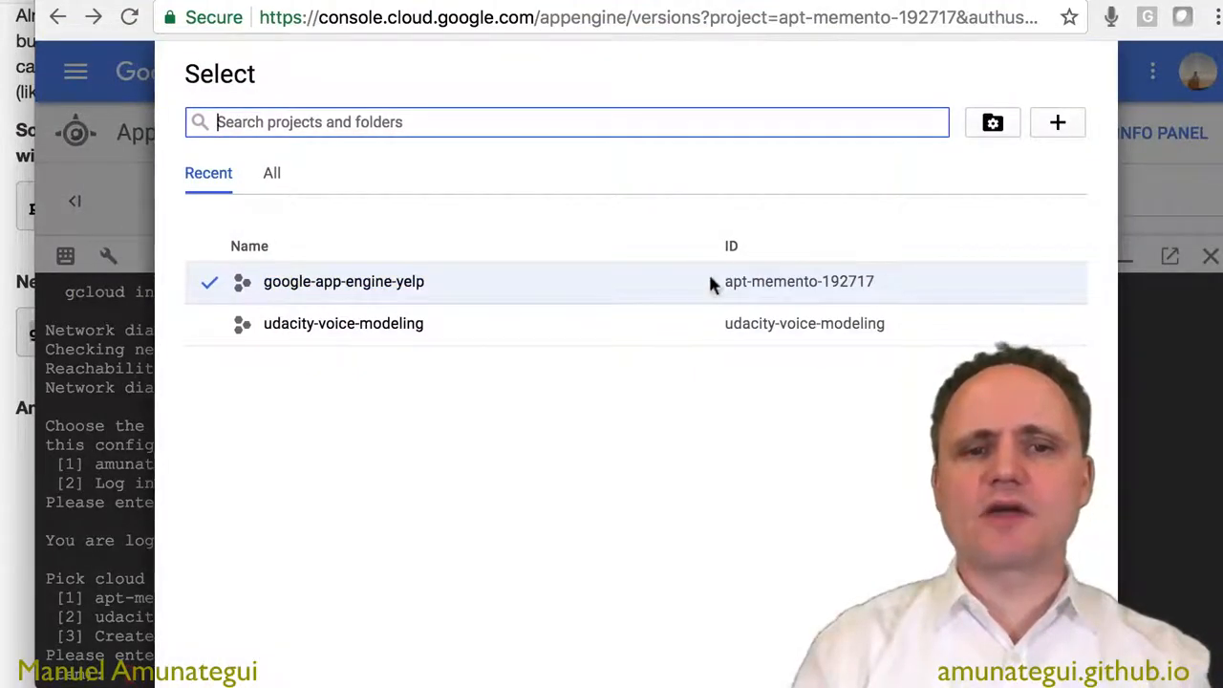
{"action": "mouse_move", "coordinate": [753, 304]}
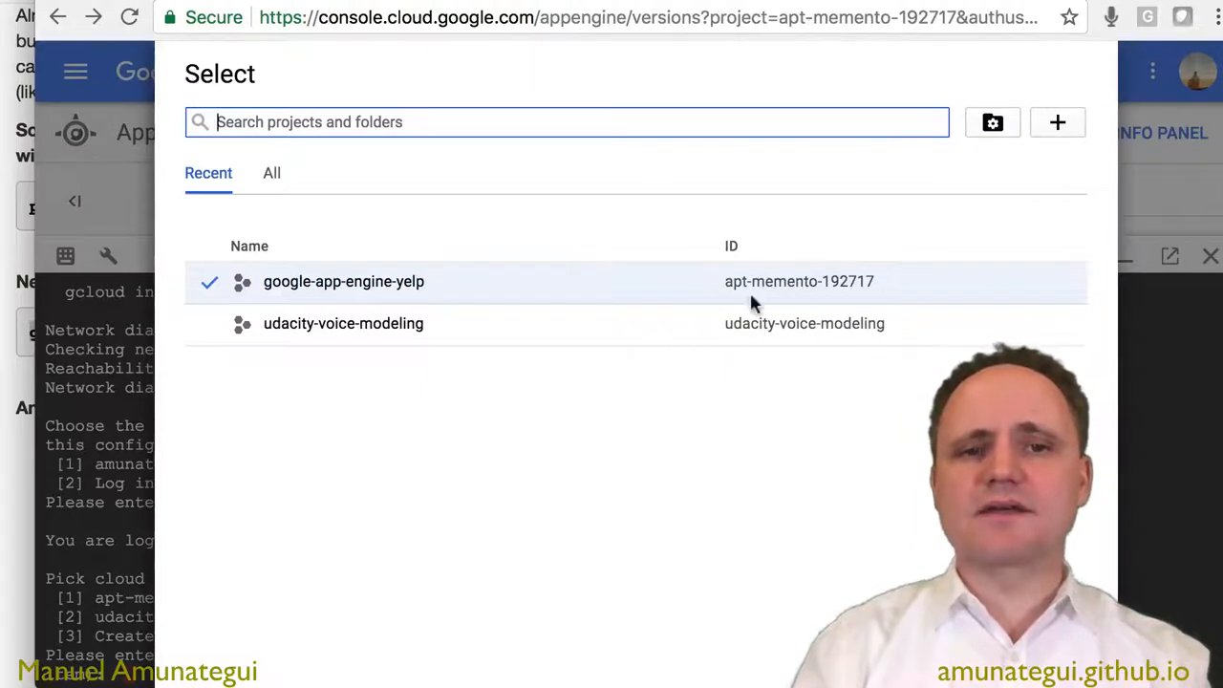
{"action": "mouse_move", "coordinate": [850, 291]}
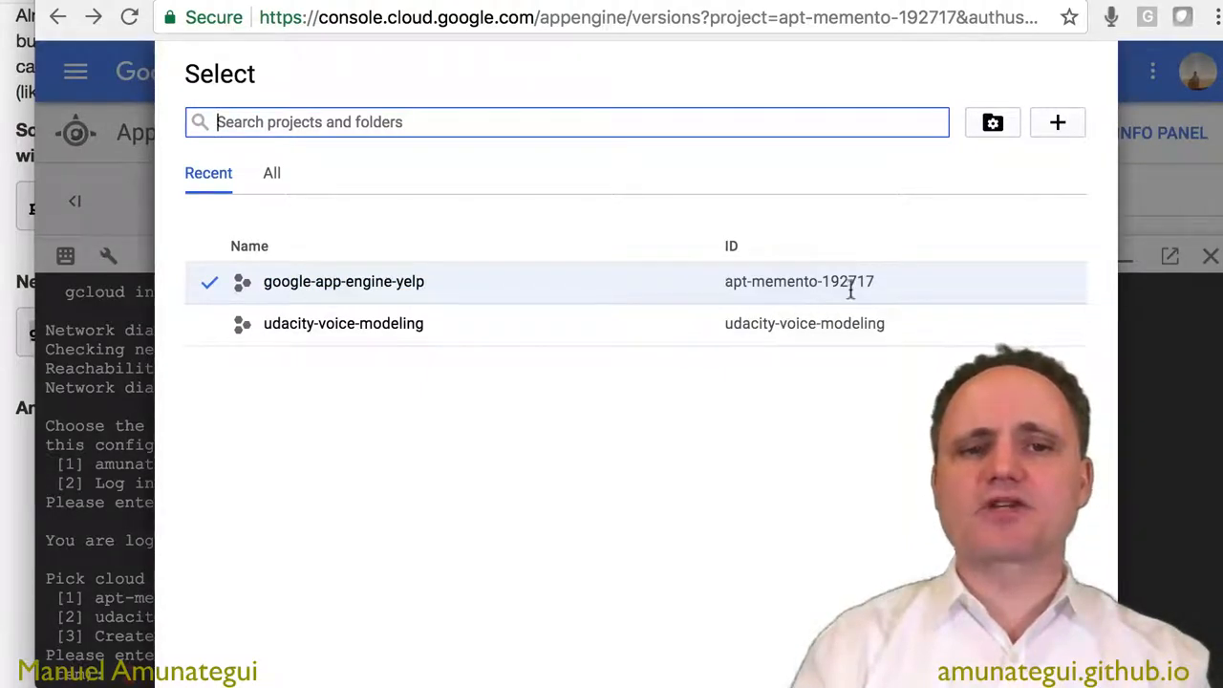
{"action": "mouse_move", "coordinate": [1137, 447]}
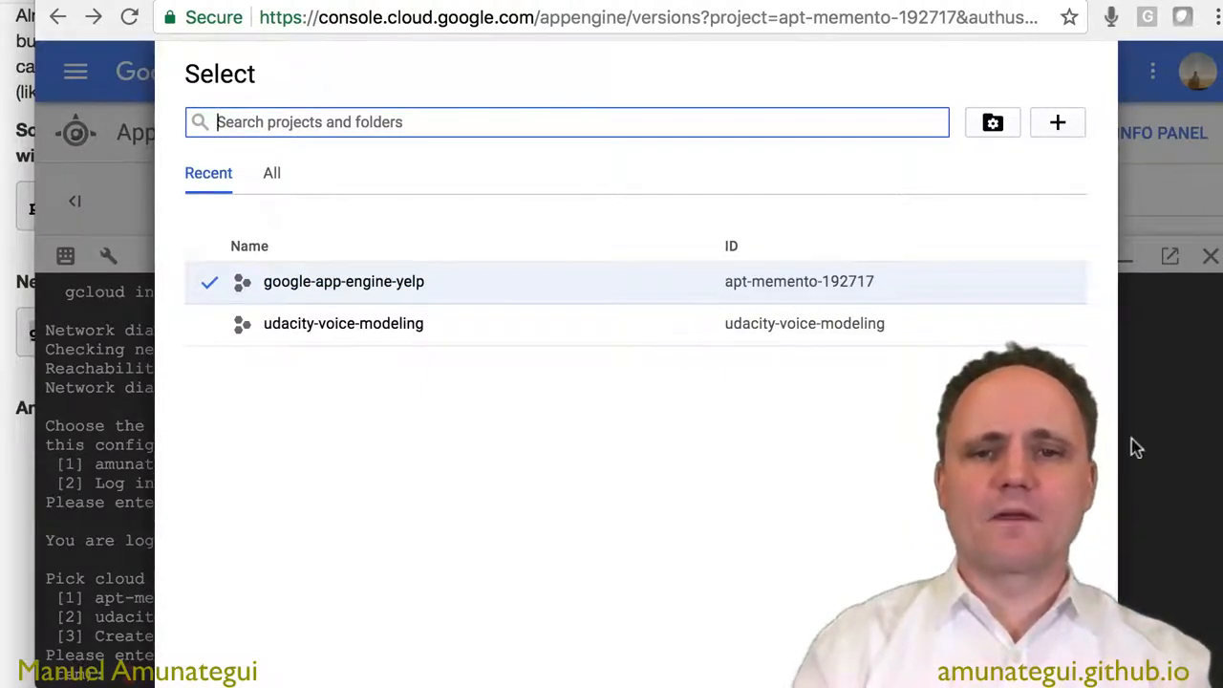
{"action": "left_click", "coordinate": [342, 281]}
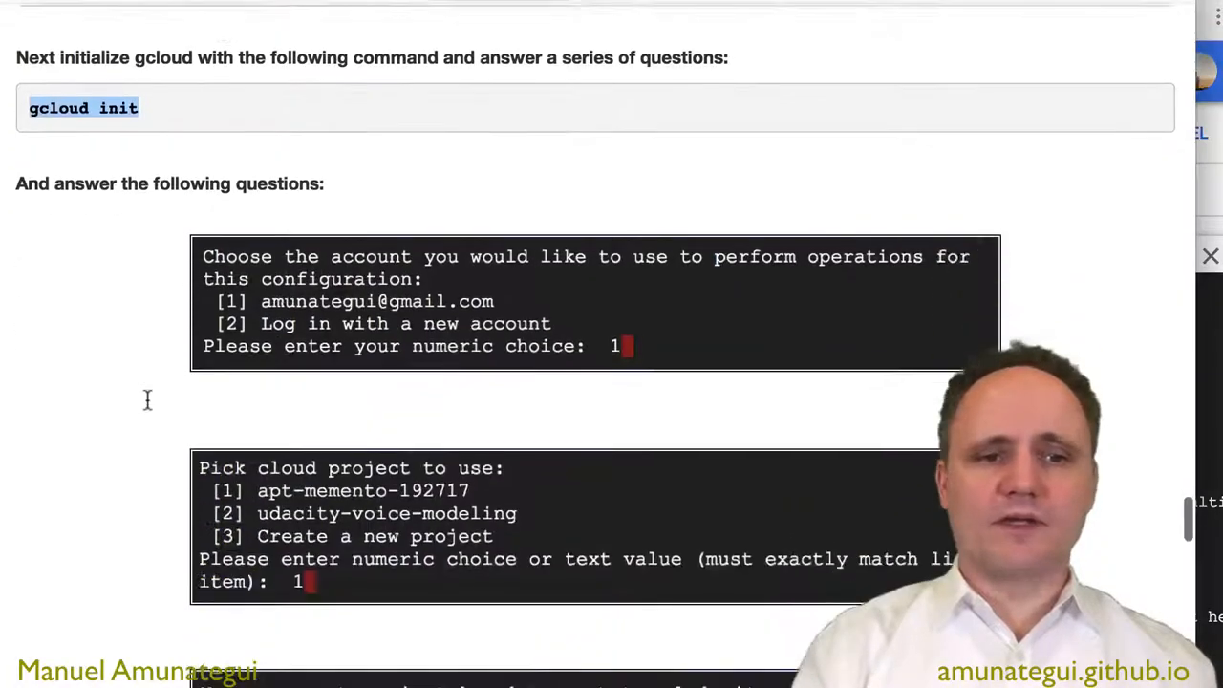
Scroll the blog to the gcloud init answers for the apt-memento-192717 project.
{"action": "scroll", "scroll_direction": "down", "scroll_amount": 3}
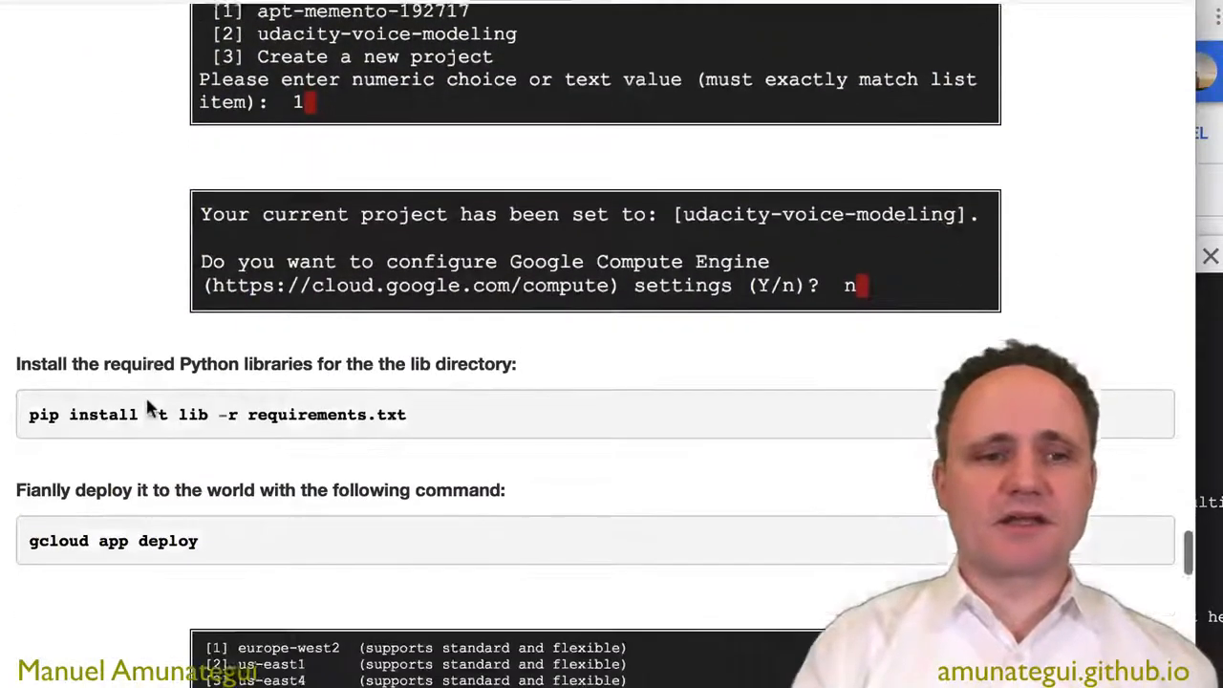
{"action": "scroll", "scroll_direction": "down", "scroll_amount": 3}
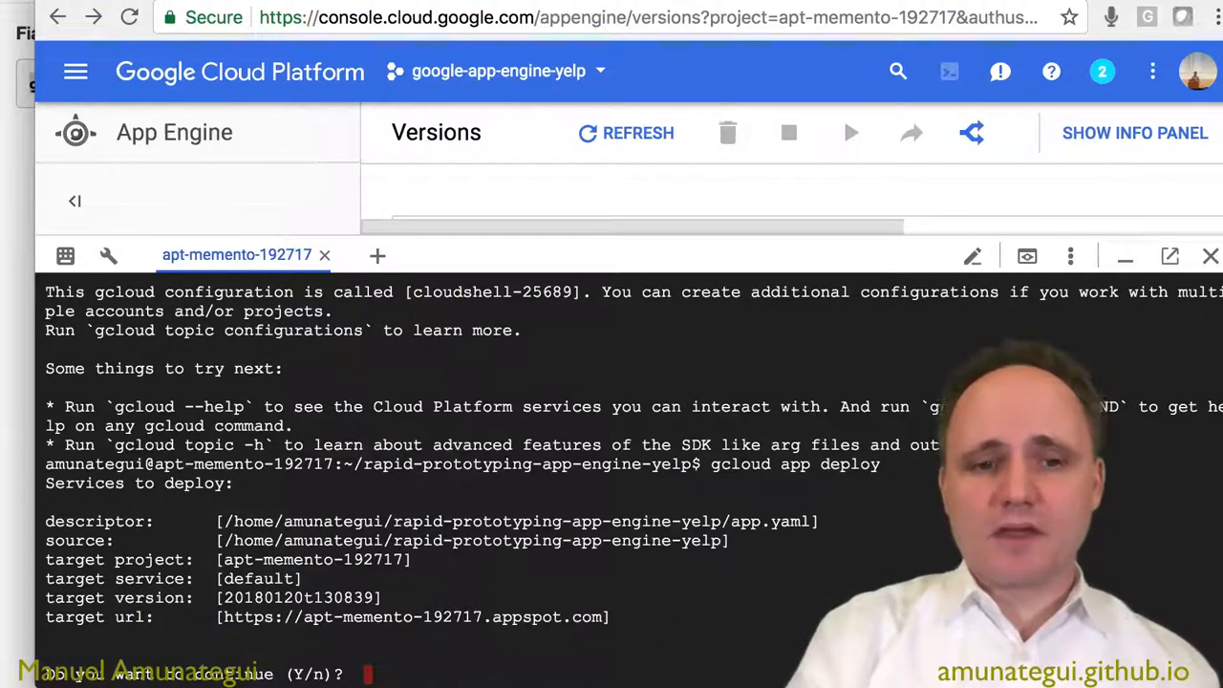
Answer y to continue, uploading files and updating the default service at apt-memento-192717.
{"action": "type", "text": "y"}
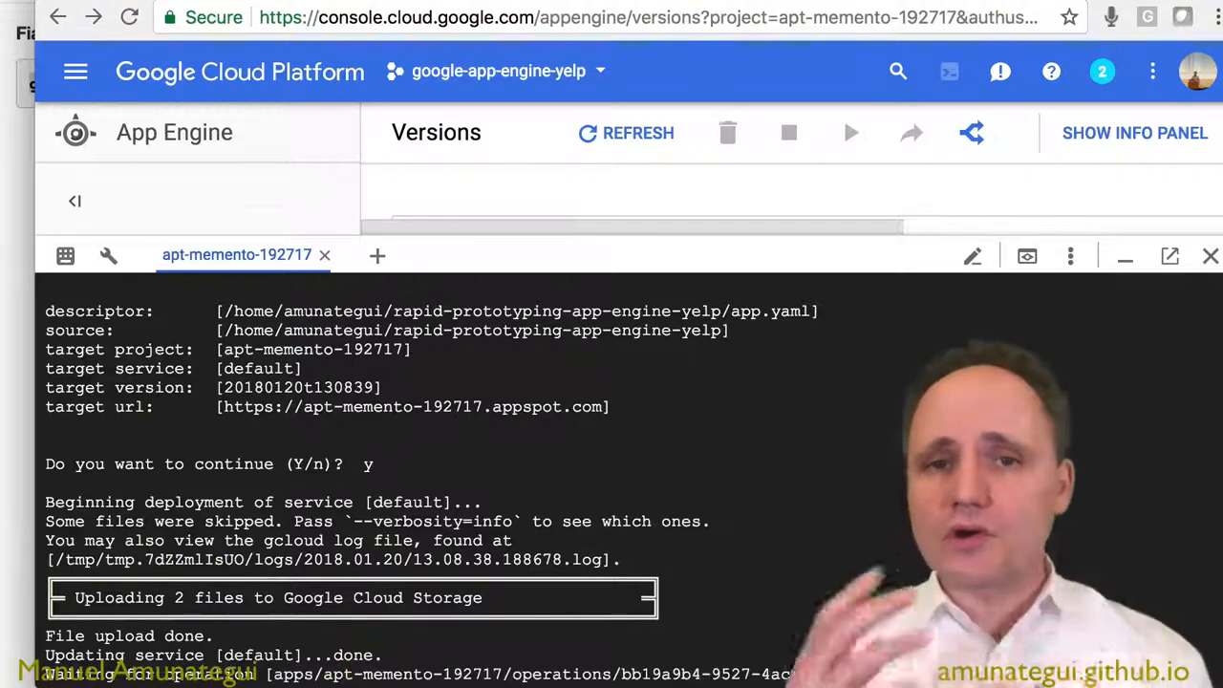
{"action": "scroll", "scroll_direction": "down", "scroll_amount": 3}
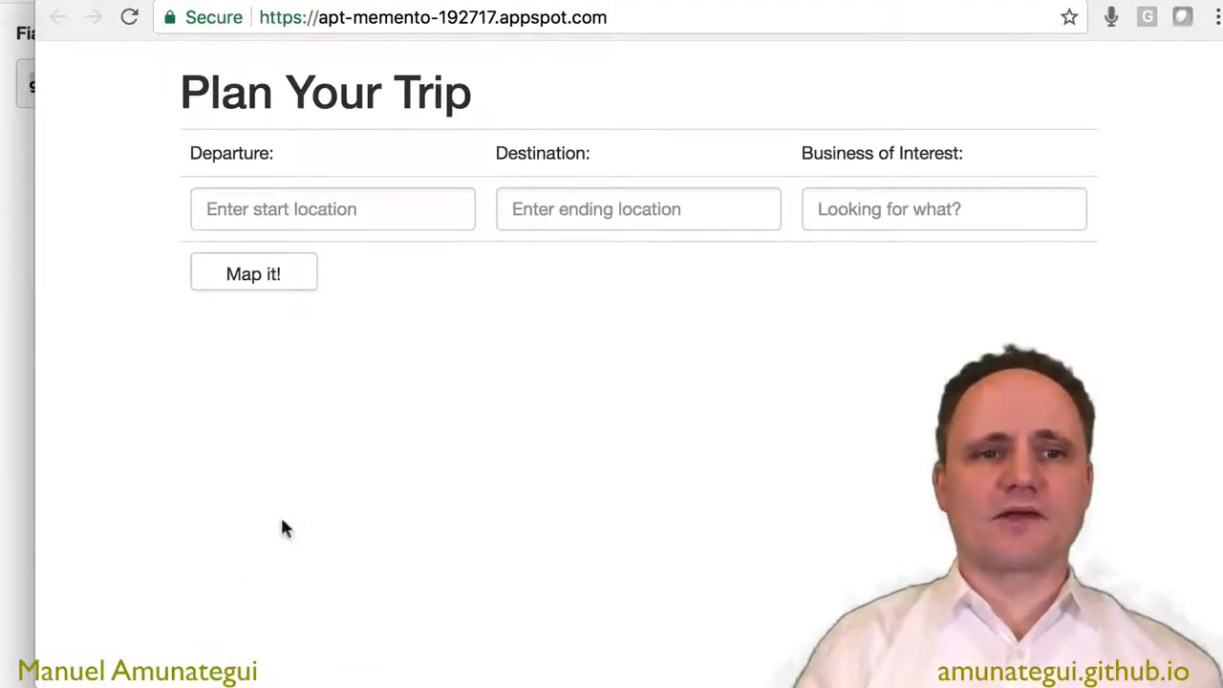
Enter departure Seattle, WA, destination San Francisco, CA, business gas, and map the trip.
{"action": "left_click", "coordinate": [332, 208]}
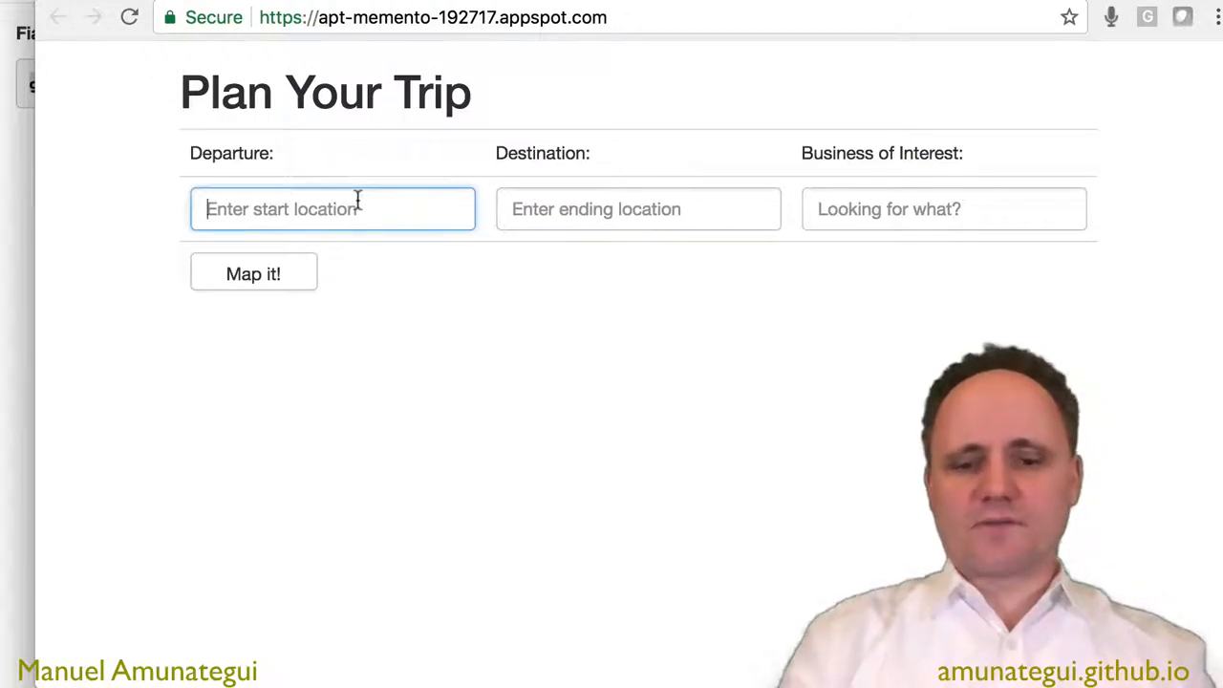
{"action": "type", "text": "Seattle, WA"}
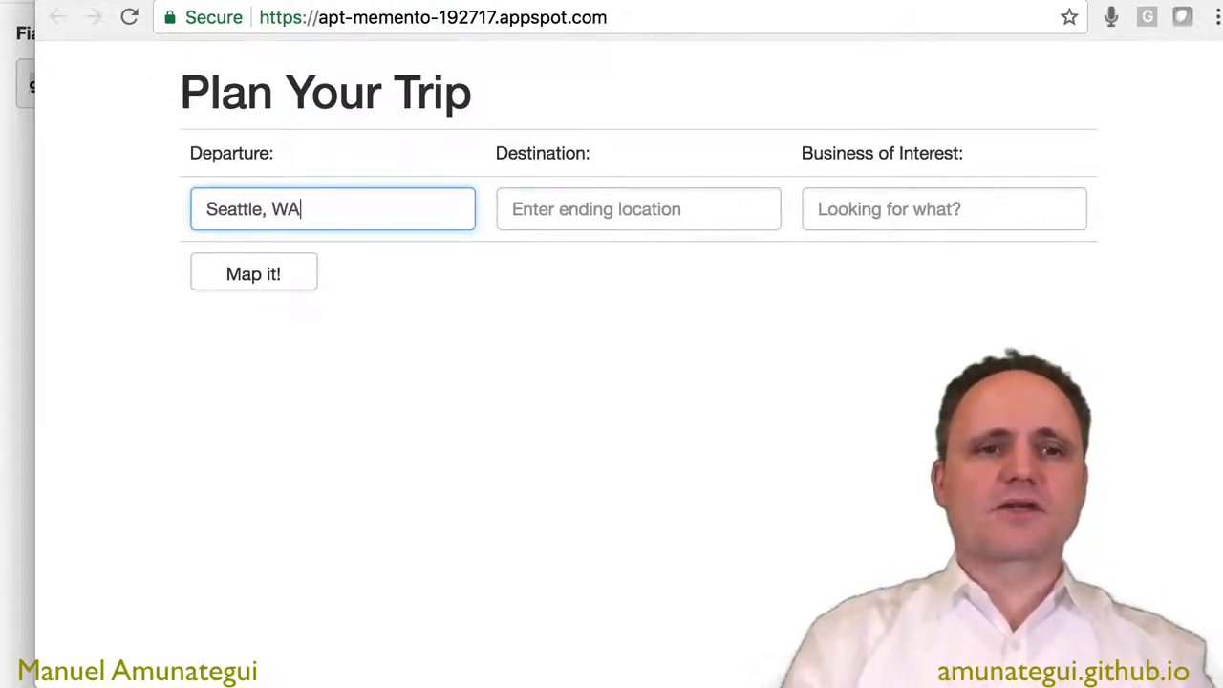
{"action": "left_click", "coordinate": [638, 208]}
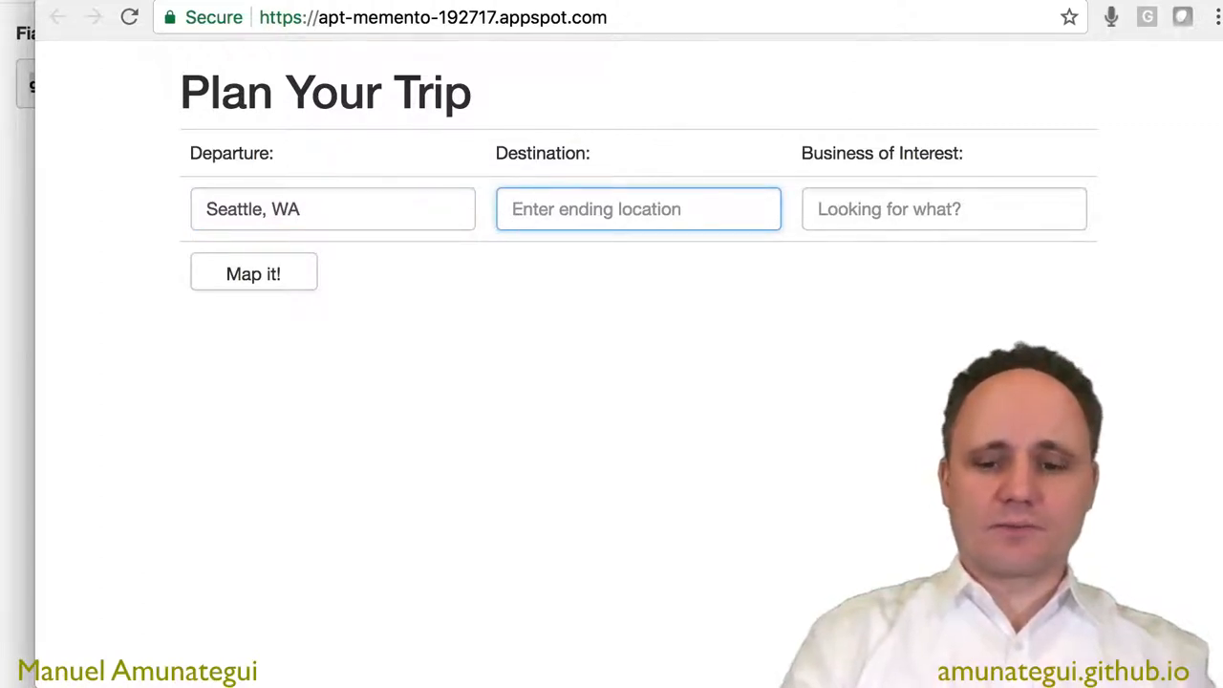
{"action": "type", "text": "S"}
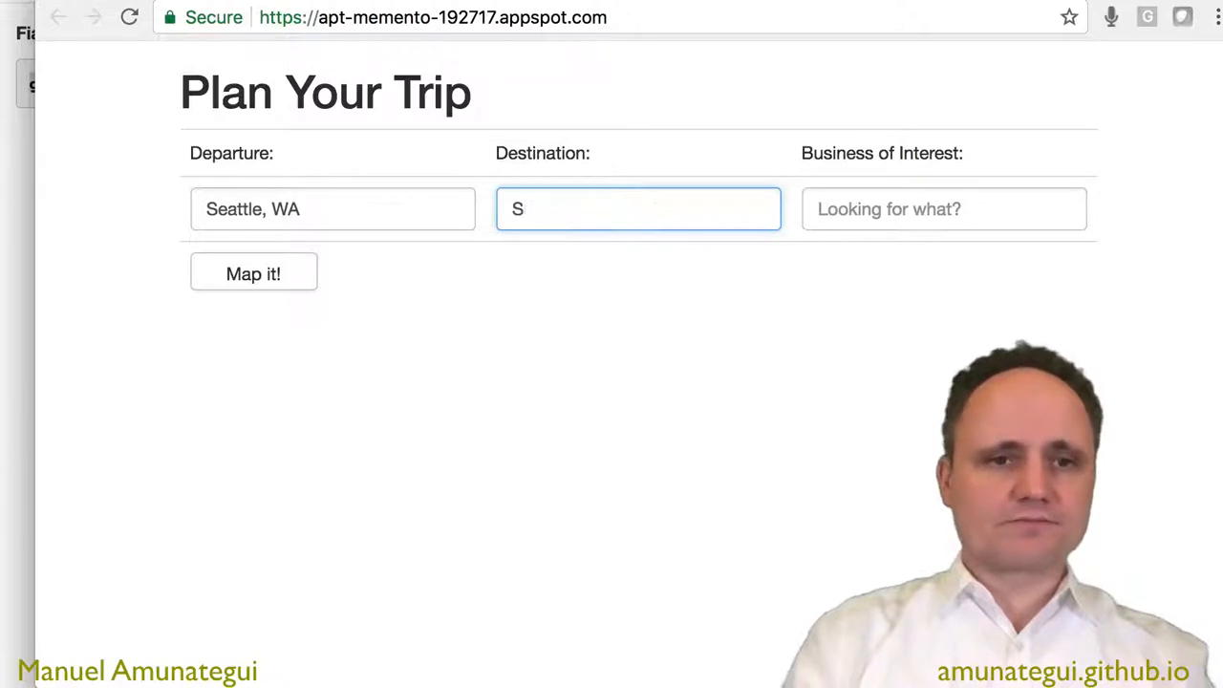
{"action": "type", "text": "an Francisco, CA"}
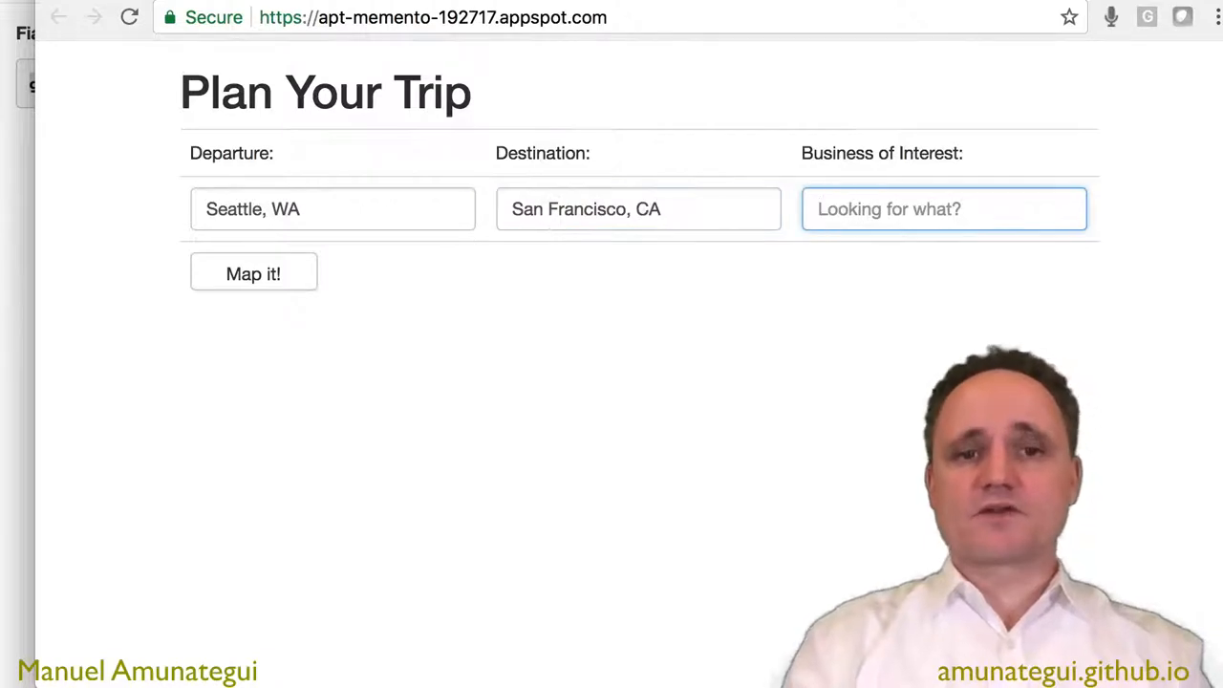
{"action": "type", "text": "gas"}
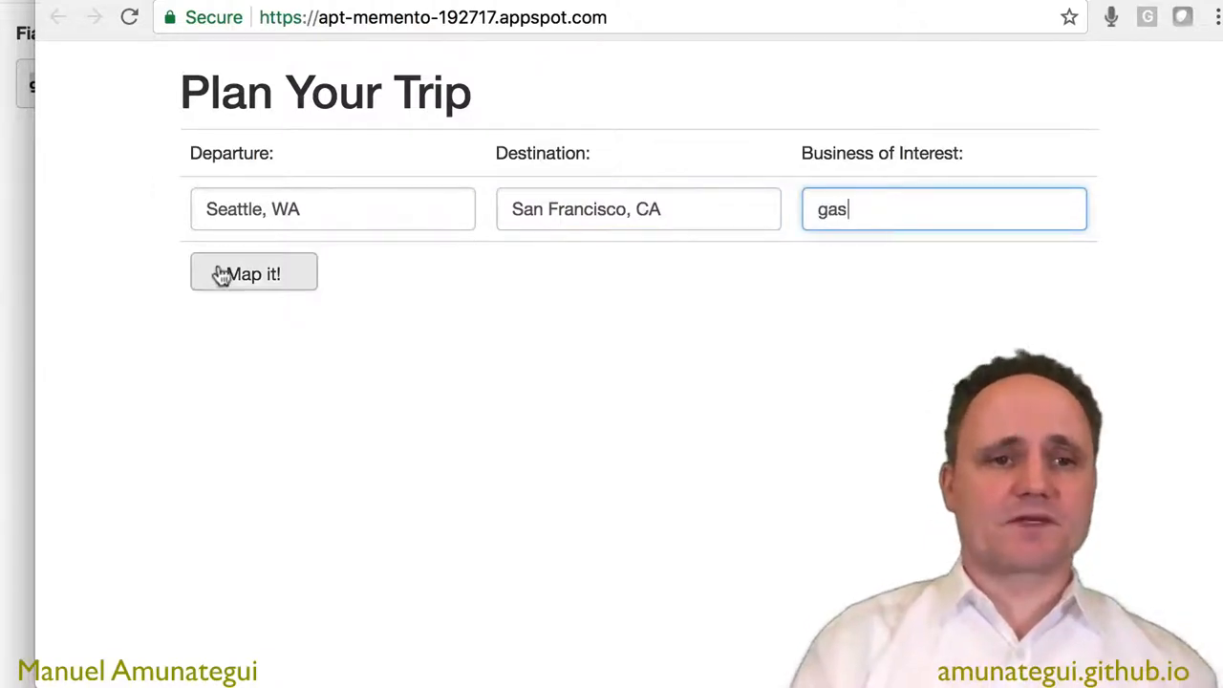
{"action": "left_click", "coordinate": [253, 273]}
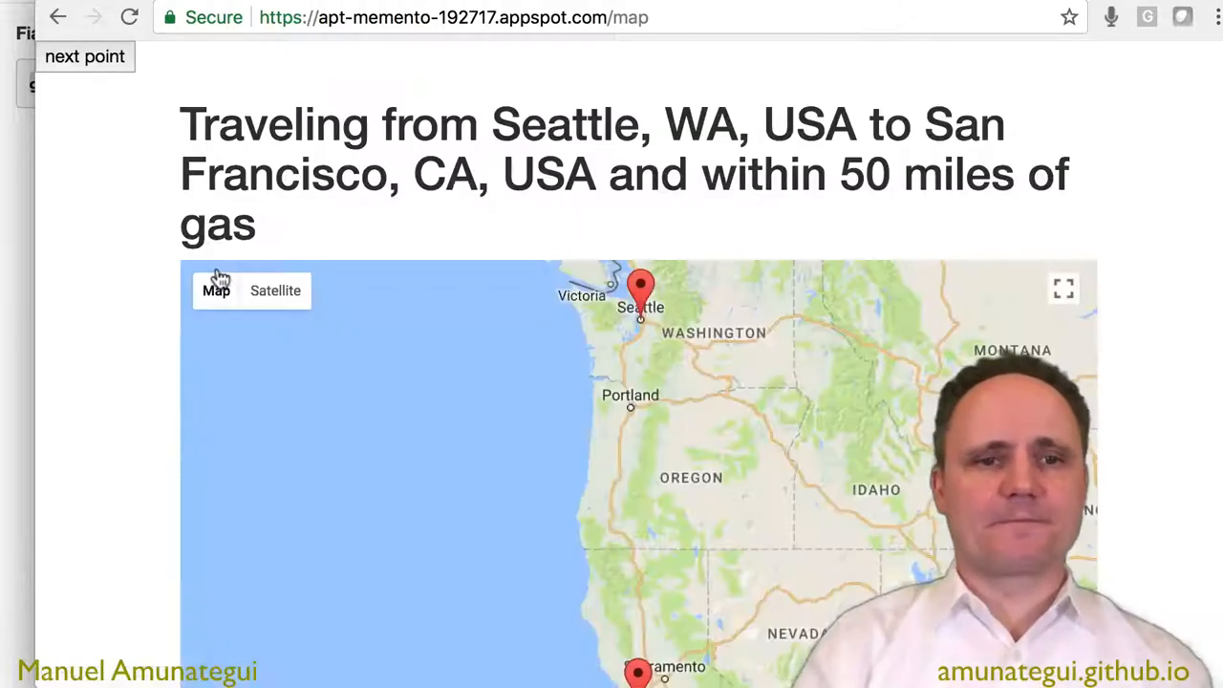
Advance to the next route point and review the Chevron and Shell gas-station stops listed.
{"action": "left_click", "coordinate": [96, 57]}
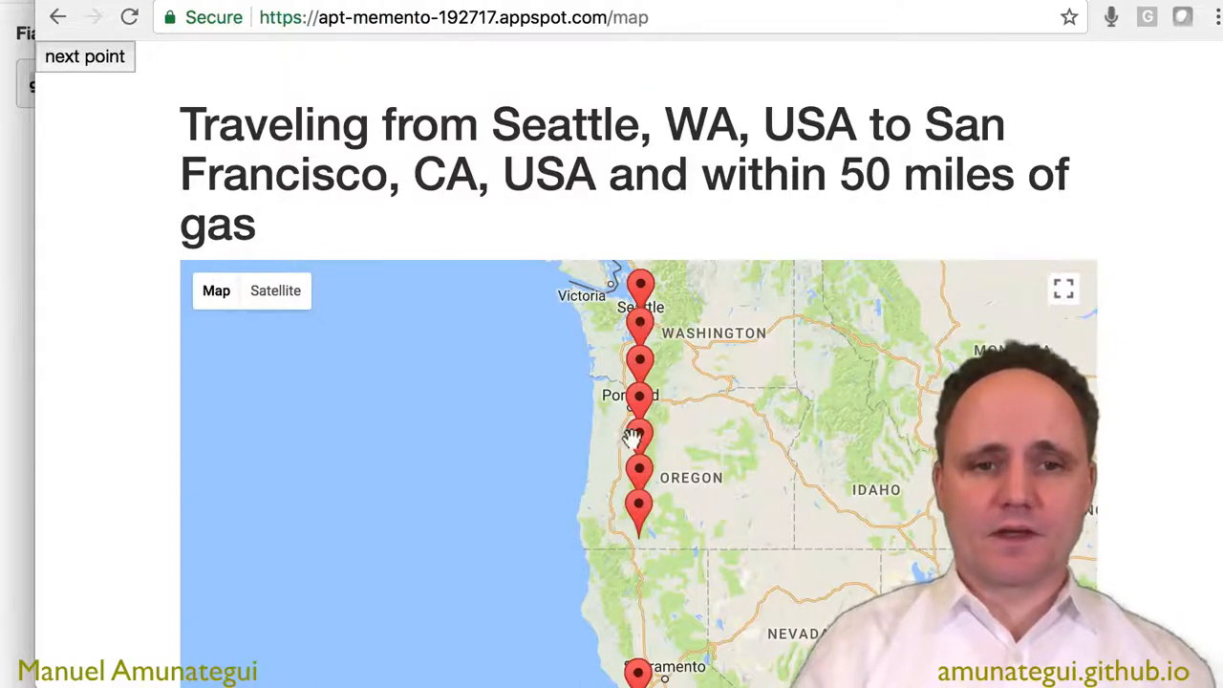
{"action": "scroll", "scroll_direction": "down", "scroll_amount": 3}
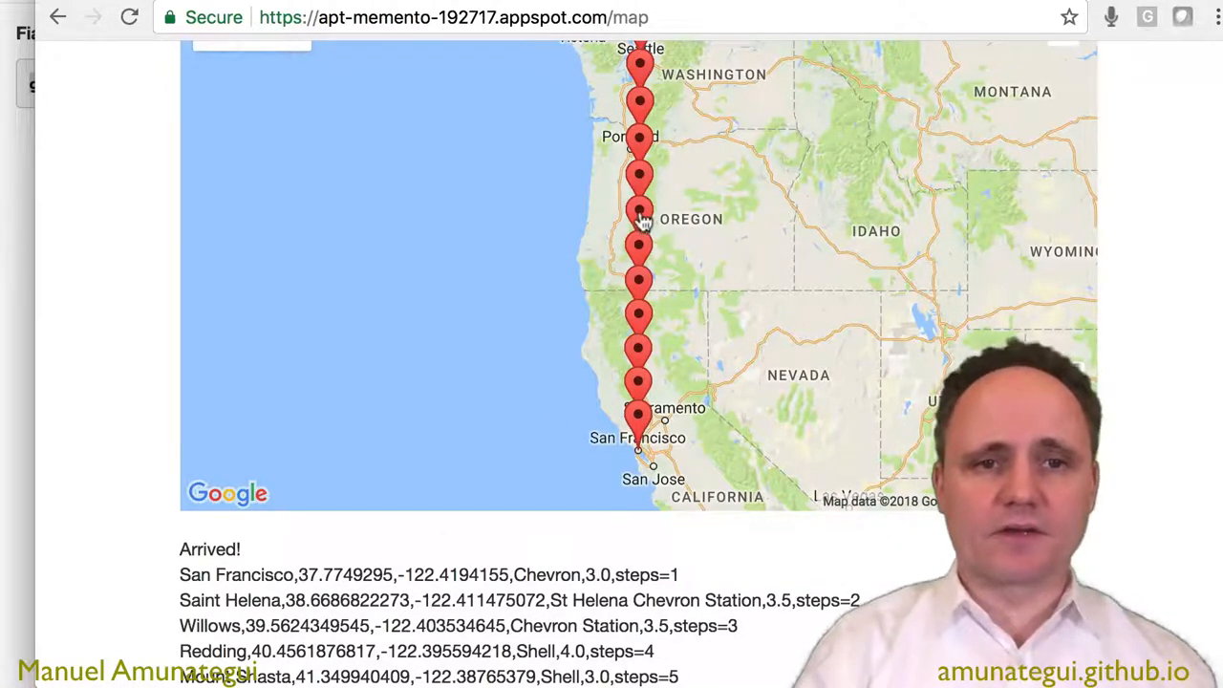
{"action": "left_click", "coordinate": [638, 212]}
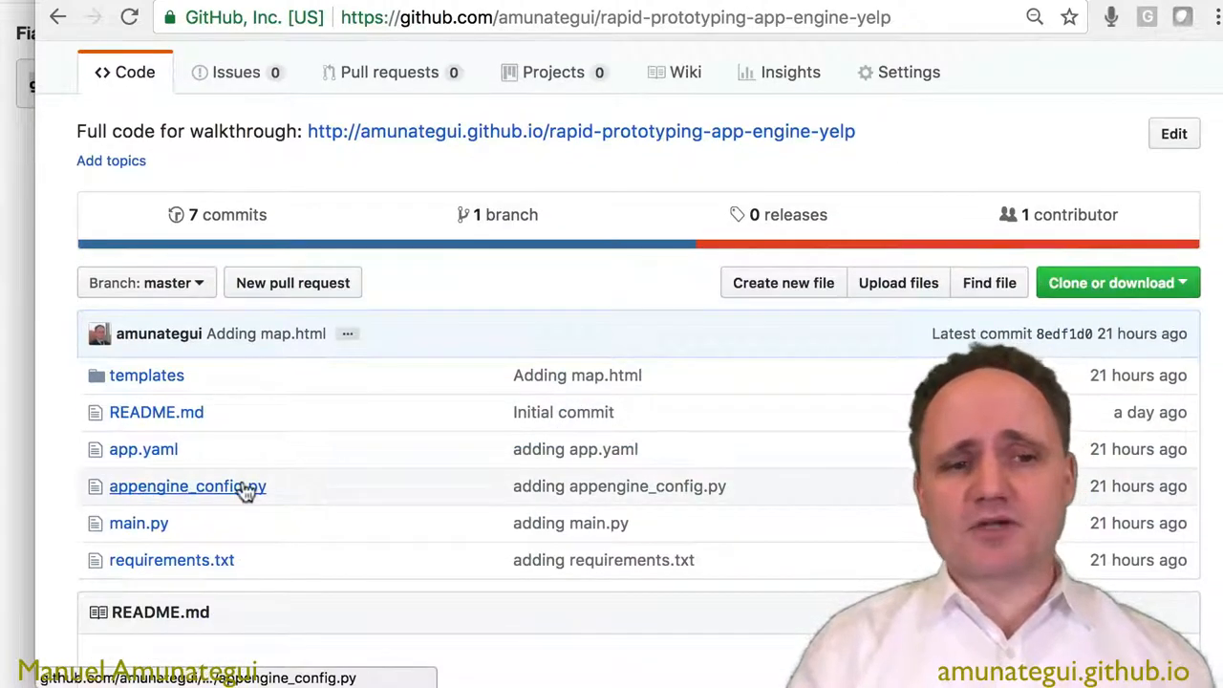
{"action": "mouse_move", "coordinate": [211, 455]}
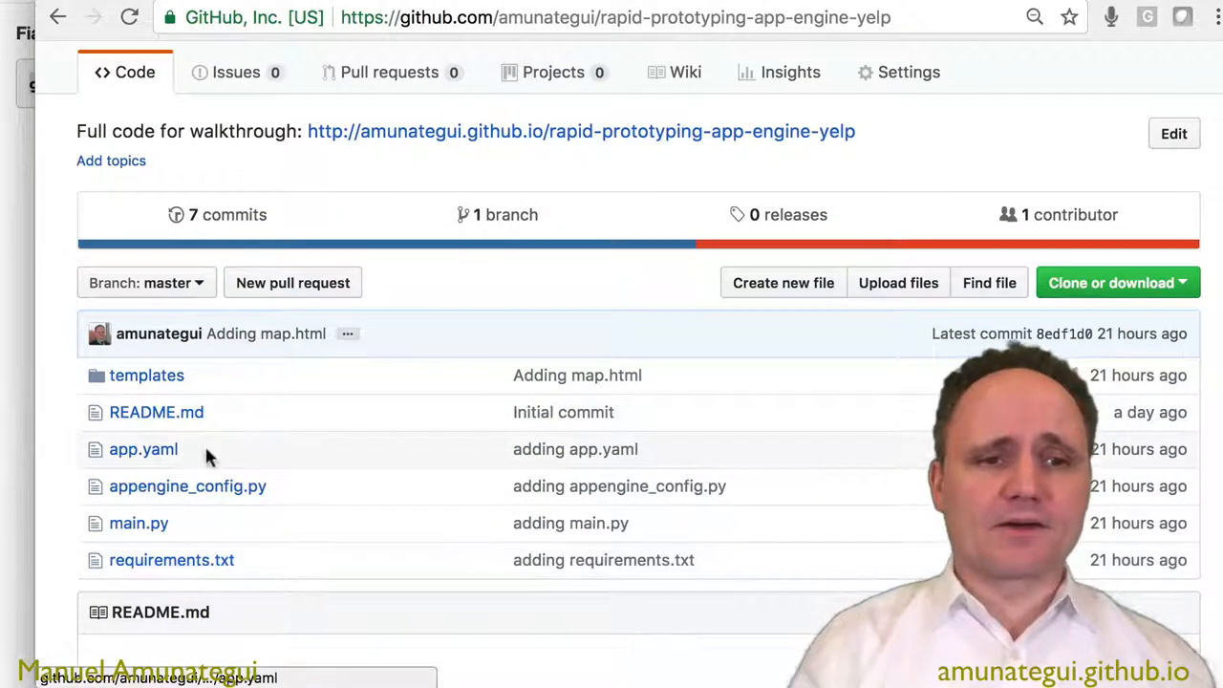
{"action": "mouse_move", "coordinate": [187, 451]}
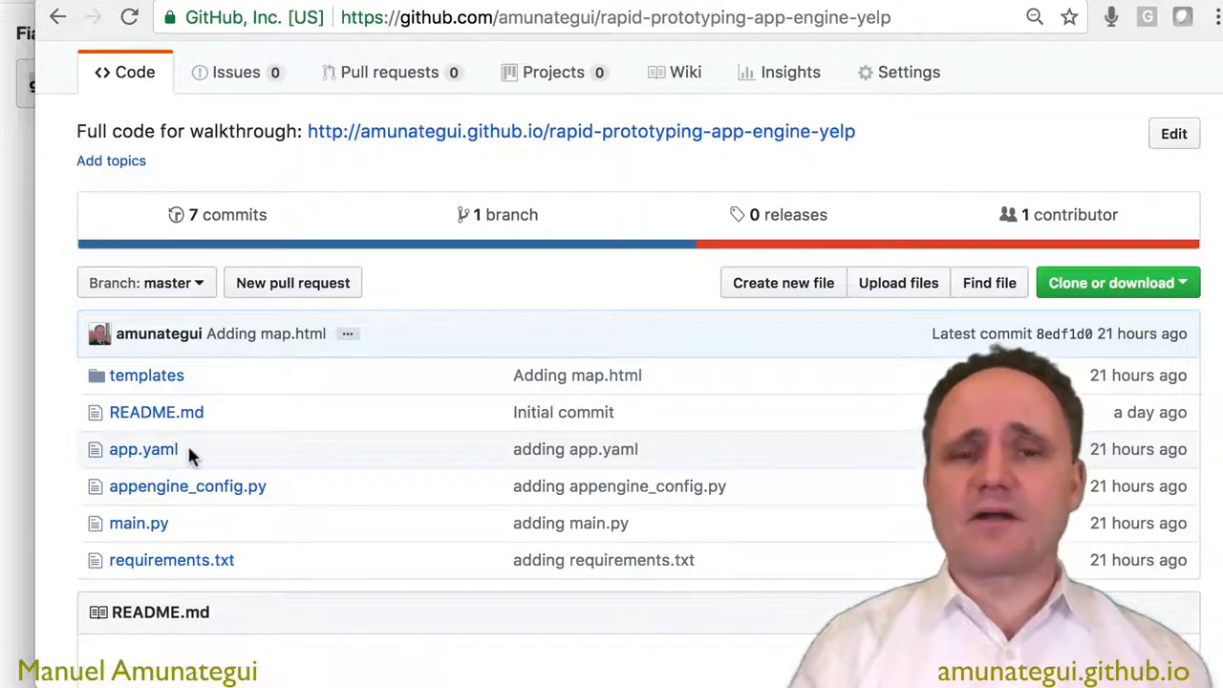